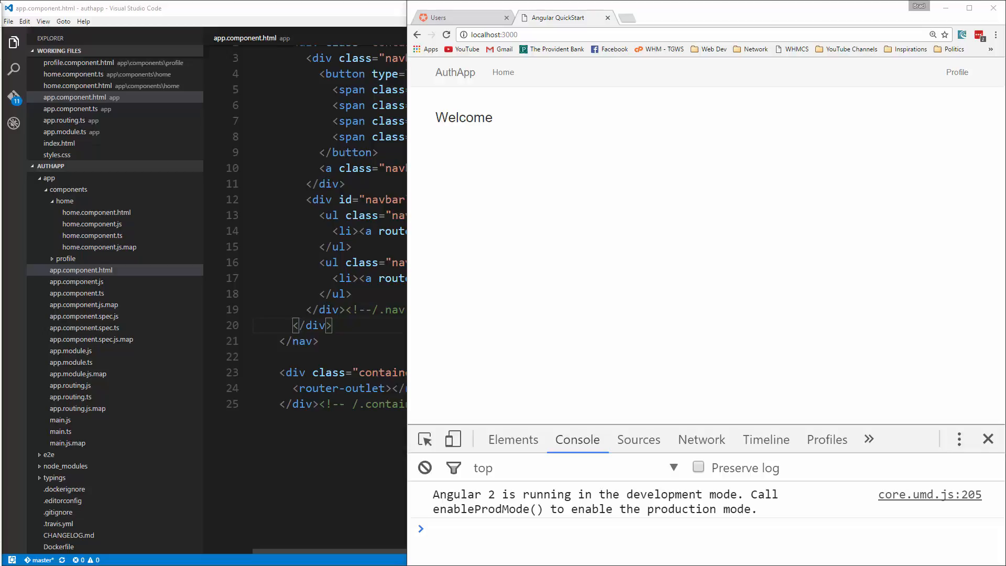
{"action": "mouse_move", "coordinate": [891, 365]}
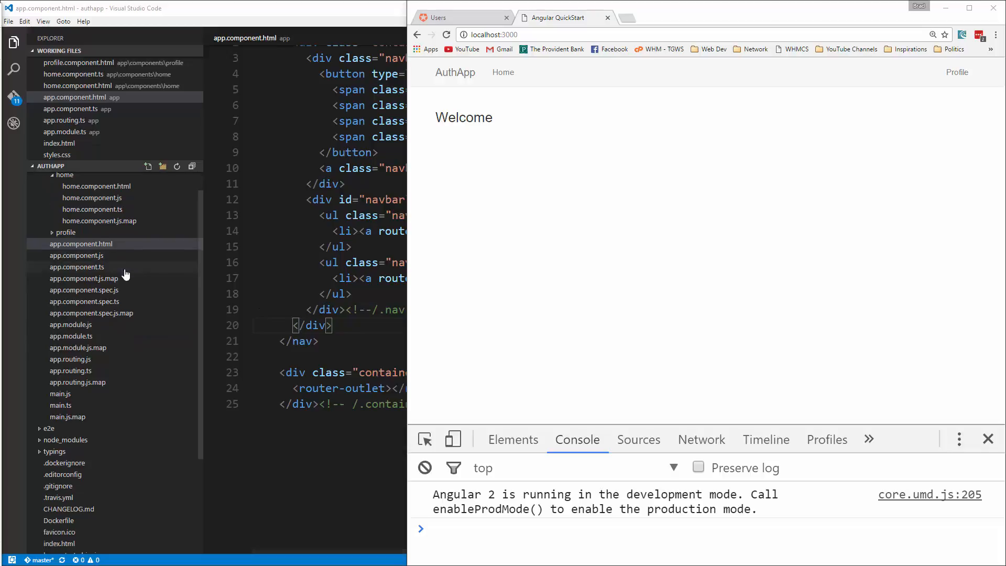
Step: Open systemjs.config.js and find the map section of libraries
{"action": "scroll", "scroll_direction": "down", "scroll_amount": 3}
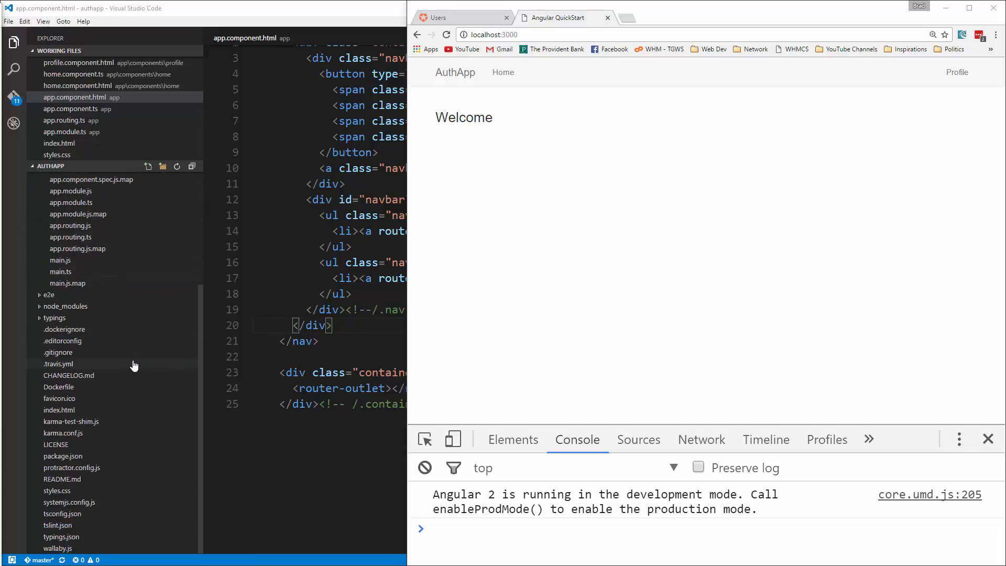
{"action": "mouse_move", "coordinate": [88, 382]}
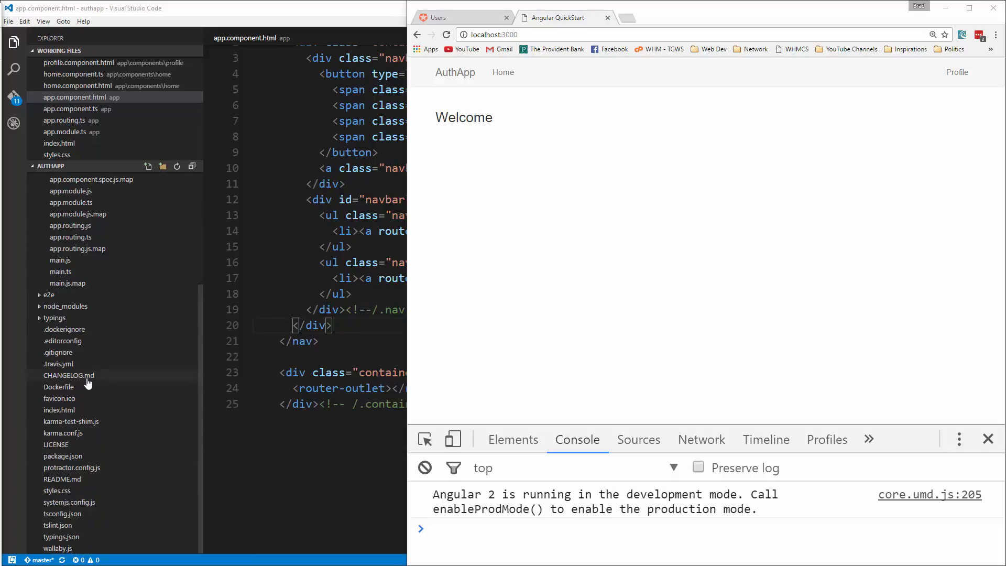
{"action": "left_click", "coordinate": [69, 502]}
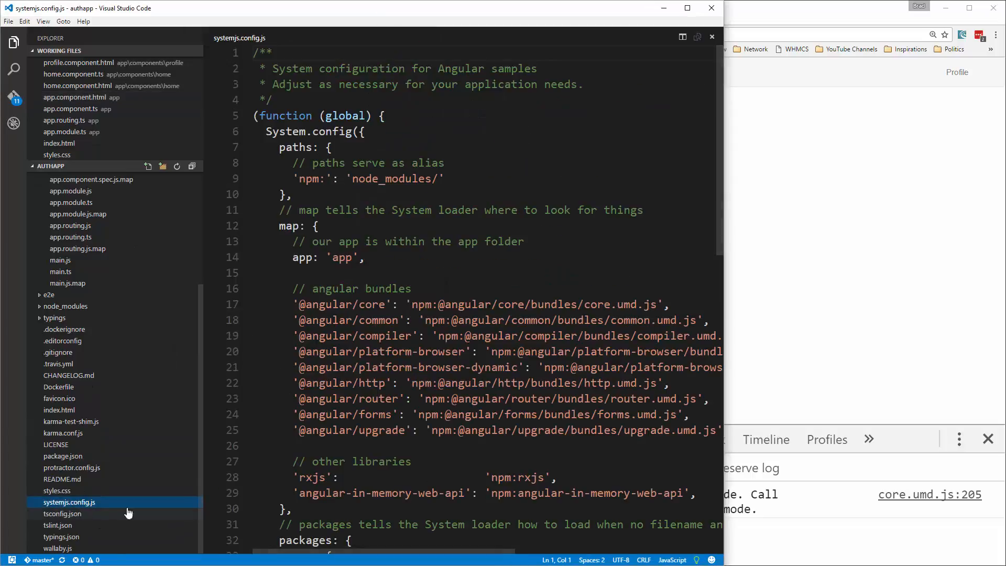
{"action": "scroll", "scroll_direction": "down", "scroll_amount": 3}
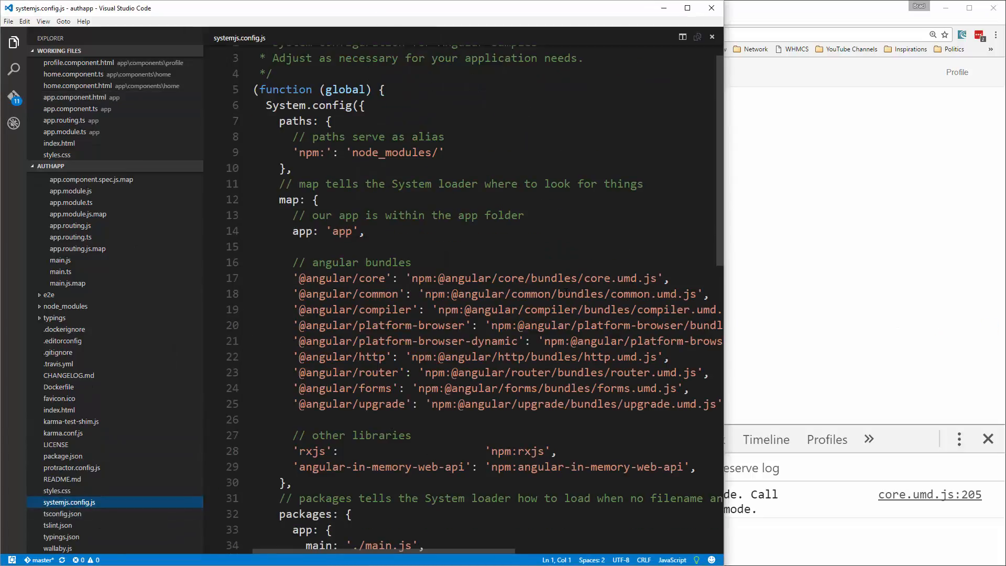
{"action": "scroll", "scroll_direction": "down", "scroll_amount": 3}
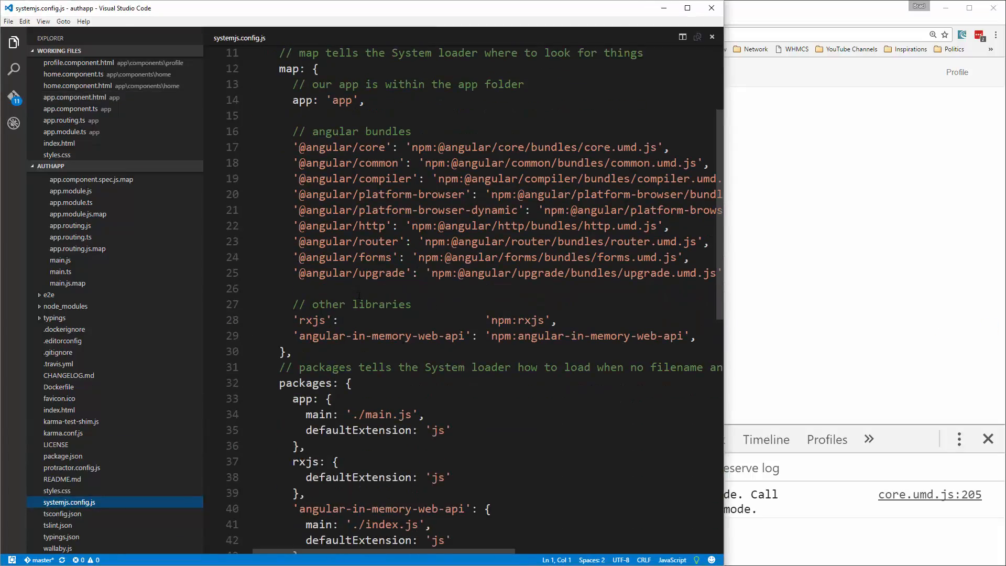
{"action": "scroll", "scroll_direction": "up", "scroll_amount": 3}
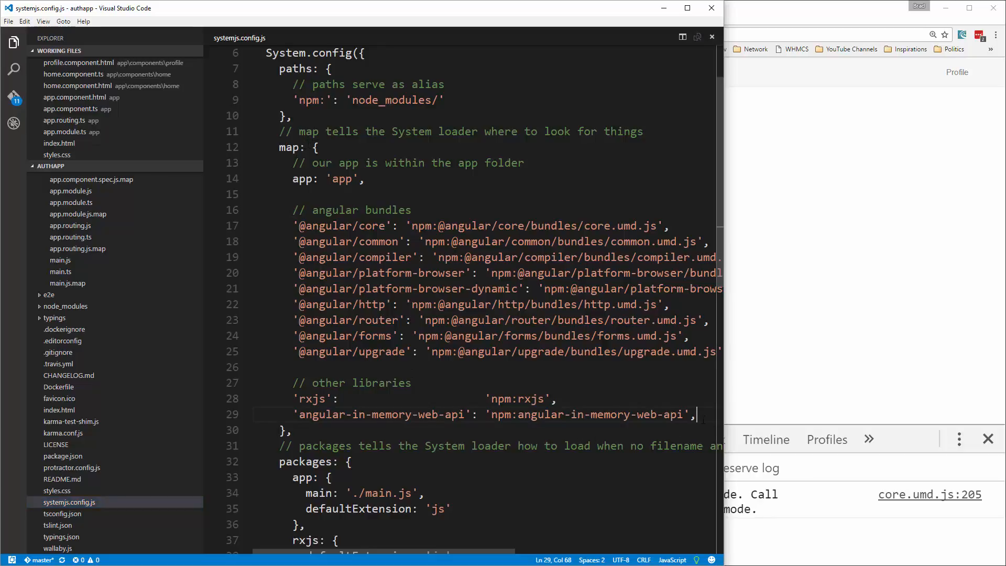
Step: Add the map entry 'angular2-jwt': 'node_modules/angular2-jwt/angular2-jwt.js' after angular-in-memory-web-api
{"action": "type", "text": "'"}
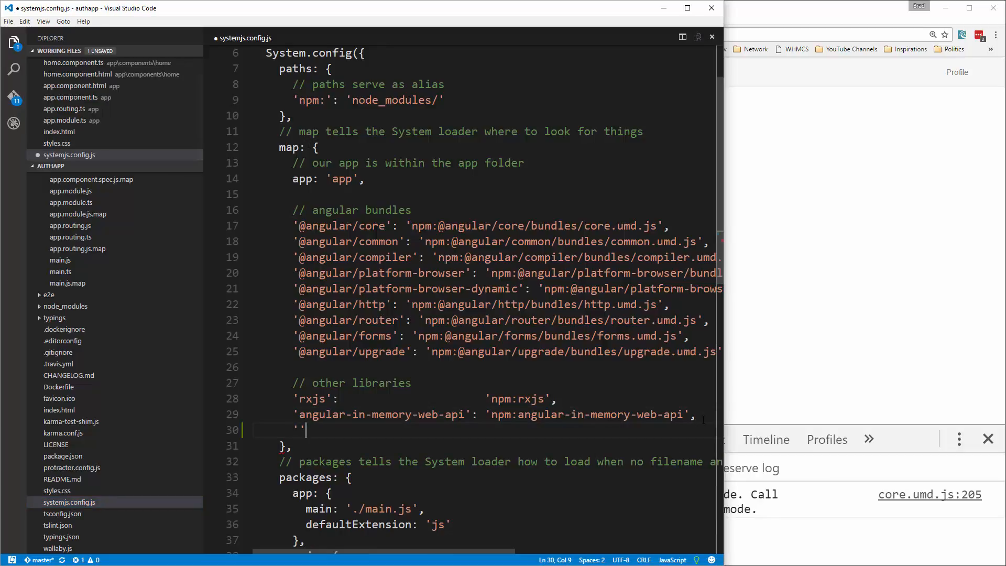
{"action": "type", "text": "angular2-j"}
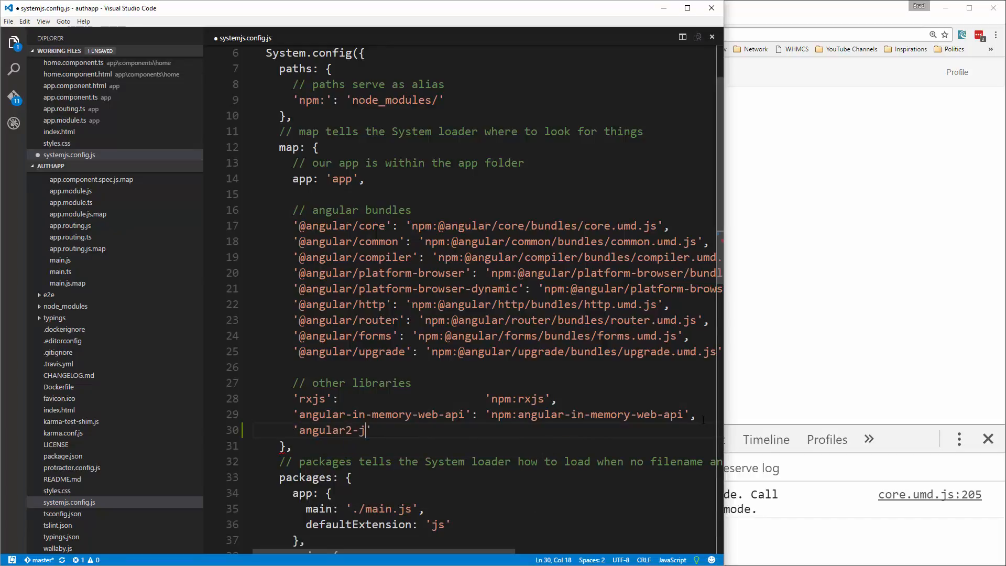
{"action": "type", "text": "wt'"}
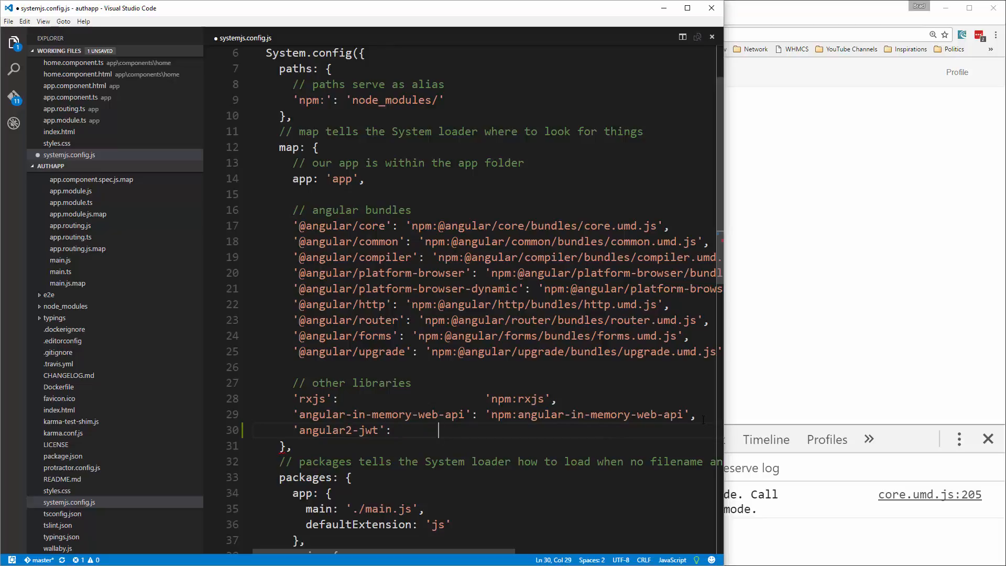
{"action": "type", "text": "''"}
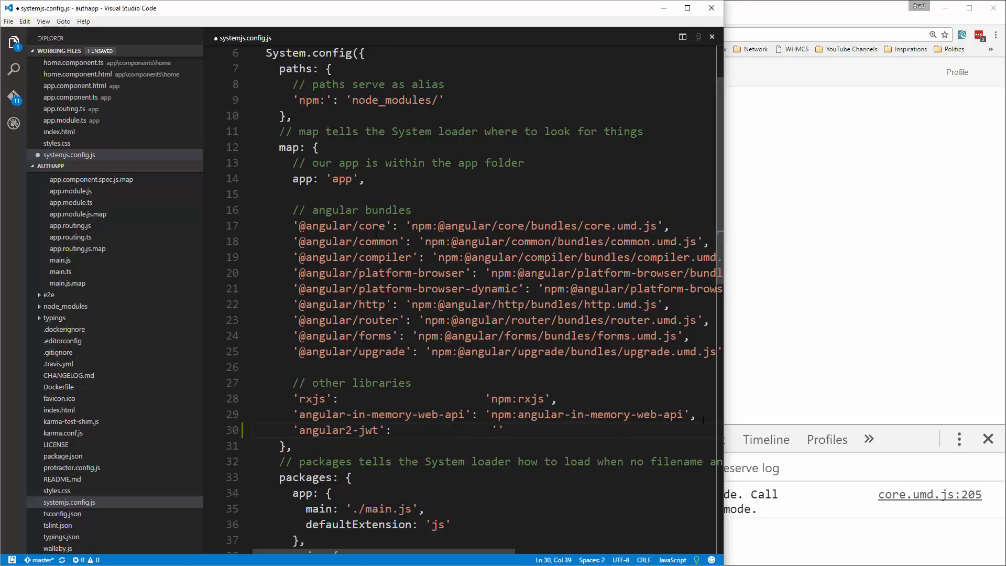
{"action": "type", "text": "node_modules"}
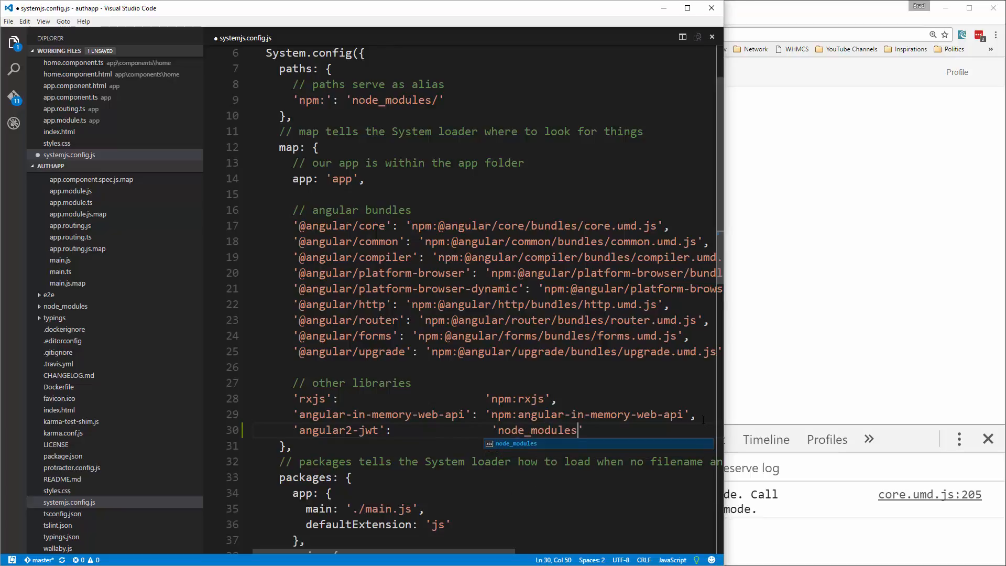
{"action": "type", "text": "/angular2-"}
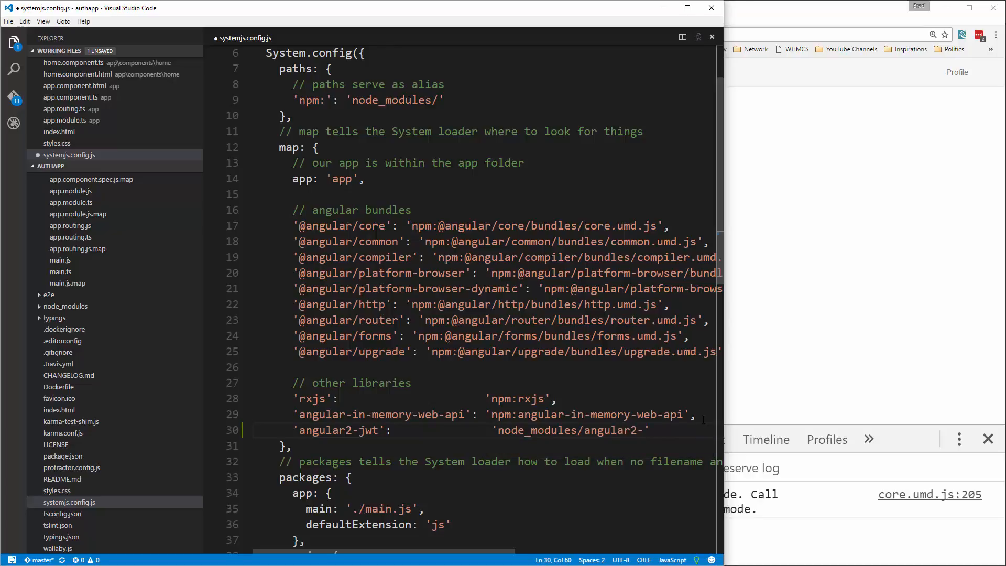
{"action": "type", "text": "jwt"}
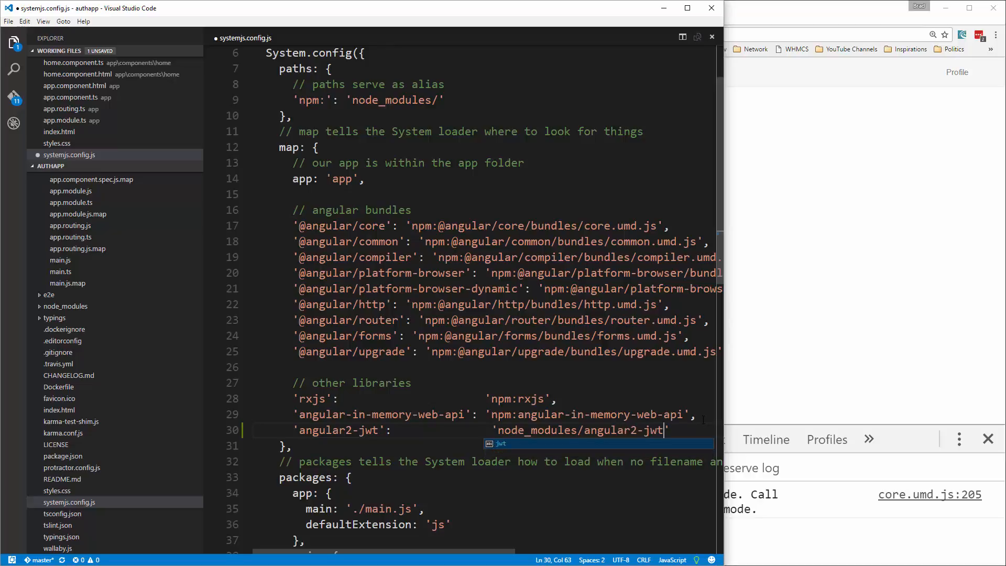
{"action": "type", "text": "/angular2-jwt.js"}
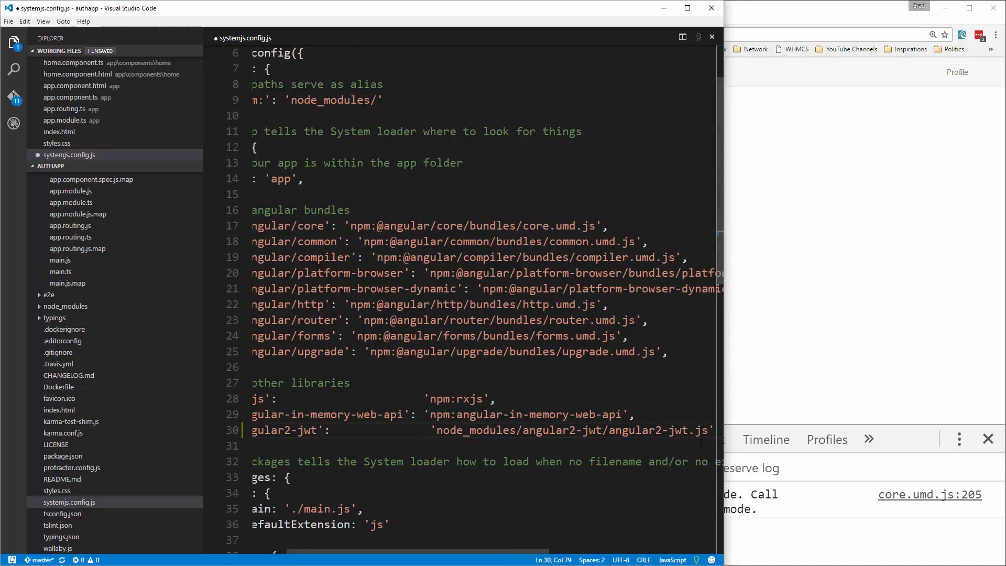
{"action": "double_click", "coordinate": [695, 430]}
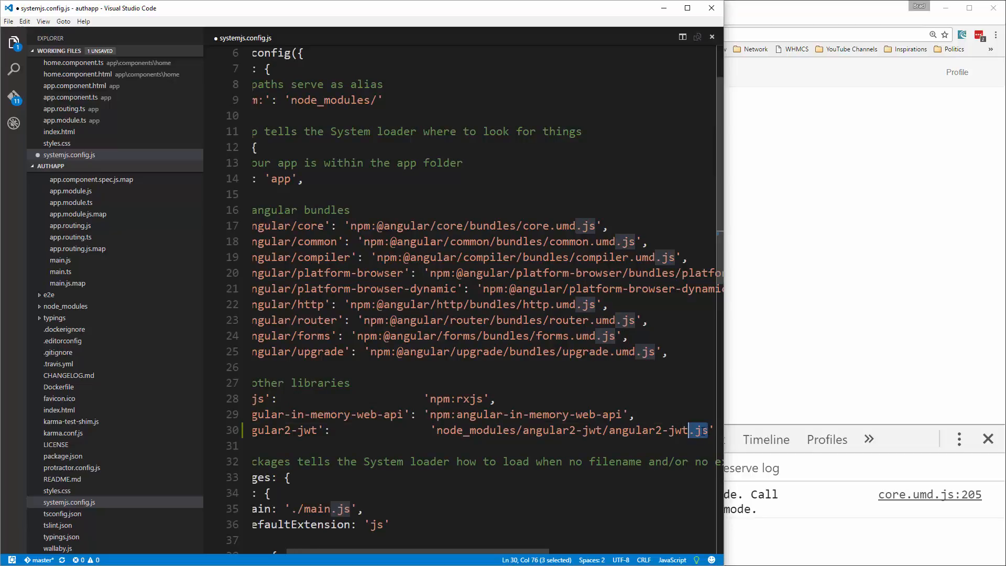
{"action": "left_click", "coordinate": [522, 430]}
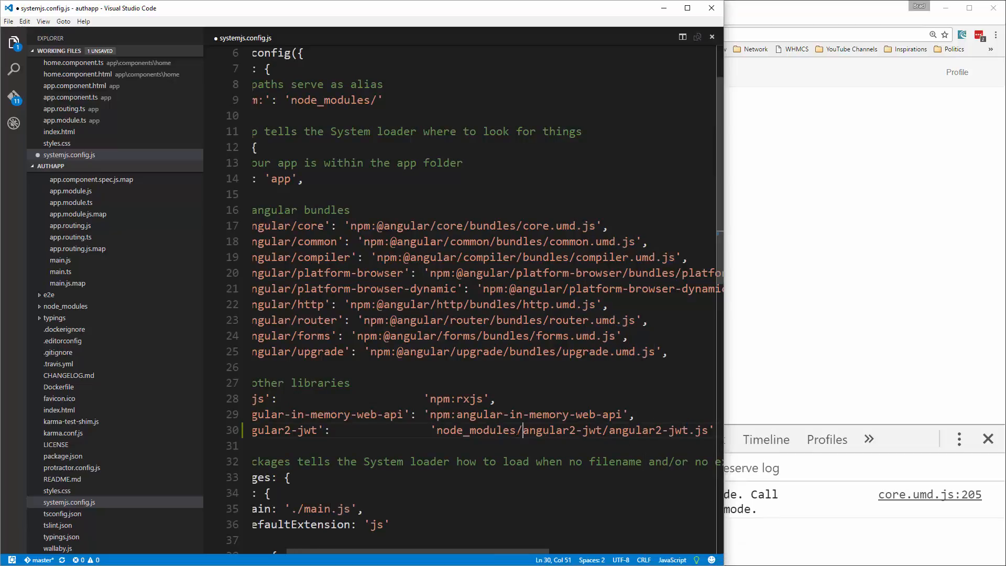
{"action": "scroll", "scroll_direction": "down", "scroll_amount": 3}
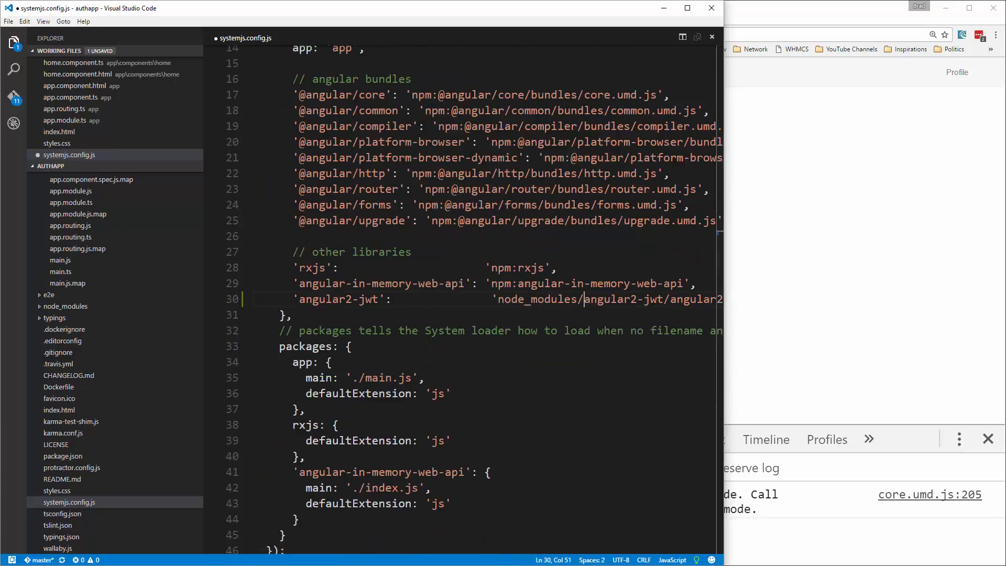
Step: Add an 'angular2-jwt' packages entry with defaultExtension 'js' below the rxjs block
{"action": "left_click", "coordinate": [337, 456]}
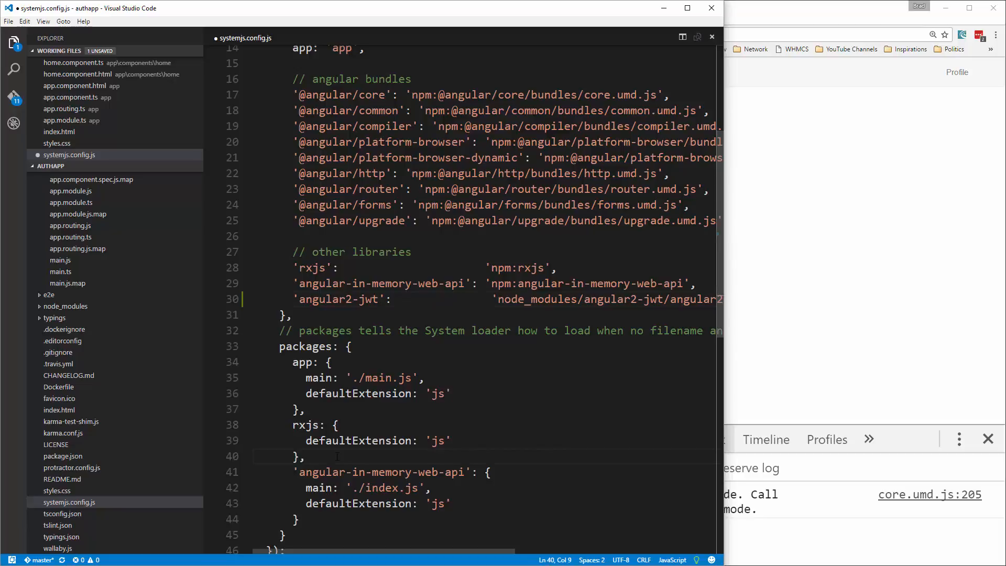
{"action": "key", "text": "Enter"}
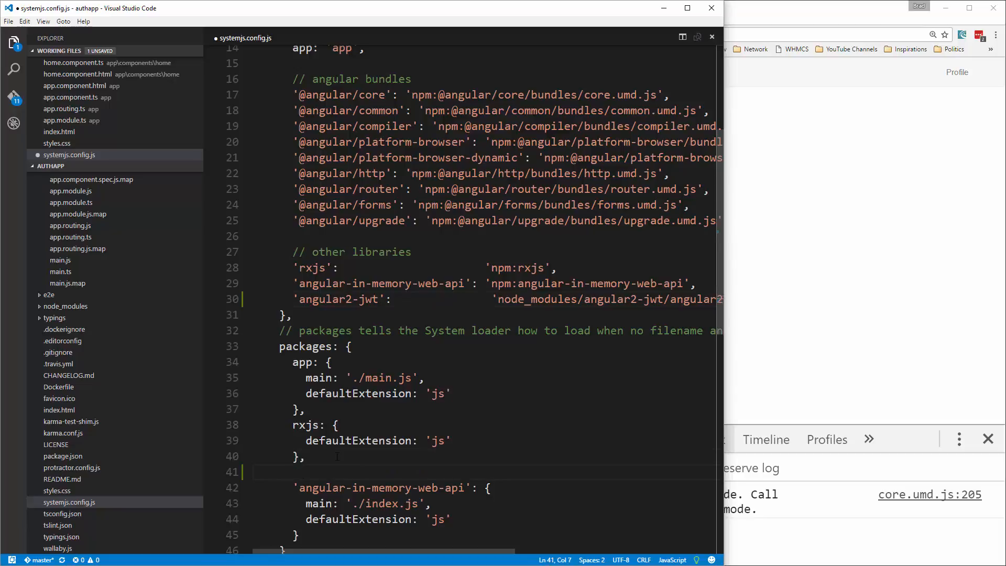
{"action": "type", "text": "''"}
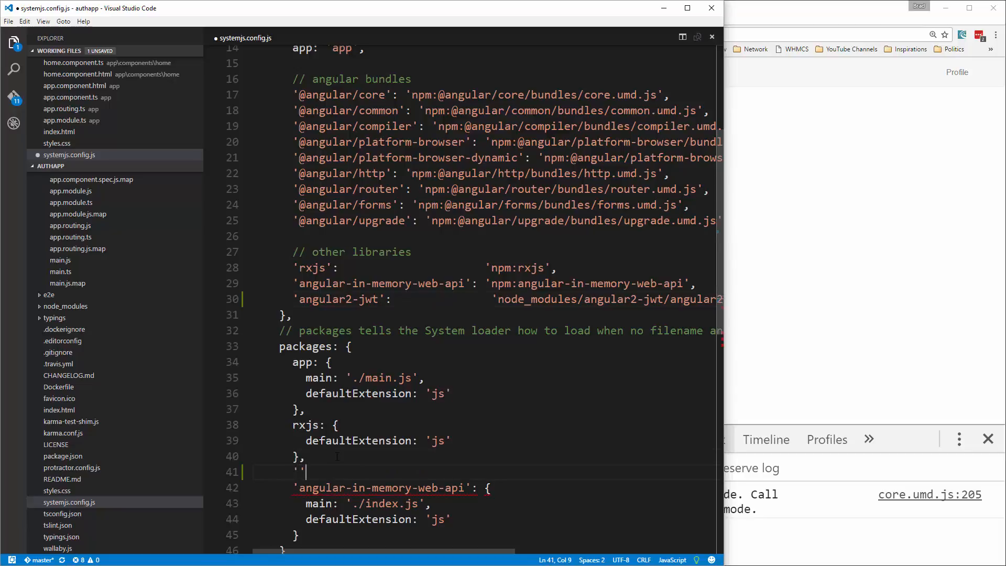
{"action": "type", "text": "angular2-"}
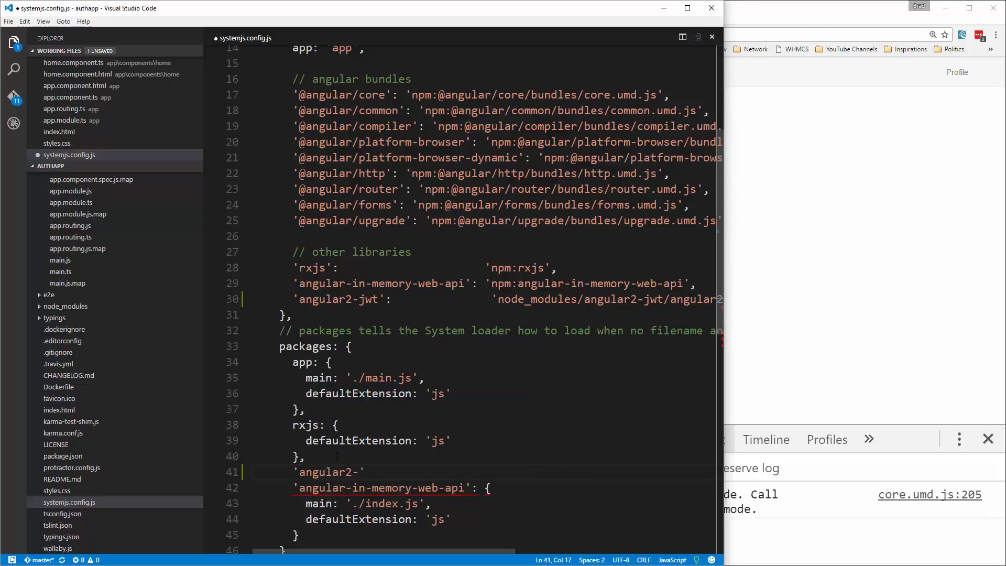
{"action": "type", "text": "jwt"}
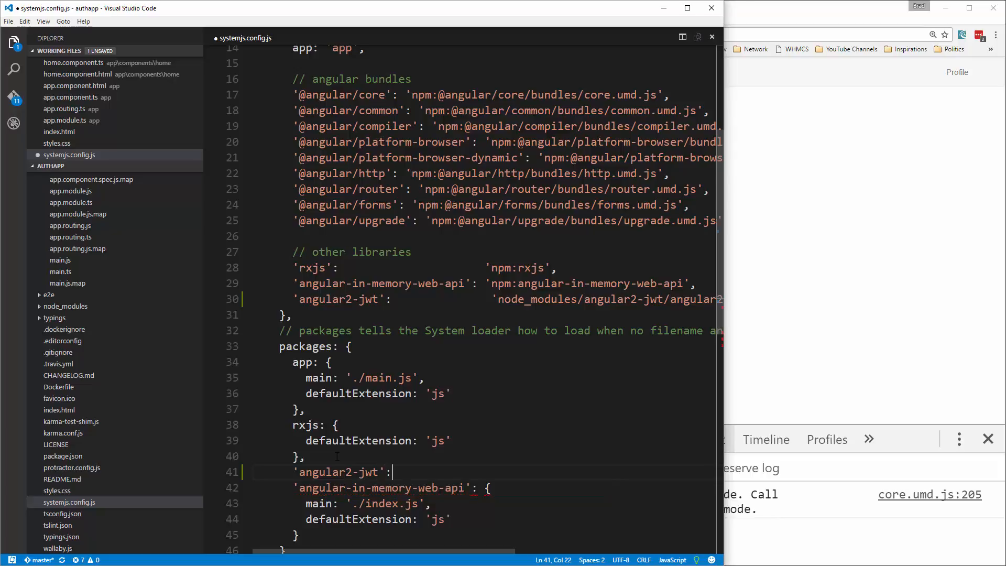
{"action": "type", "text": "{}"}
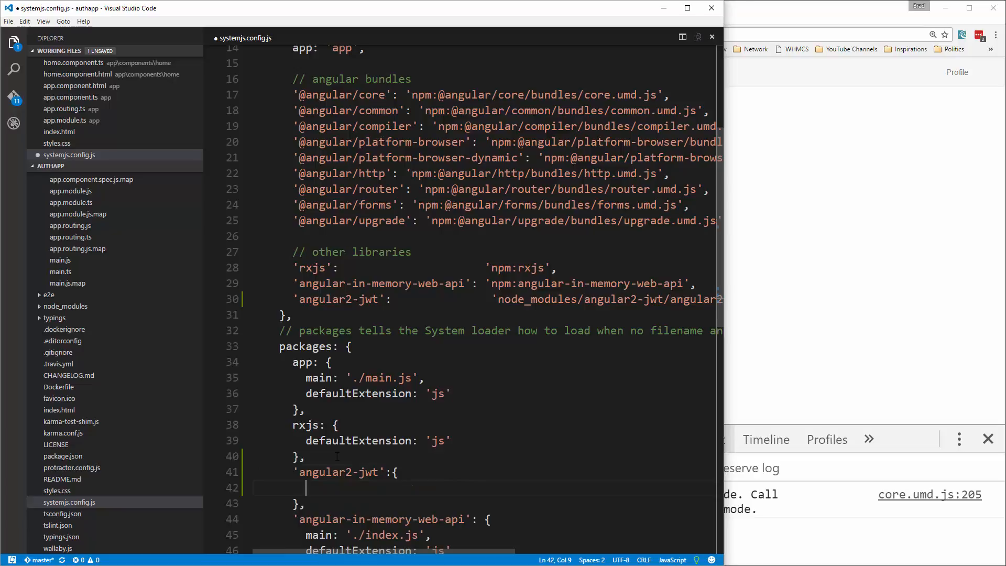
{"action": "type", "text": "'defaultExtension"}
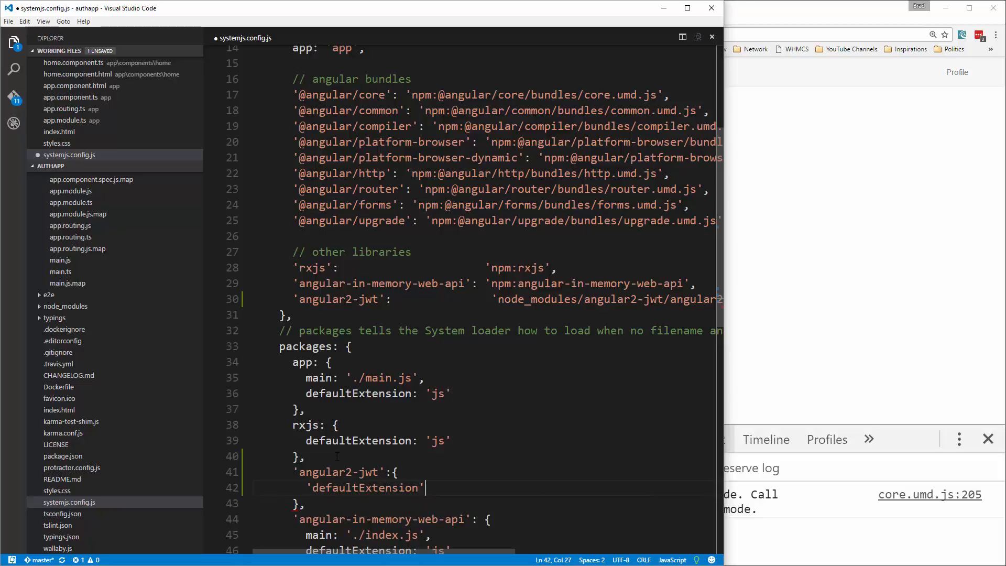
{"action": "type", "text": "'js'"}
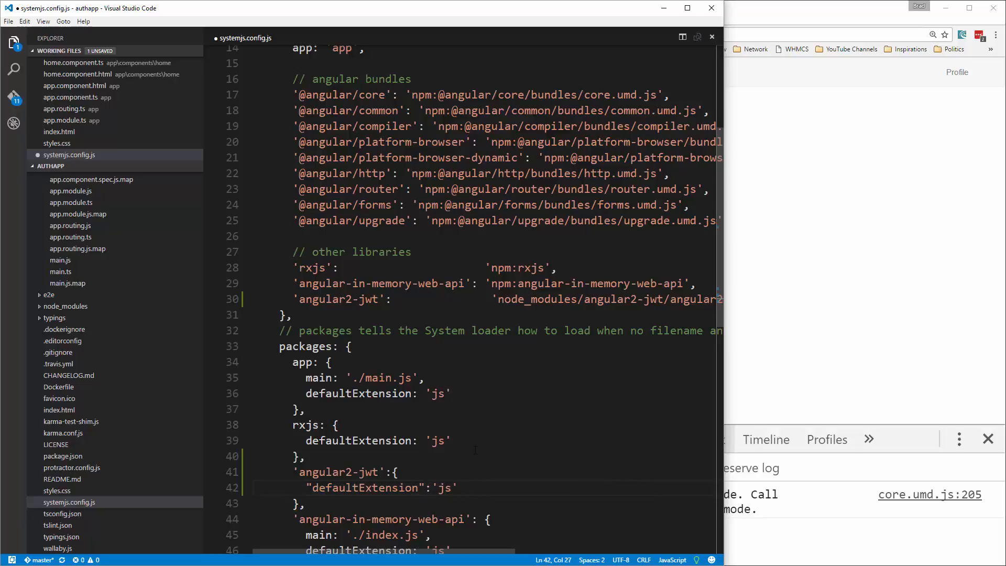
{"action": "scroll", "scroll_direction": "down", "scroll_amount": 3}
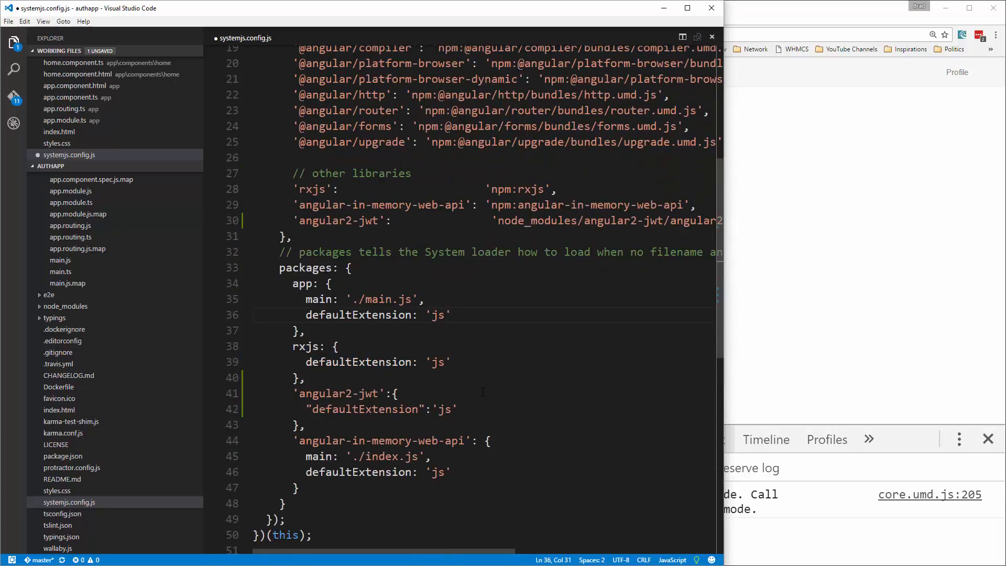
{"action": "scroll", "scroll_direction": "up", "scroll_amount": 3}
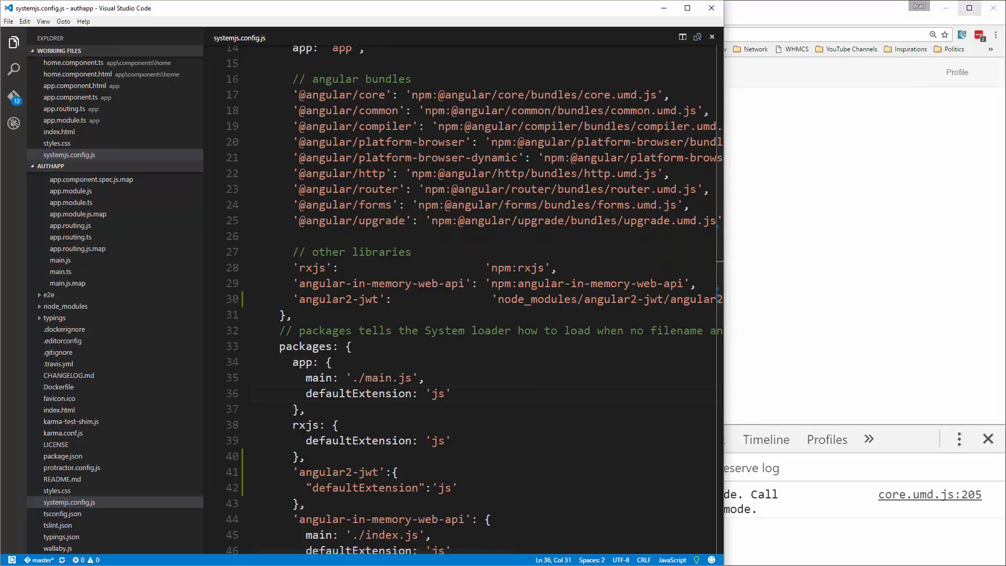
{"action": "left_click", "coordinate": [48, 178]}
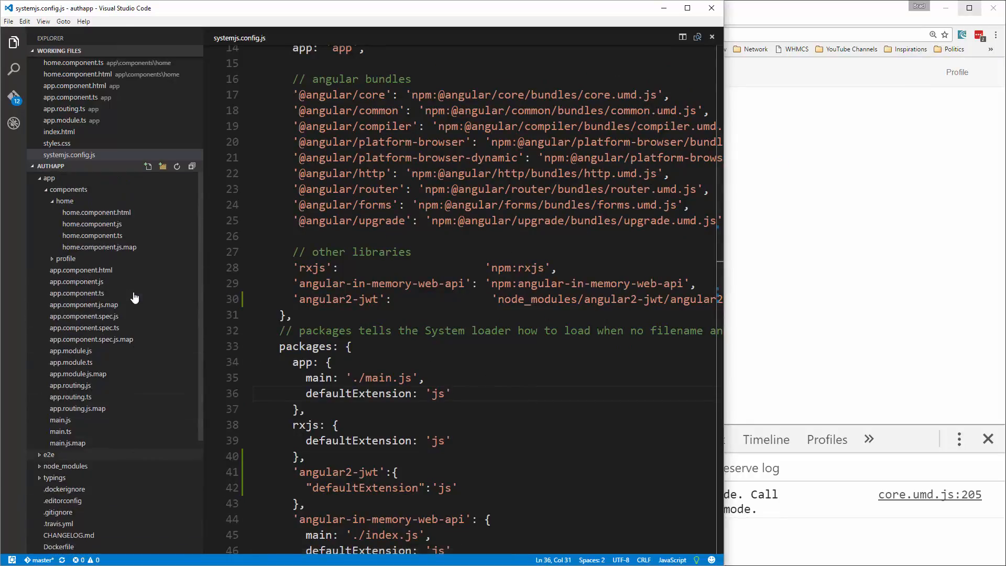
{"action": "scroll", "scroll_direction": "down", "scroll_amount": 3}
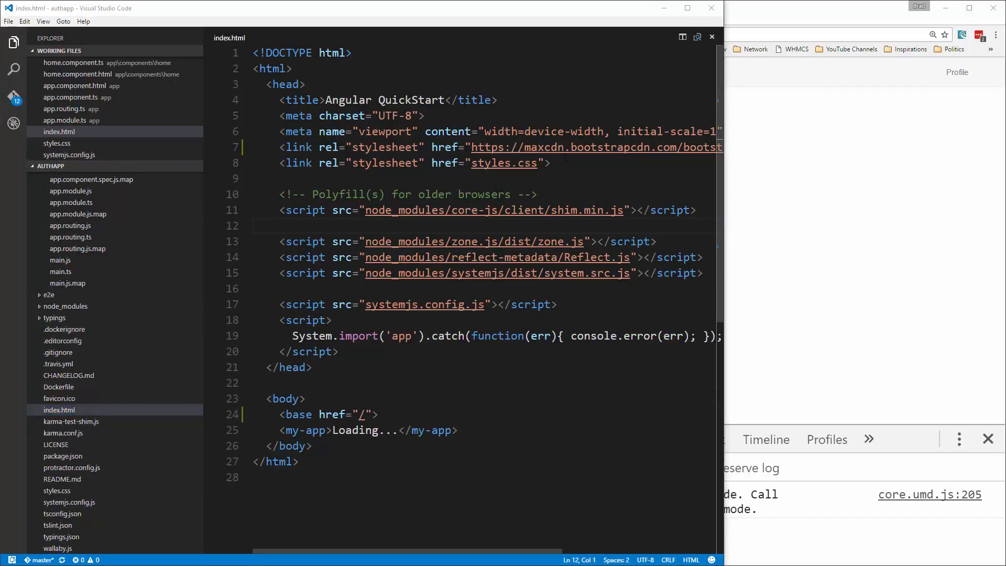
{"action": "type", "text": "<script src=\""}
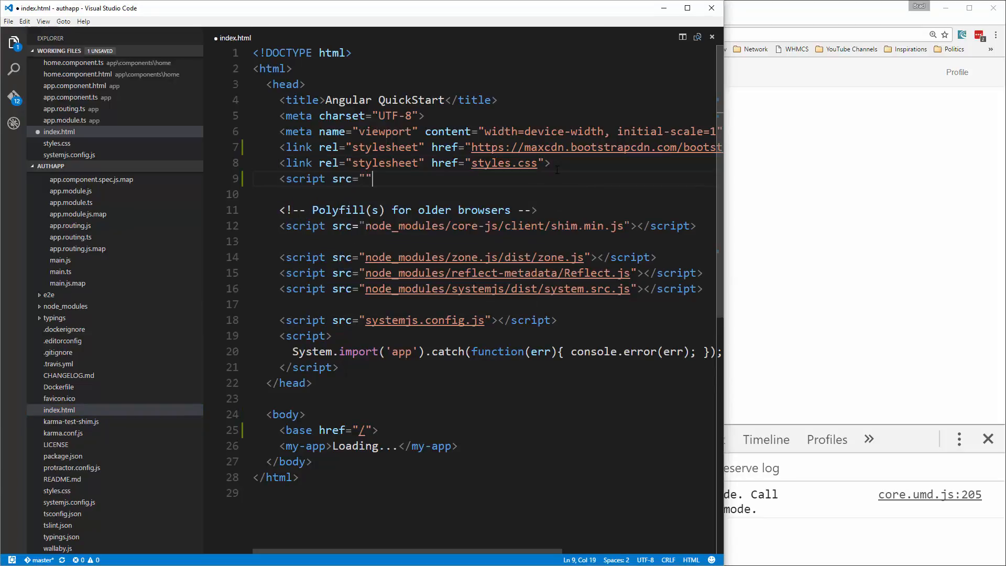
{"action": "type", "text": "></script>"}
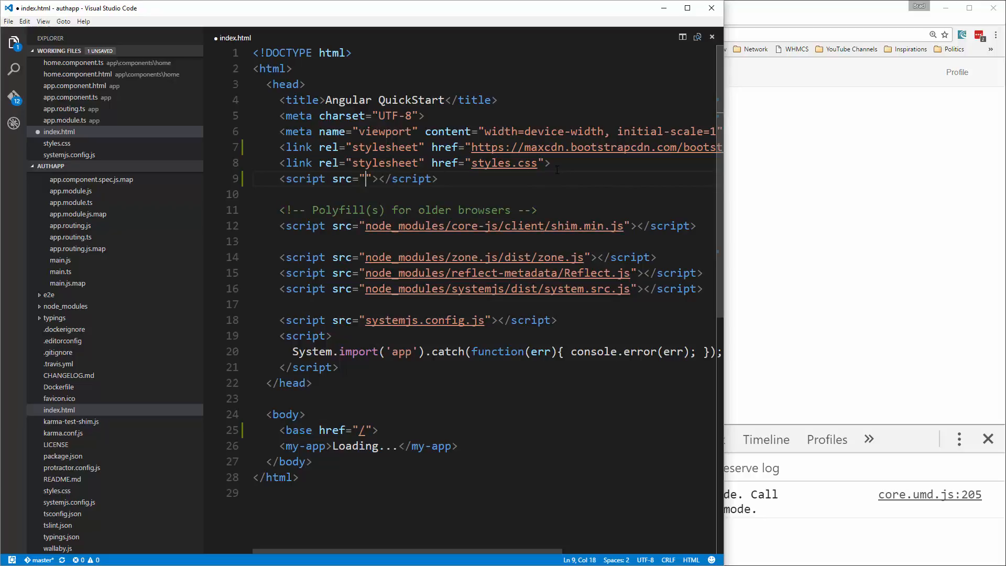
{"action": "type", "text": "http"}
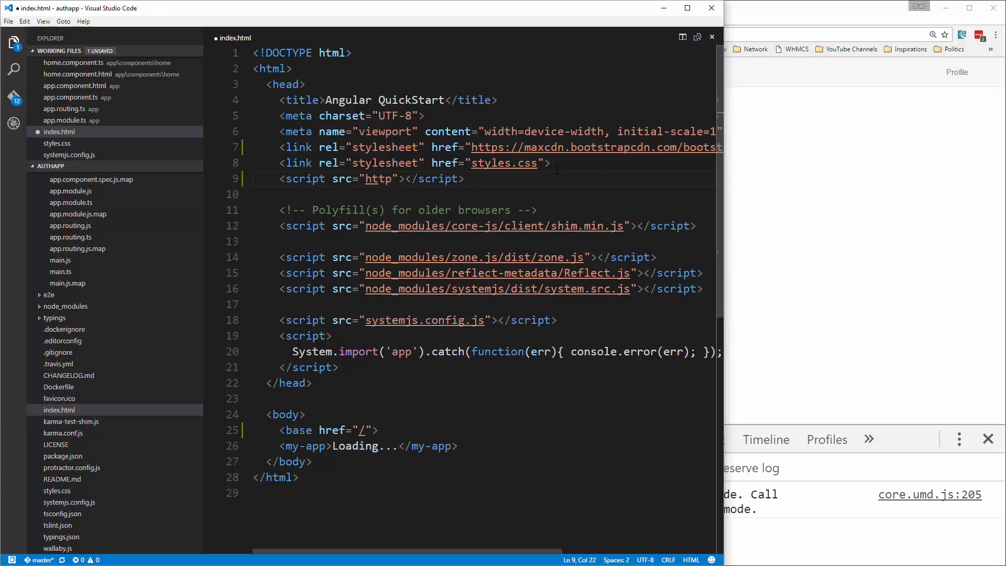
{"action": "type", "text": "://c"}
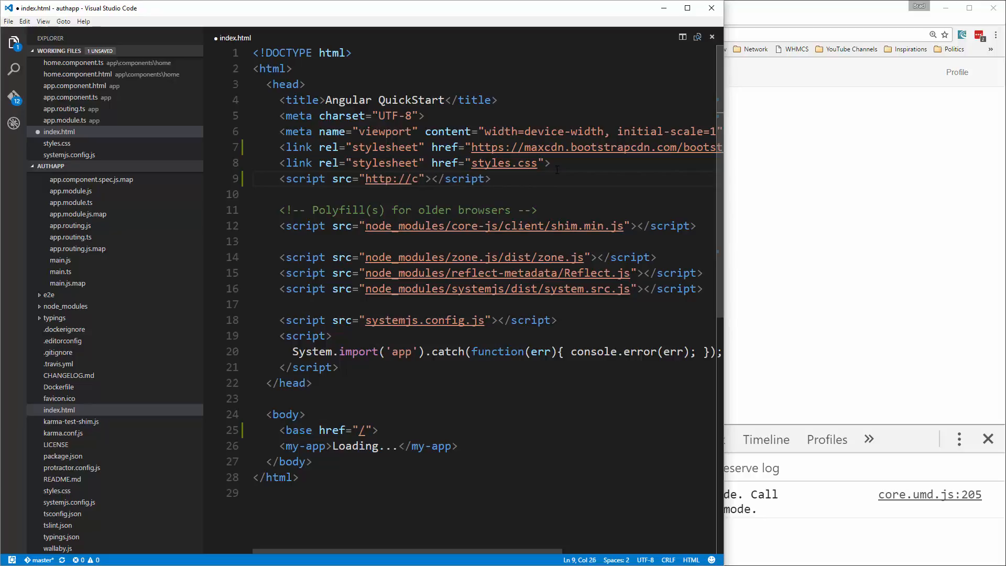
{"action": "type", "text": "dn"}
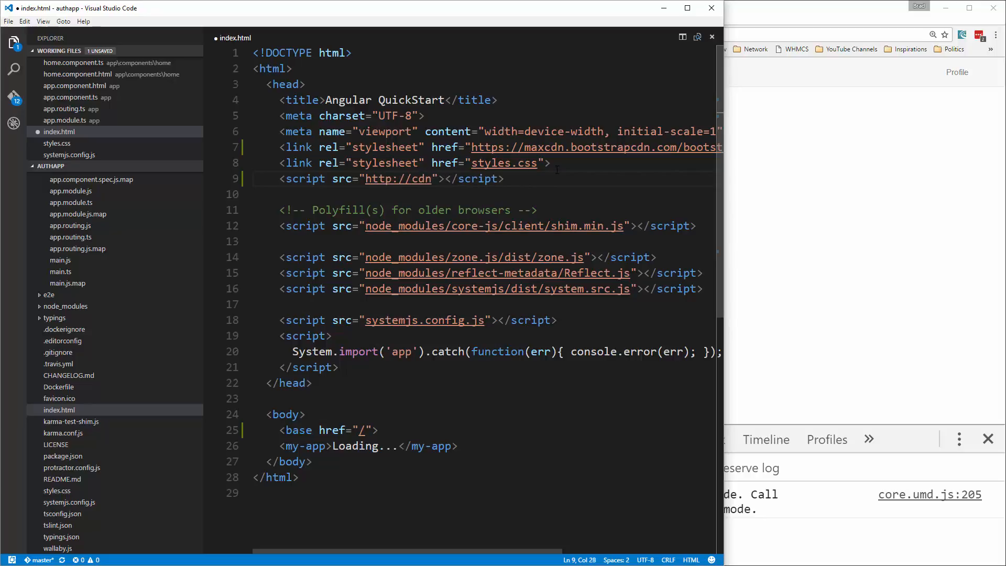
{"action": "type", "text": ".auth0.com/js/lock/10.2/lock.min.js"}
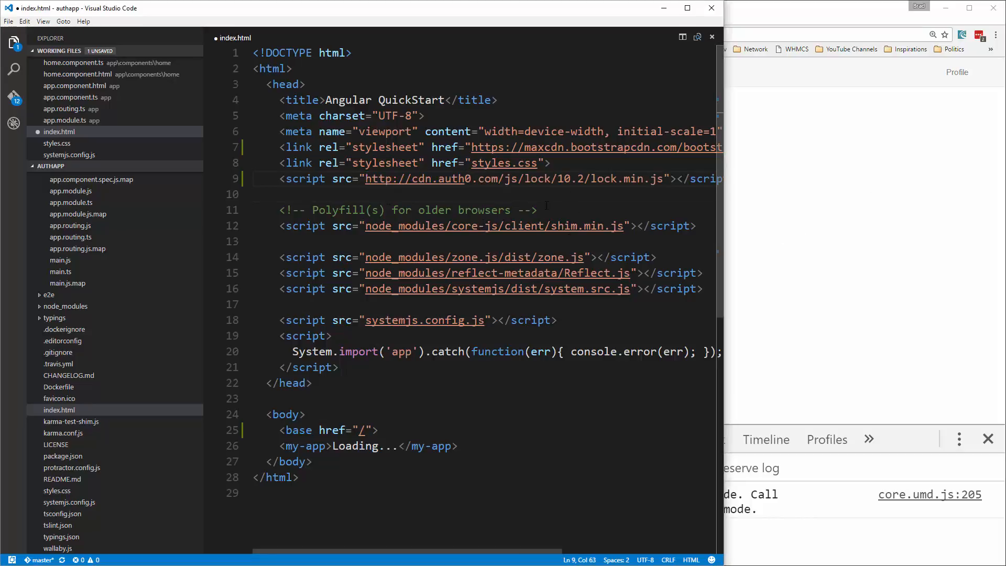
{"action": "double_click", "coordinate": [604, 179]}
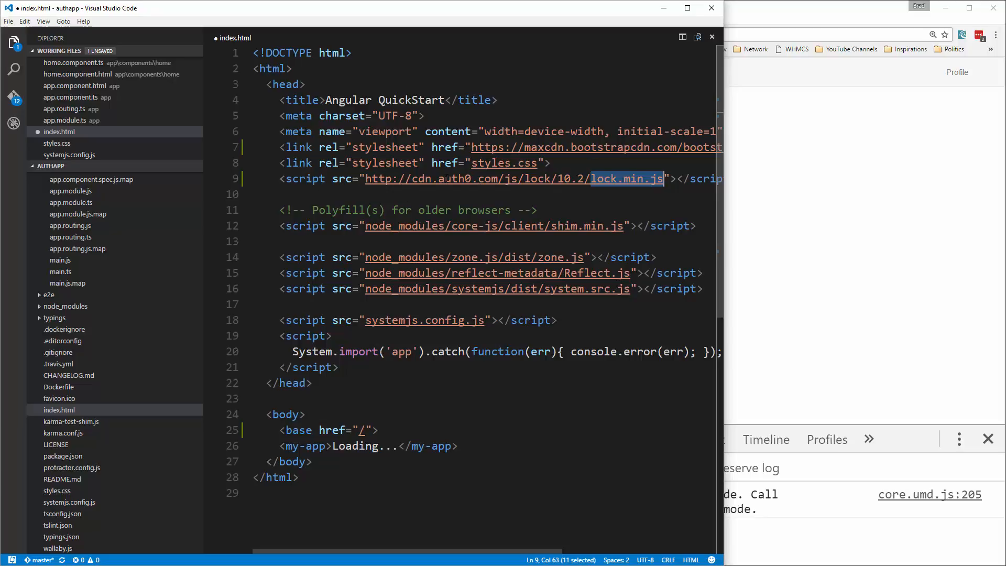
{"action": "mouse_move", "coordinate": [597, 180]}
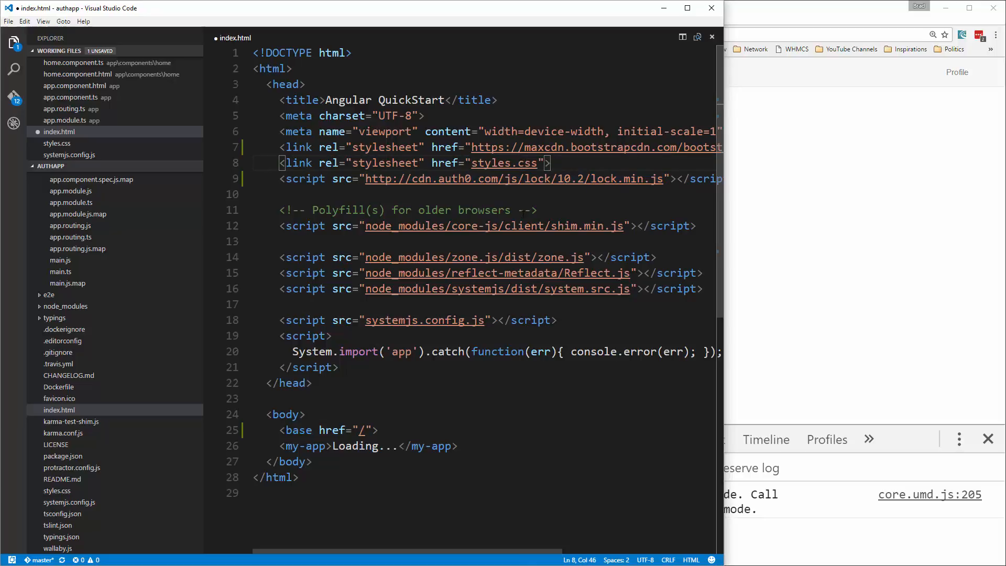
{"action": "key", "text": "ctrl+s"}
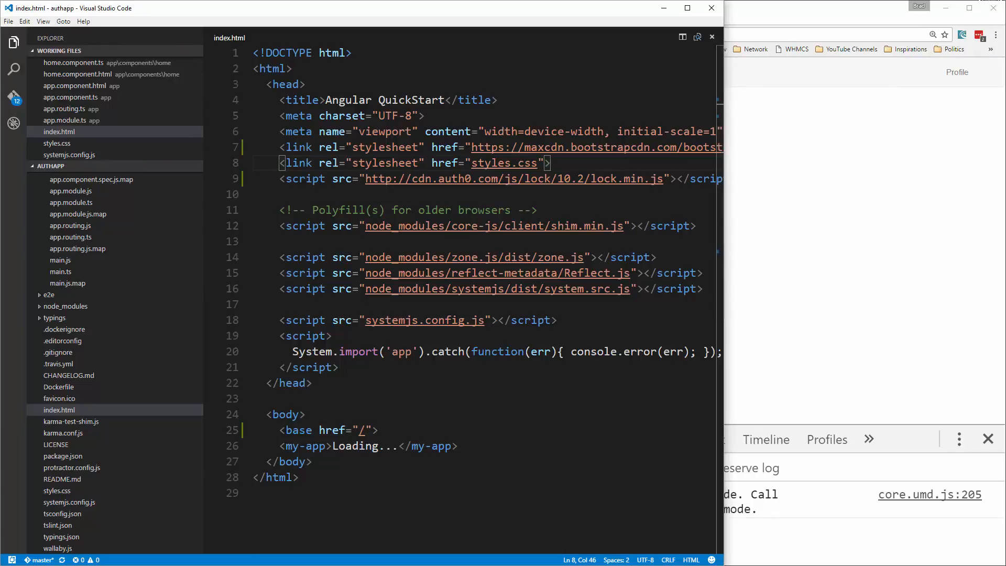
Step: Create a 'services' folder inside app and start a new file in it
{"action": "left_click", "coordinate": [49, 178]}
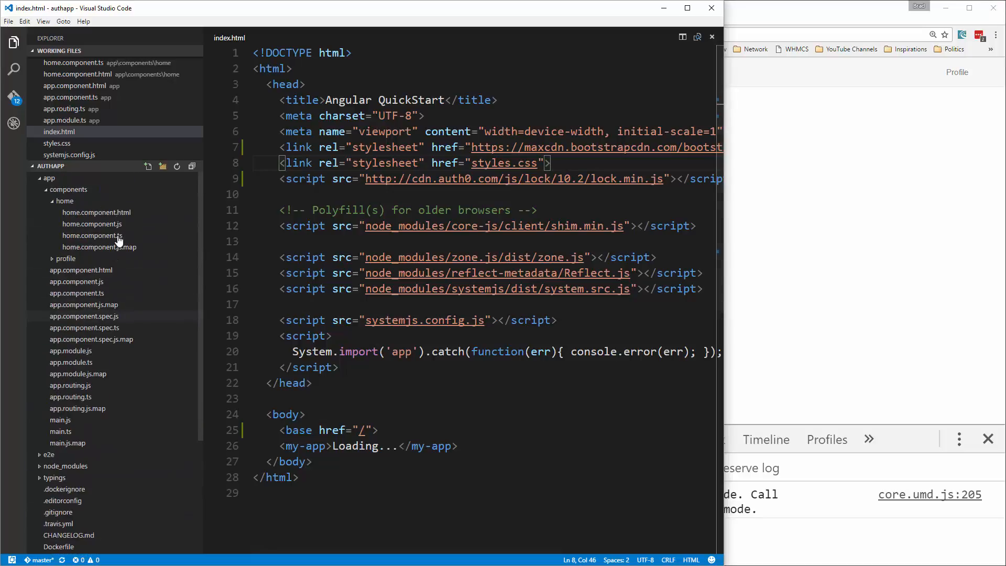
{"action": "left_click", "coordinate": [49, 178]}
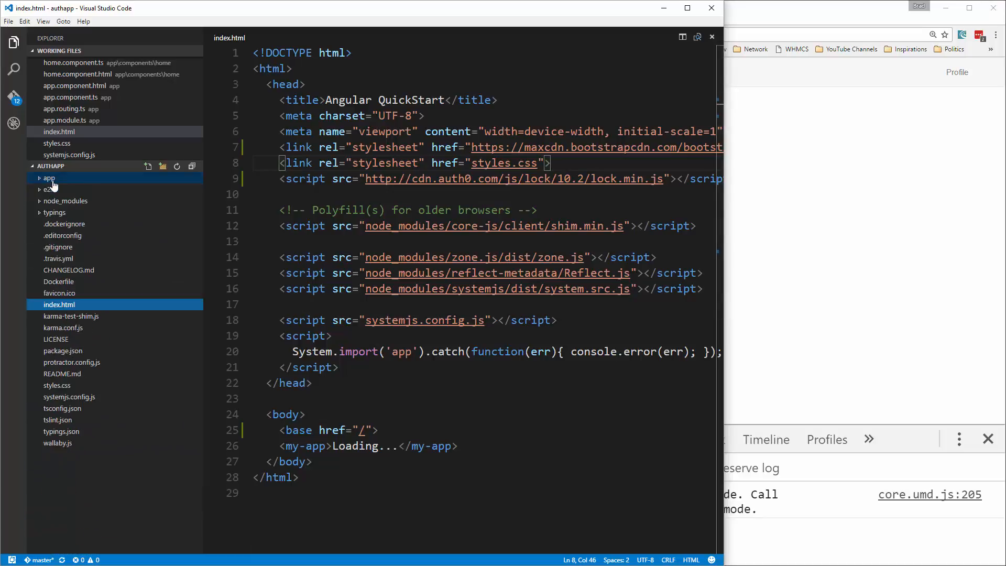
{"action": "left_click", "coordinate": [162, 167]}
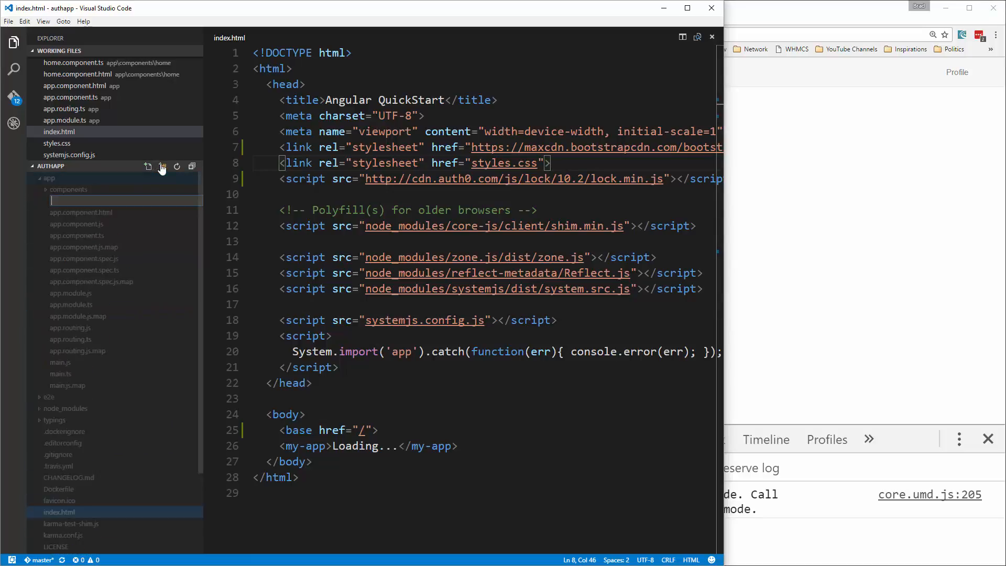
{"action": "type", "text": "services"}
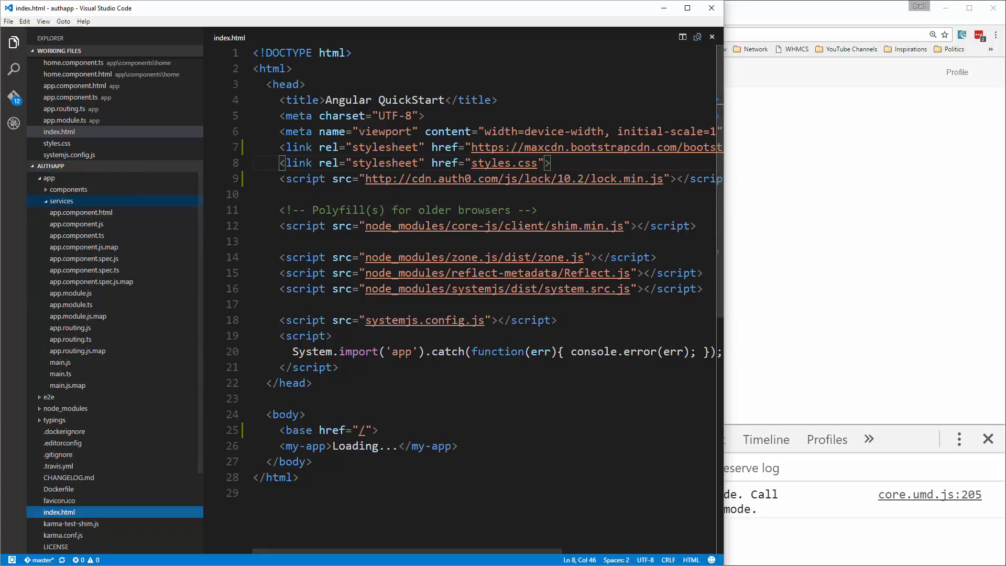
{"action": "mouse_move", "coordinate": [75, 228]}
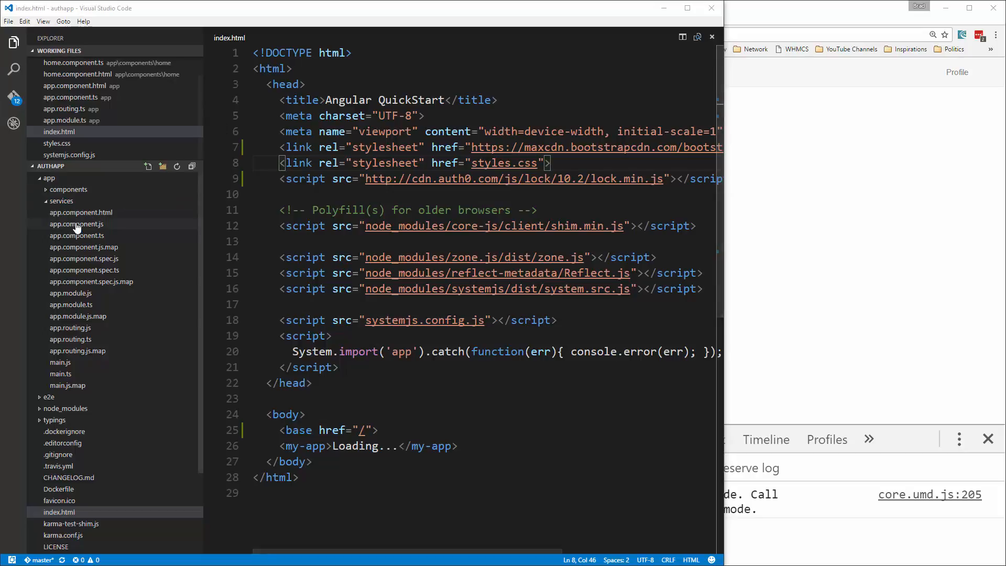
{"action": "left_click", "coordinate": [61, 201]}
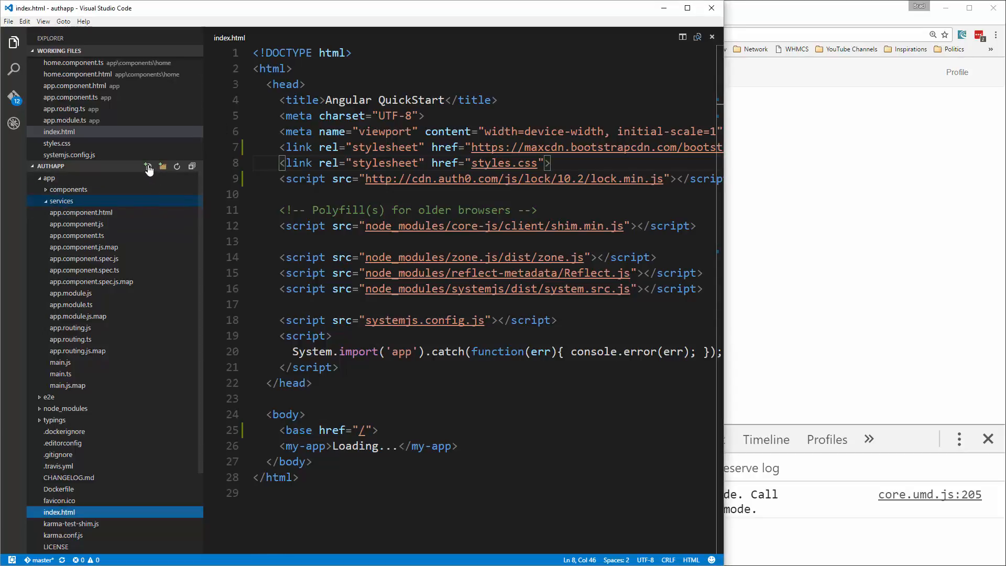
{"action": "left_click", "coordinate": [148, 166]}
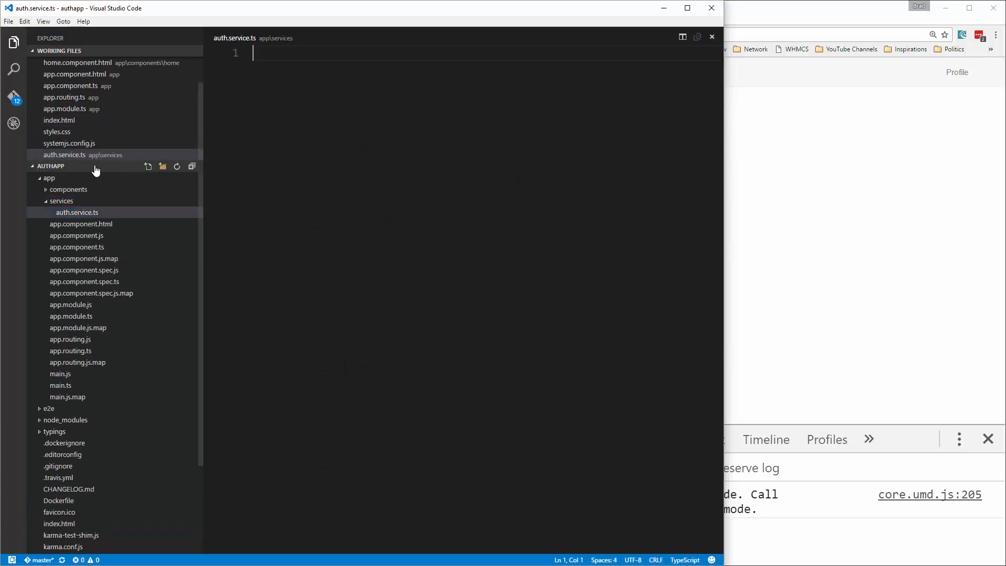
{"action": "mouse_move", "coordinate": [398, 137]}
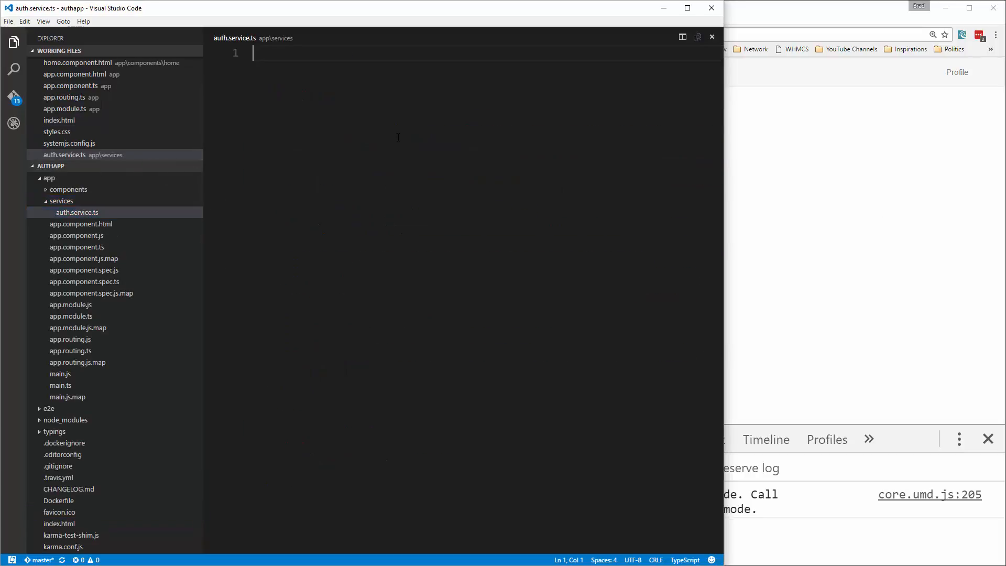
{"action": "type", "text": "import {"}
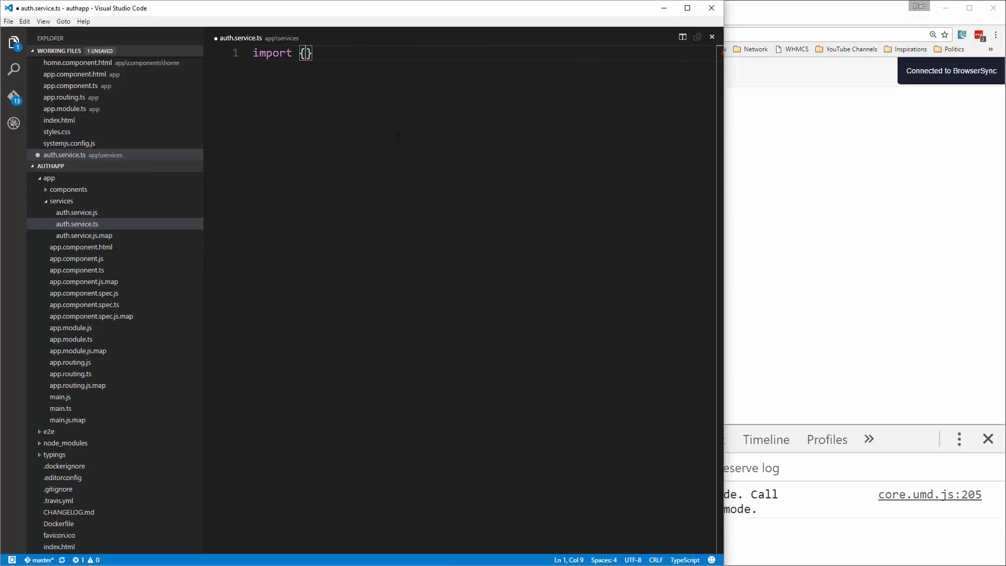
{"action": "type", "text": "Injectable"}
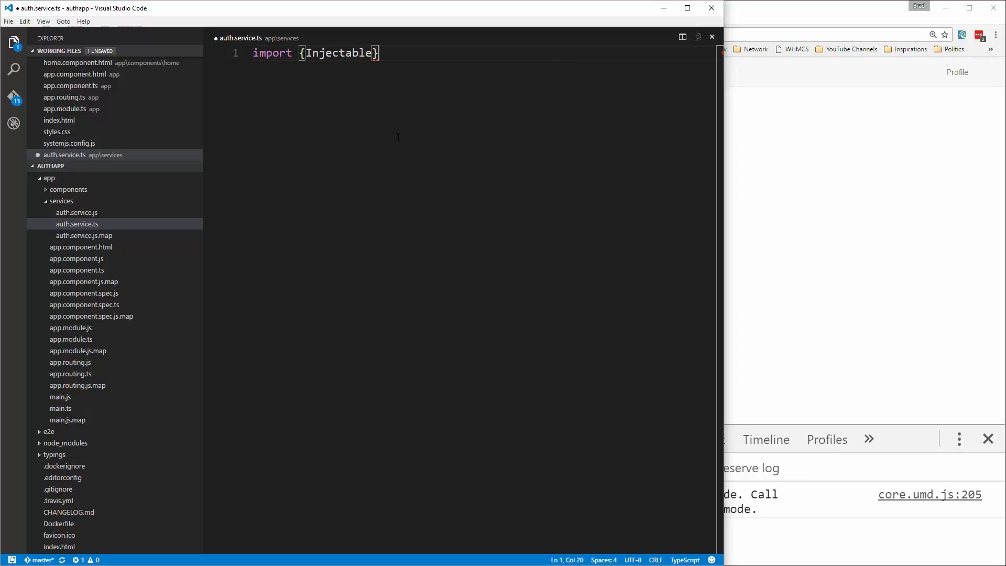
{"action": "type", "text": "from '';"}
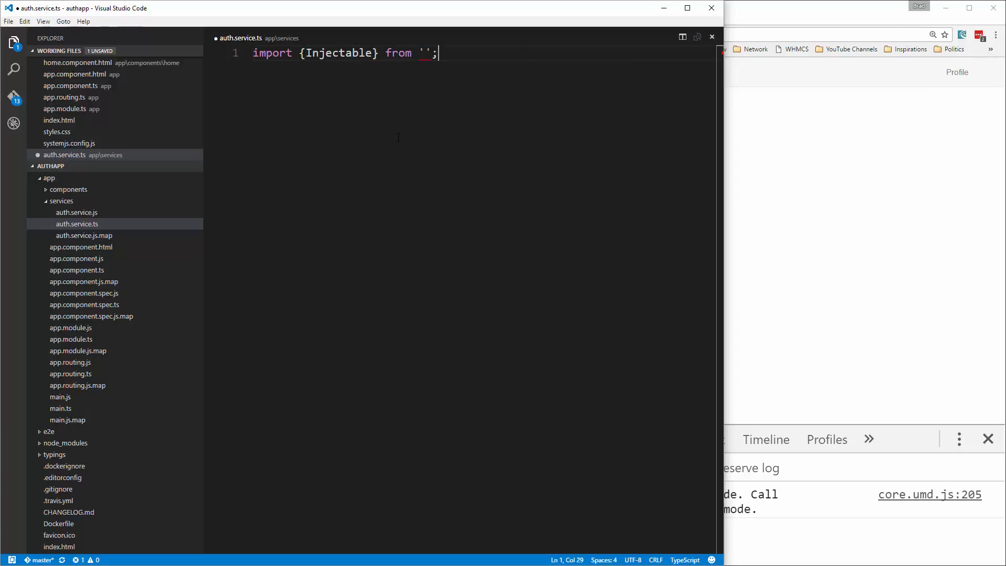
{"action": "type", "text": "@angular/core"}
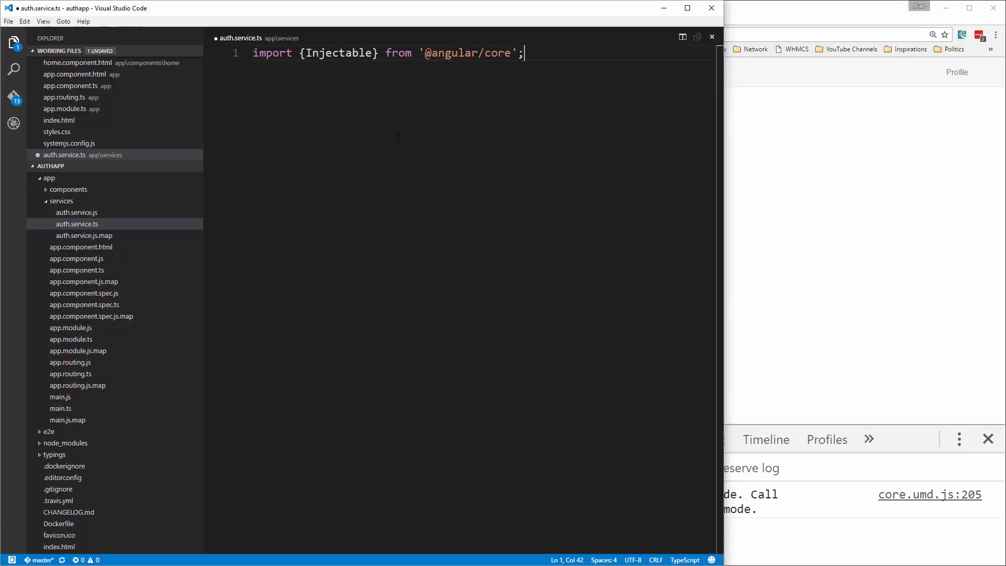
{"action": "key", "text": "enter"}
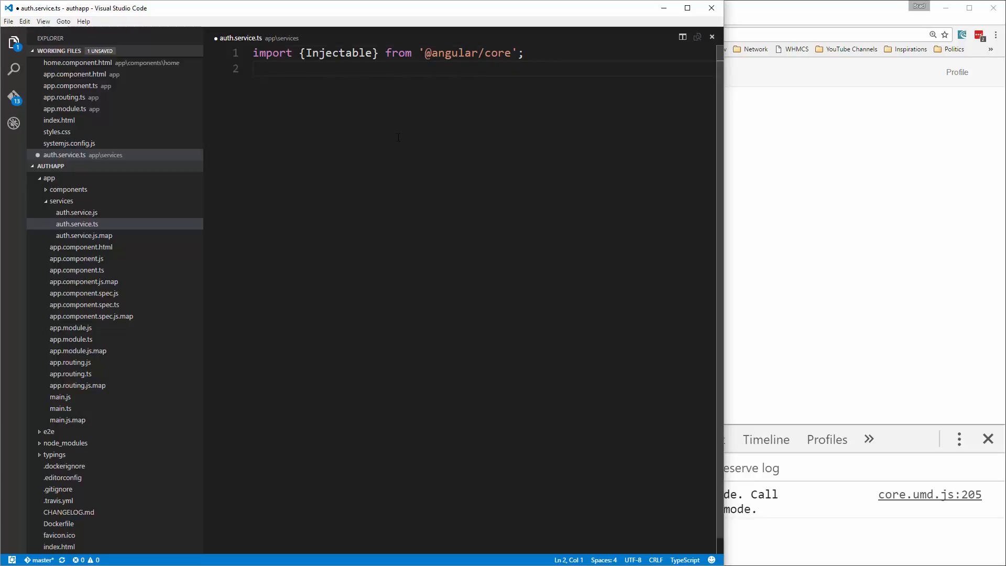
{"action": "mouse_move", "coordinate": [349, 126]}
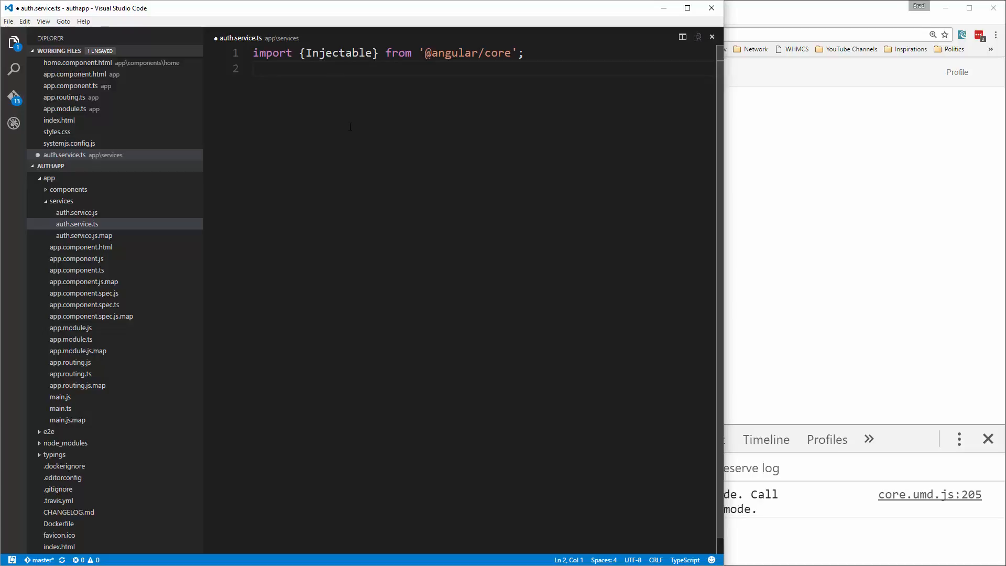
{"action": "type", "text": "import {"}
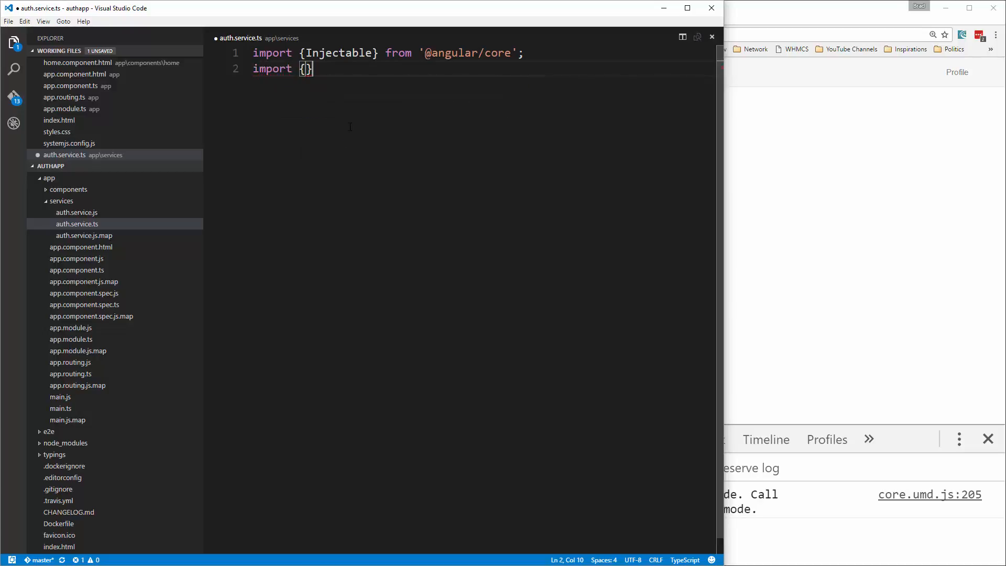
{"action": "type", "text": "toke"}
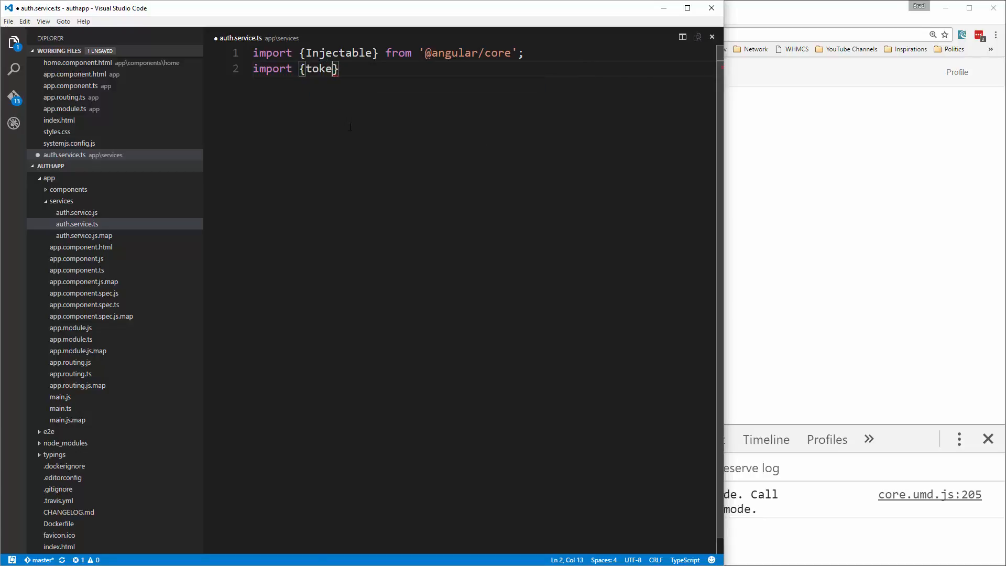
{"action": "type", "text": "NotExpired"}
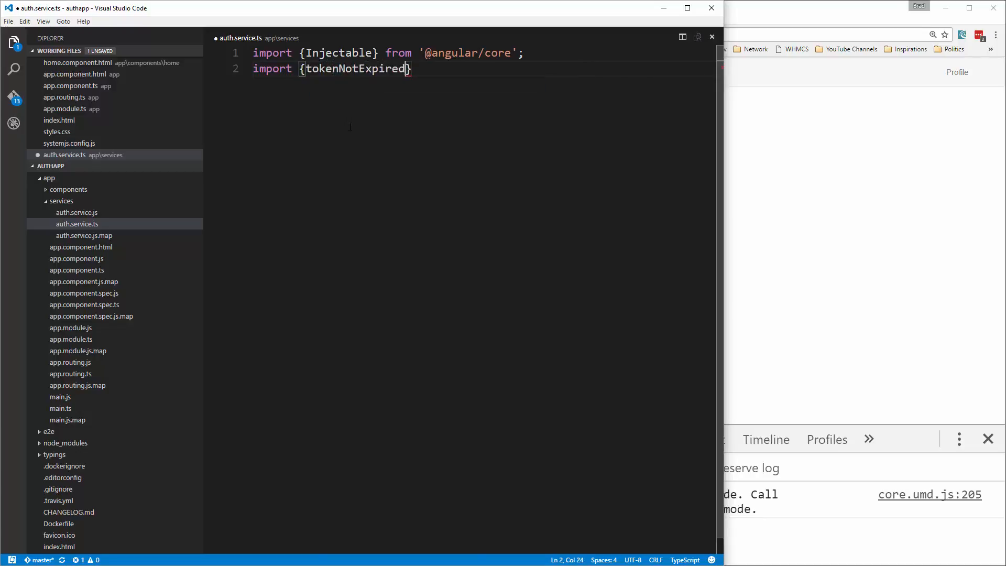
{"action": "type", "text": "from '';"}
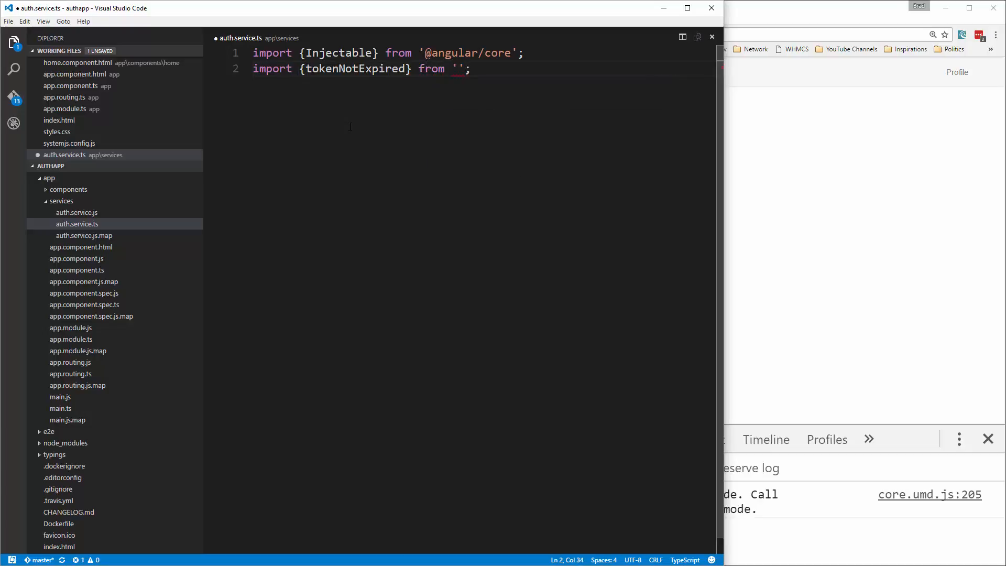
{"action": "type", "text": "angular2-"}
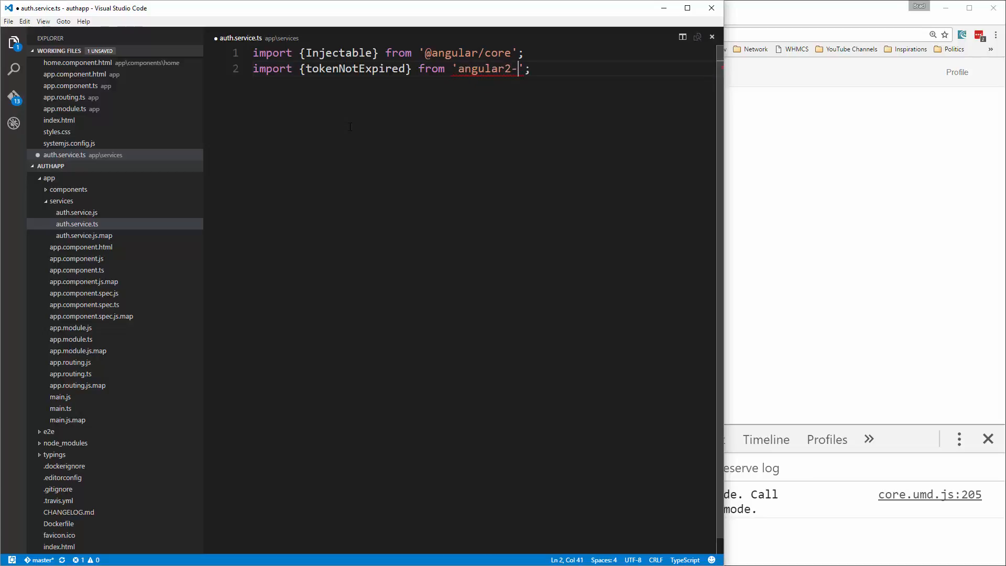
{"action": "type", "text": "jwt"}
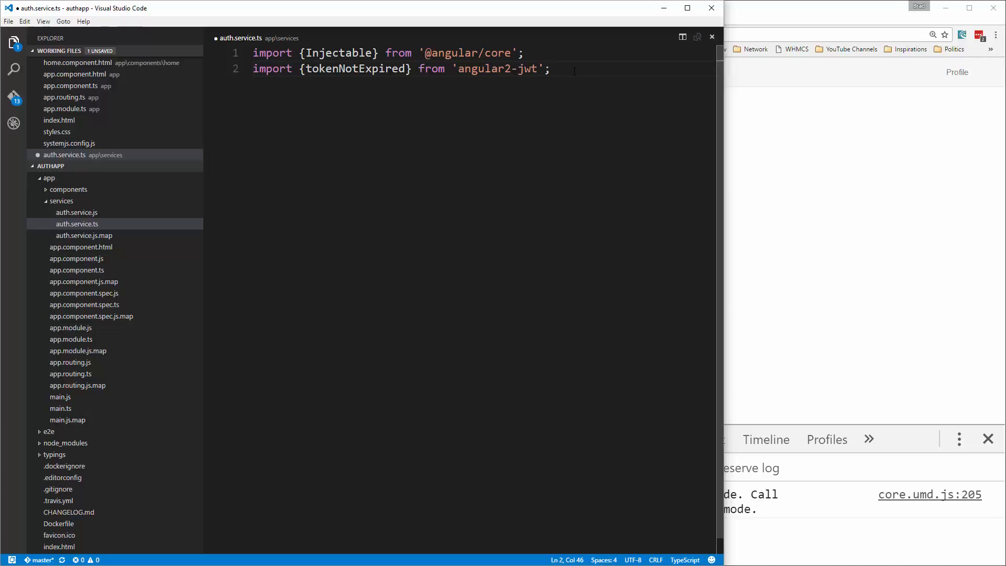
Step: Declare Auth0Lock as a variable of type any
{"action": "key", "text": "Enter"}
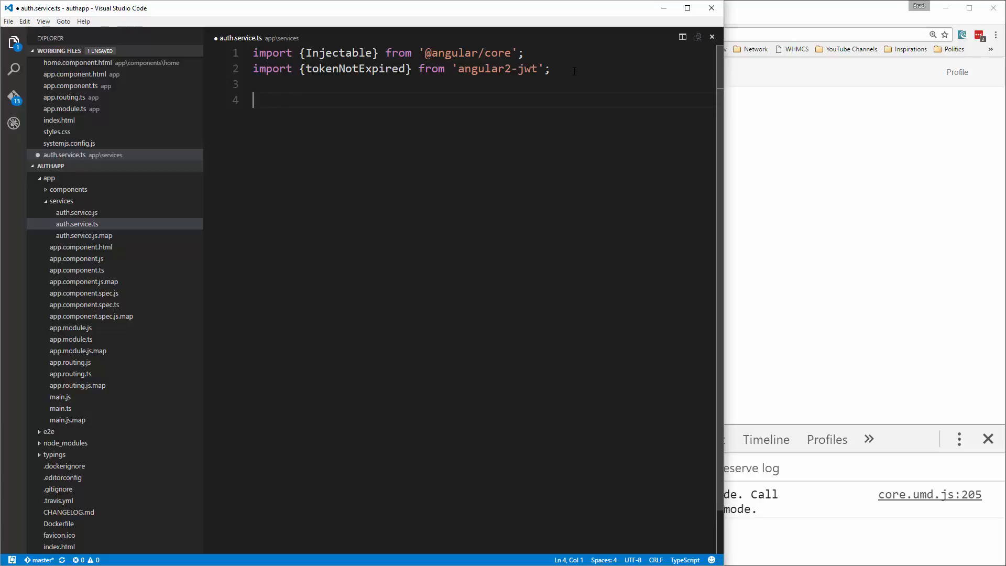
{"action": "type", "text": "declare va"}
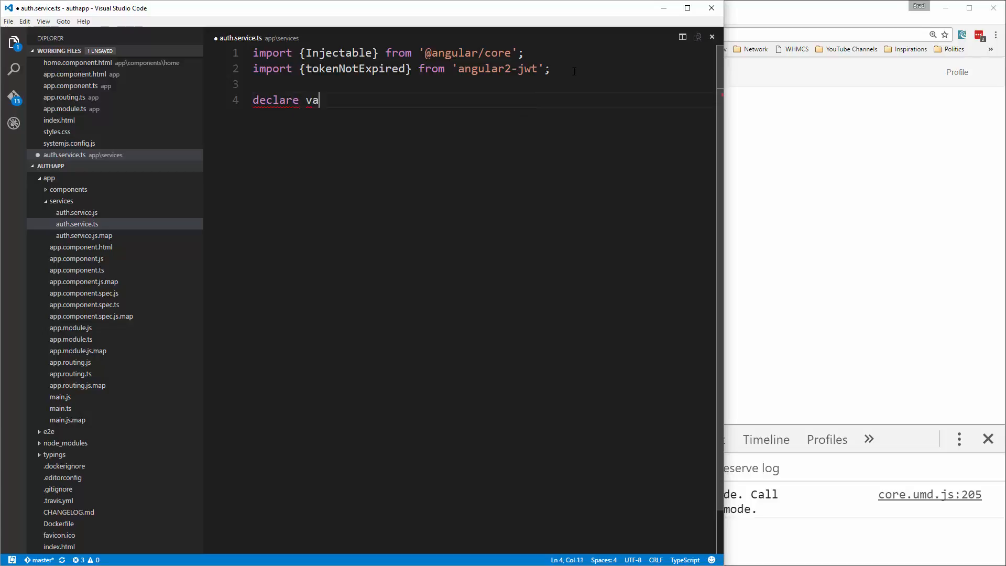
{"action": "type", "text": "r Auth"}
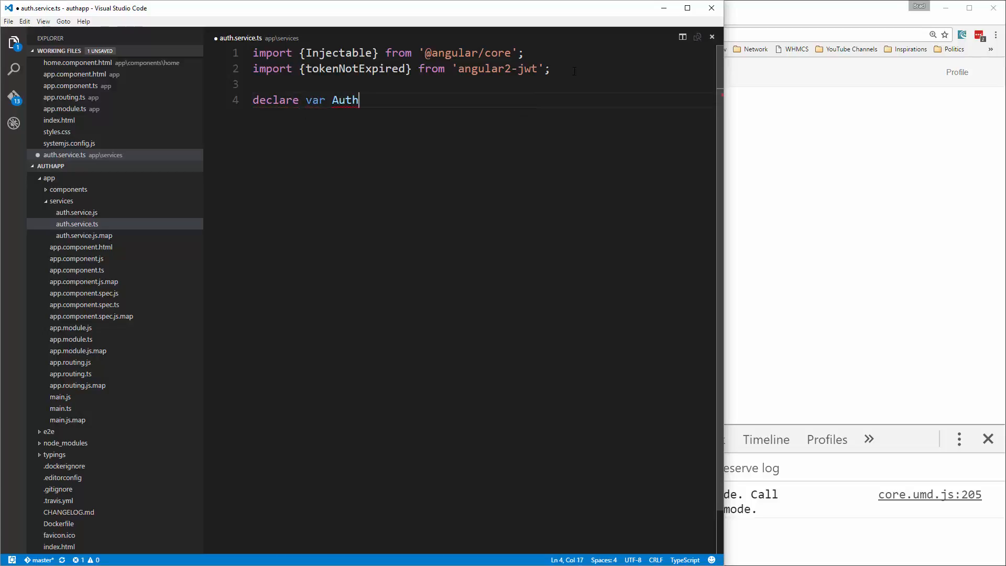
{"action": "type", "text": "0Lock"}
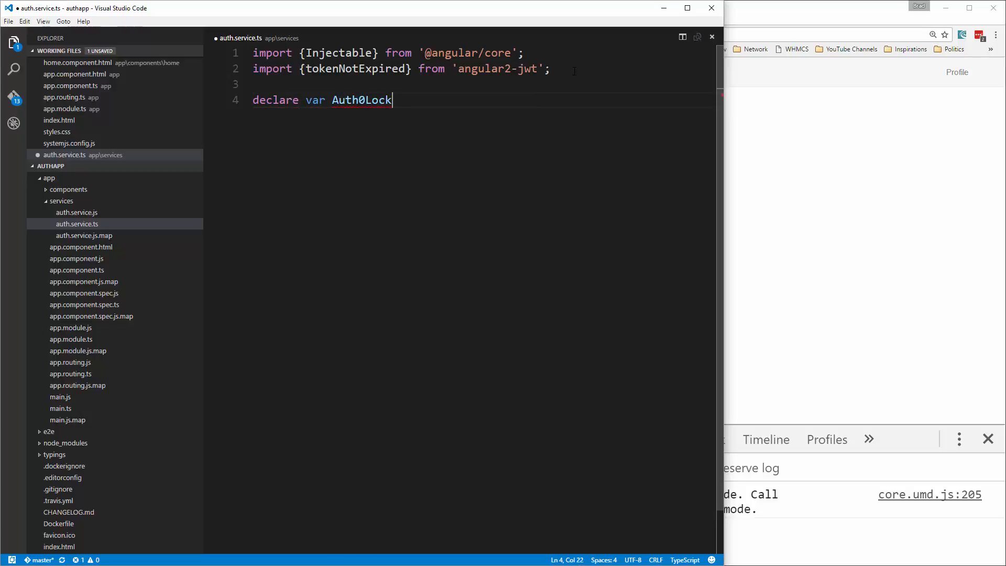
{"action": "type", "text": ": any;"}
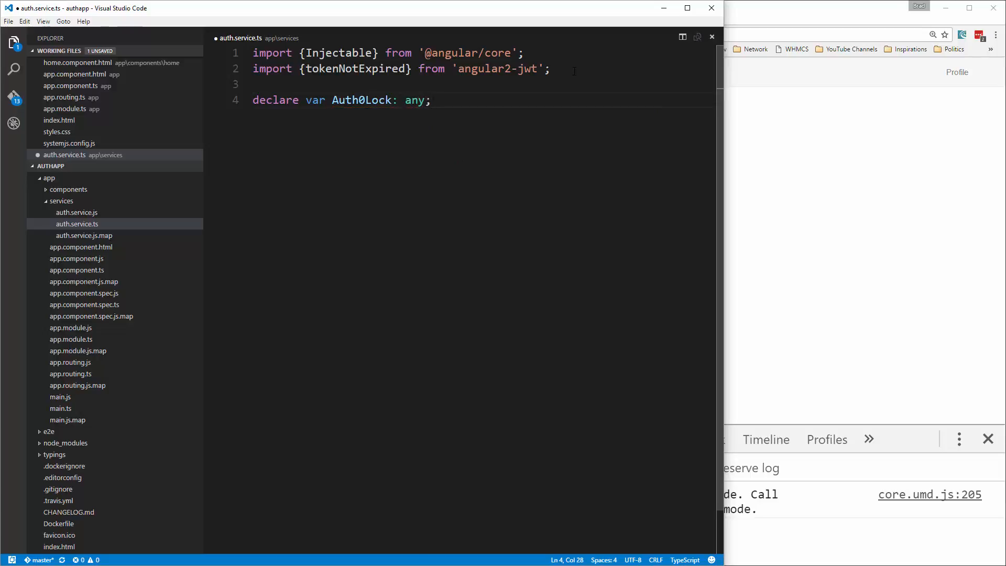
{"action": "key", "text": "Enter"}
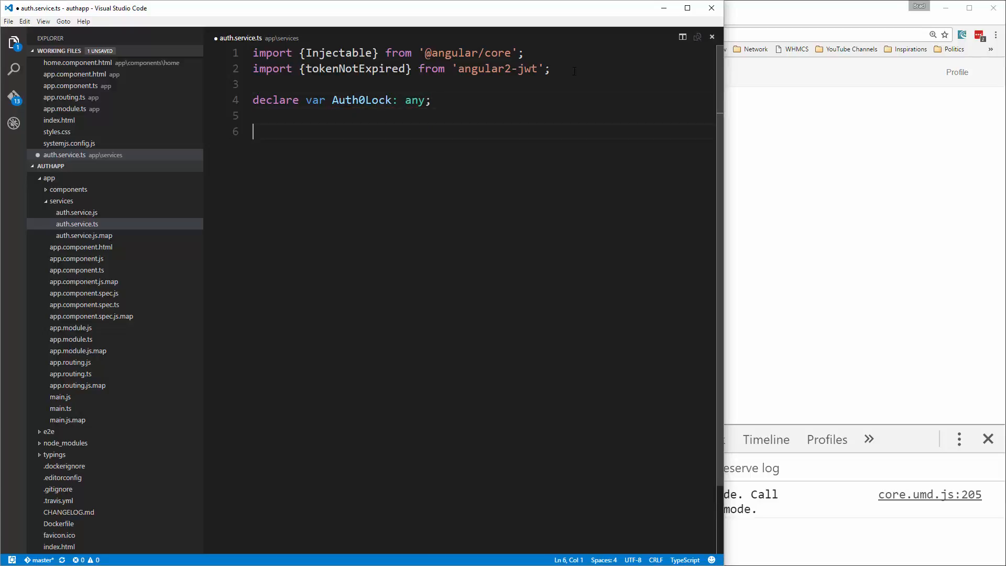
{"action": "type", "text": "@Injectable("}
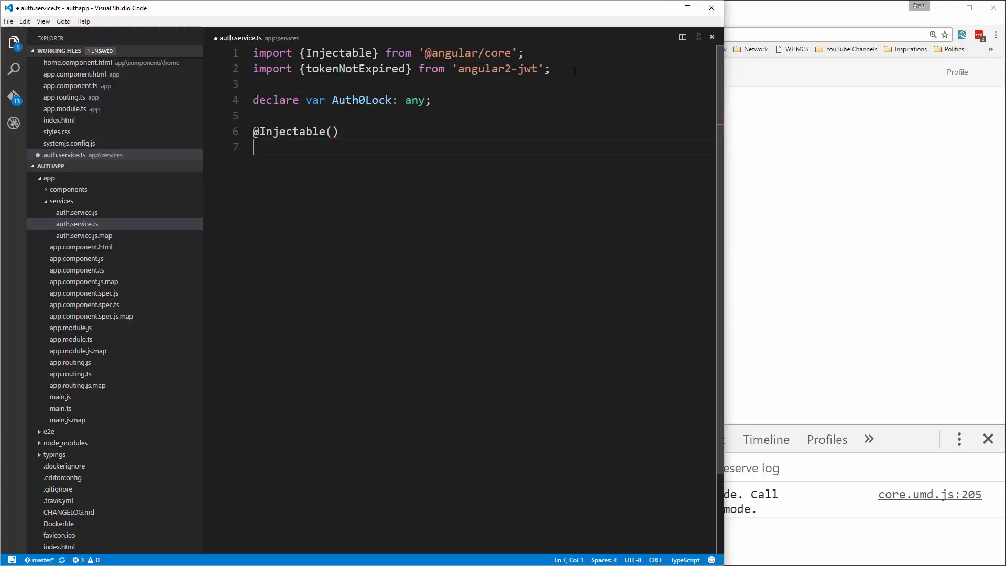
{"action": "type", "text": "export"}
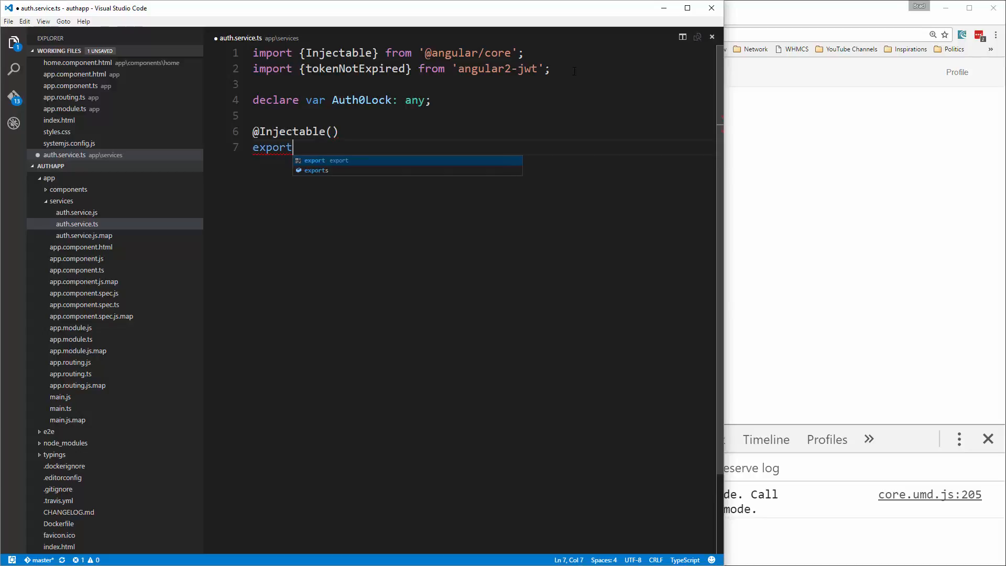
{"action": "type", "text": "class"}
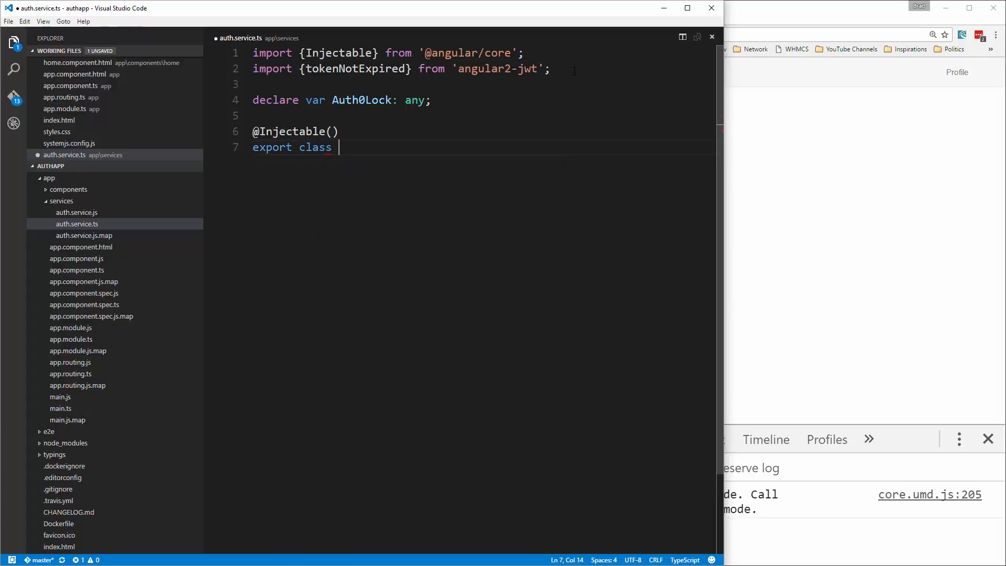
{"action": "type", "text": "Auth {"}
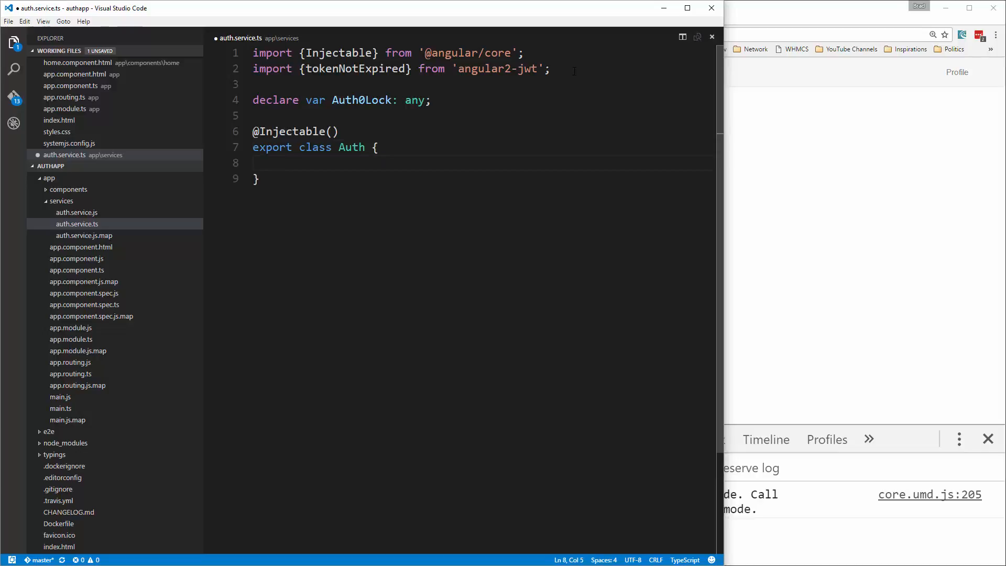
{"action": "type", "text": "//"}
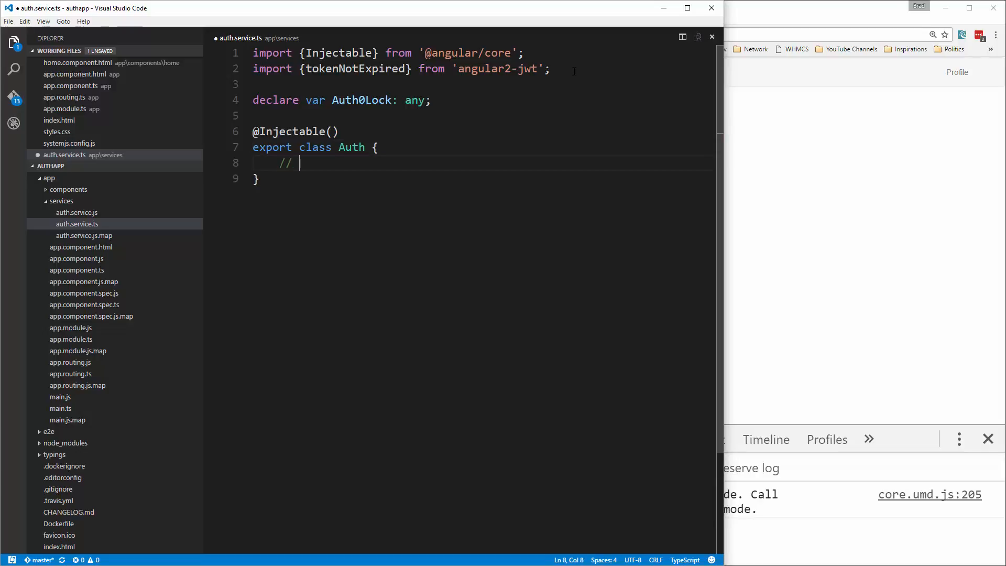
{"action": "type", "text": "configure"}
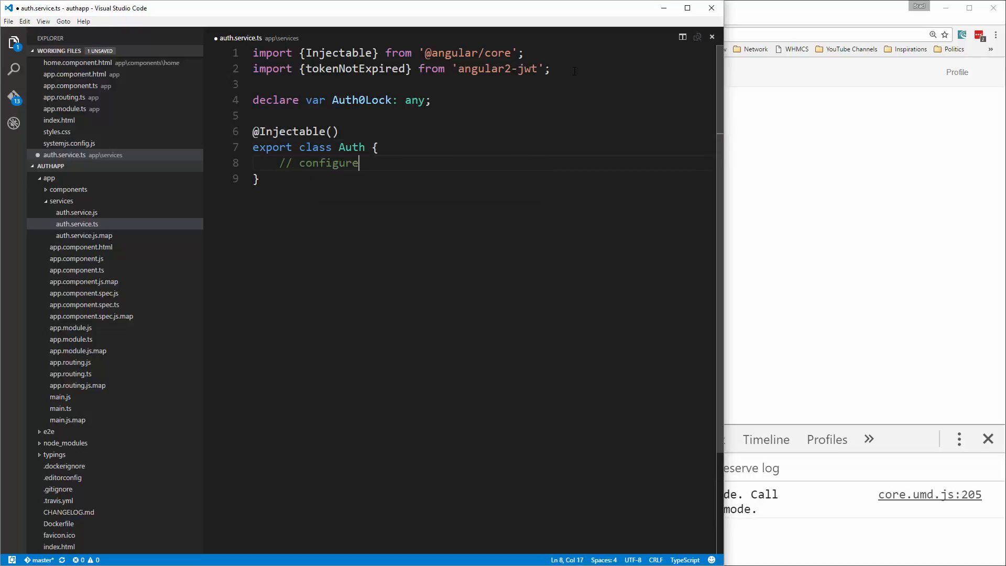
{"action": "type", "text": "Auth0"}
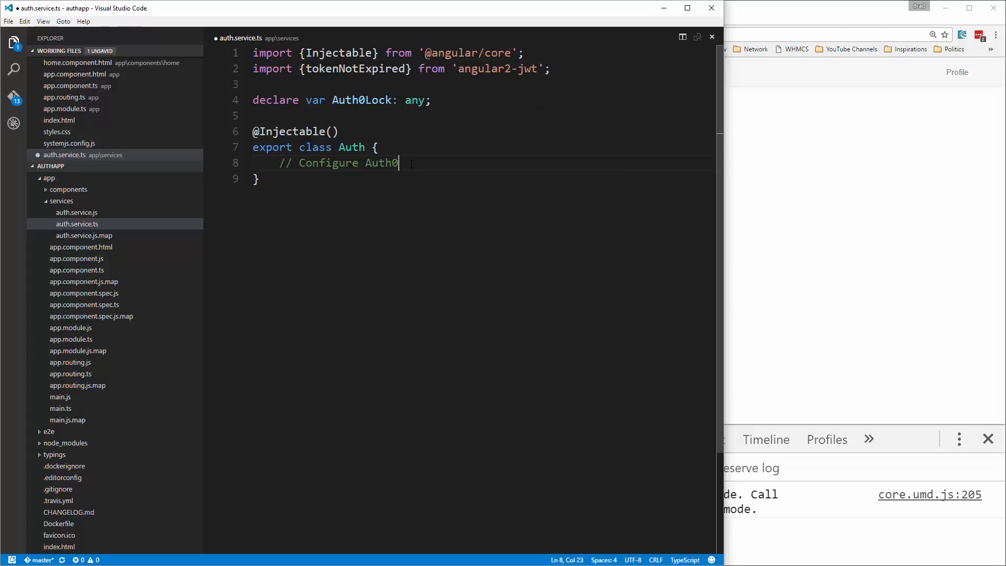
{"action": "type", "text": "lock"}
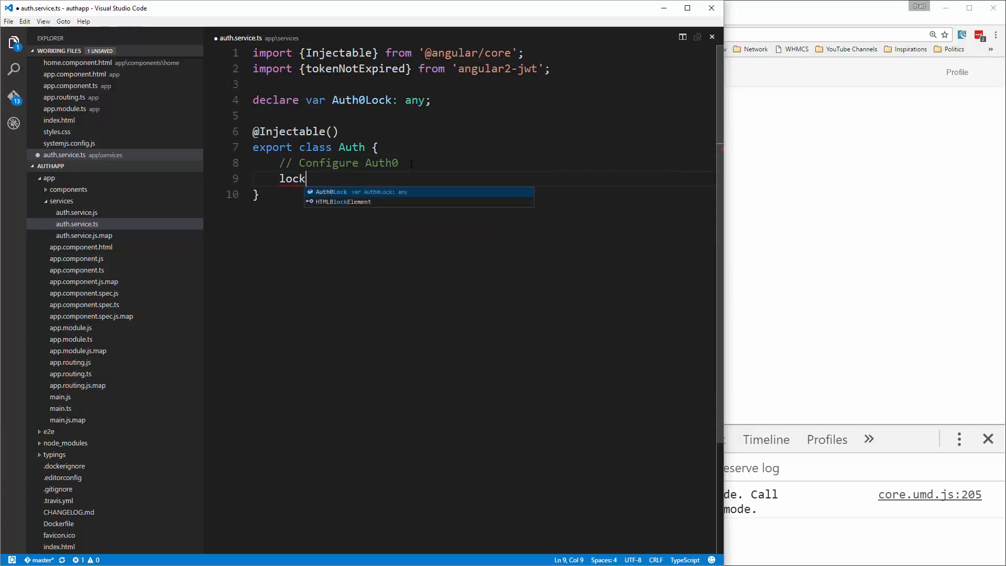
{"action": "type", "text": "= n"}
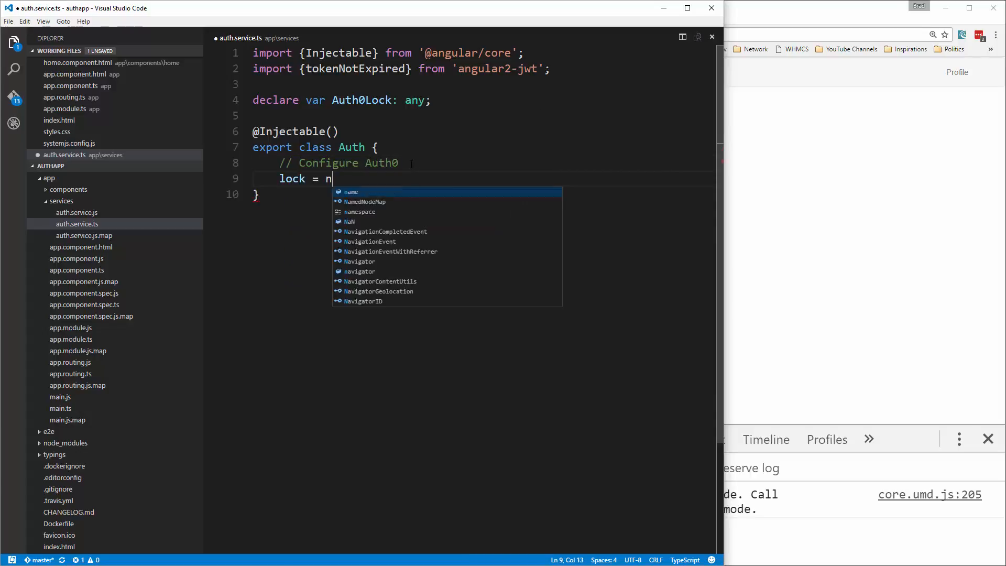
{"action": "type", "text": "ew Auth0Lock("}
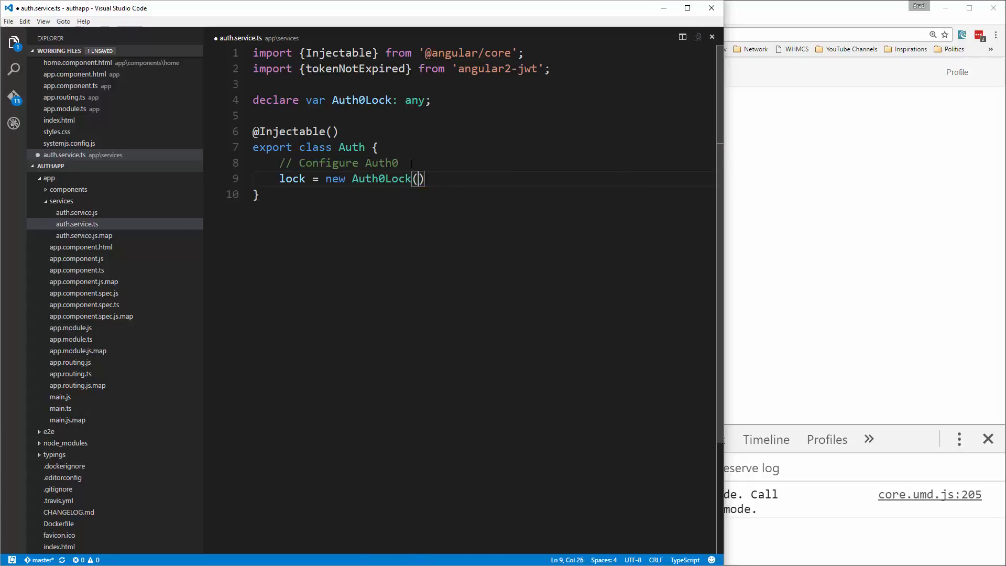
{"action": "type", "text": ";"}
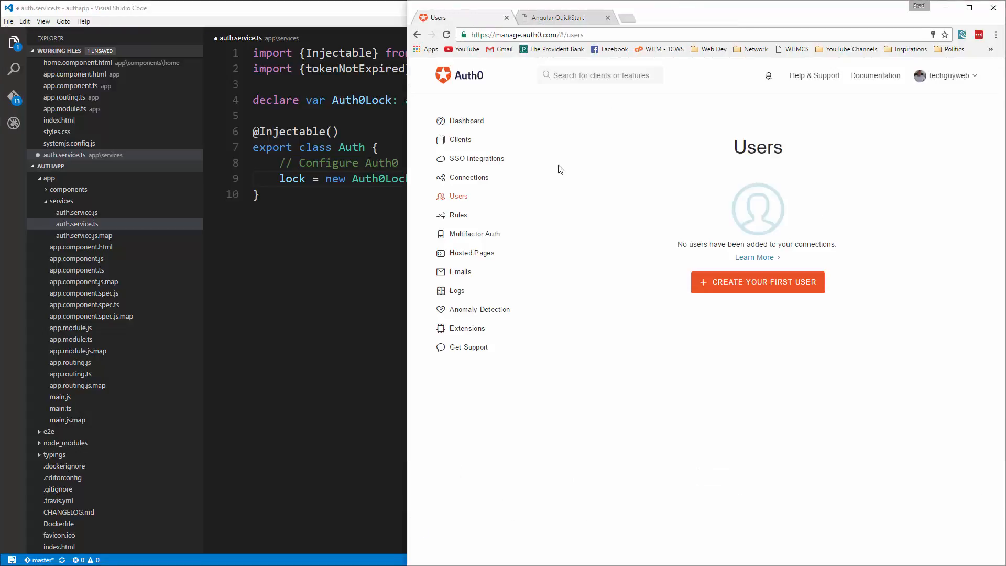
Step: Select the AuthApp client in the Auth0 Dashboard to view its Domain and Client ID
{"action": "left_click", "coordinate": [459, 140]}
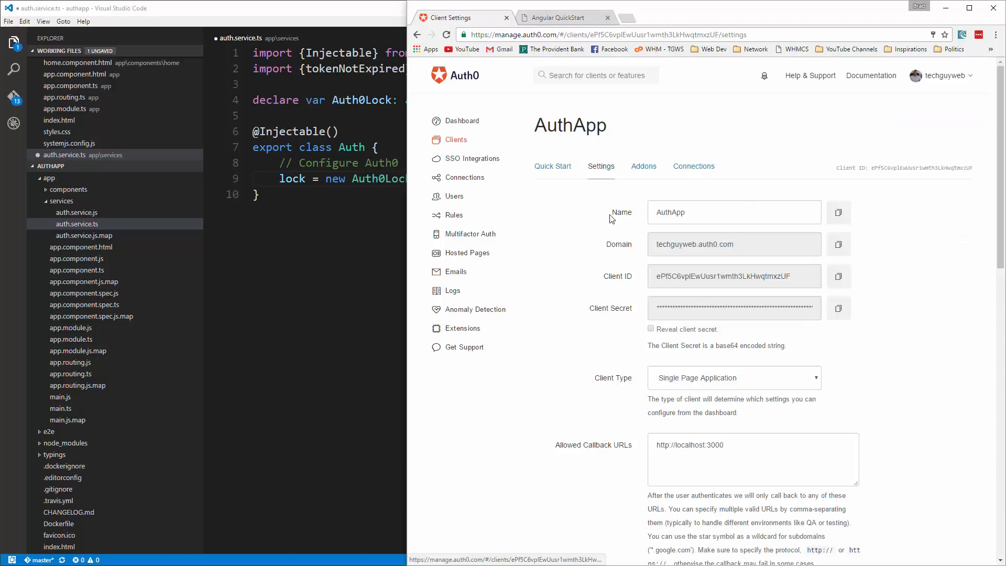
{"action": "mouse_move", "coordinate": [797, 277]}
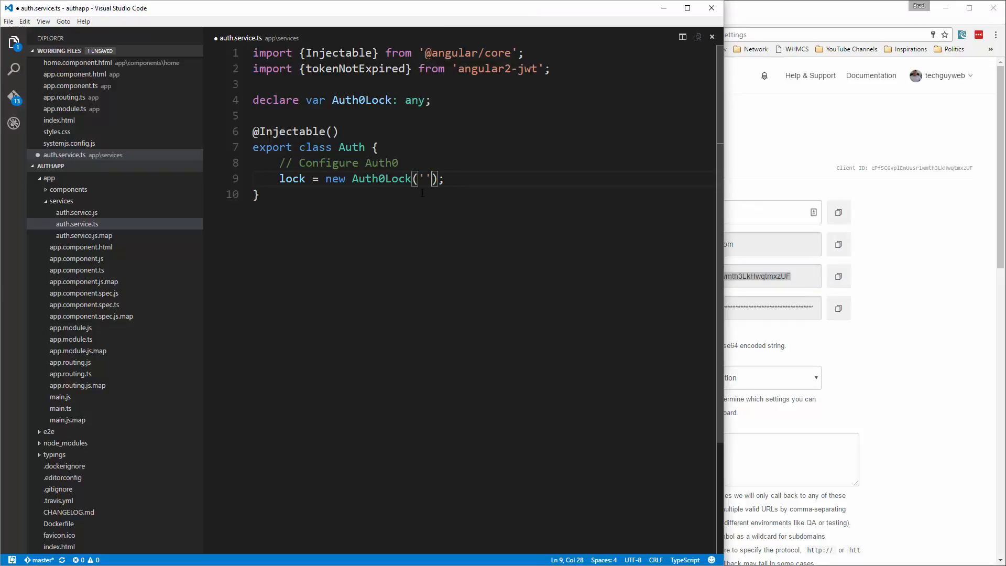
{"action": "type", "text": "ePf5C6vplEwUusr1wmth3LkHwqtmxzUF"}
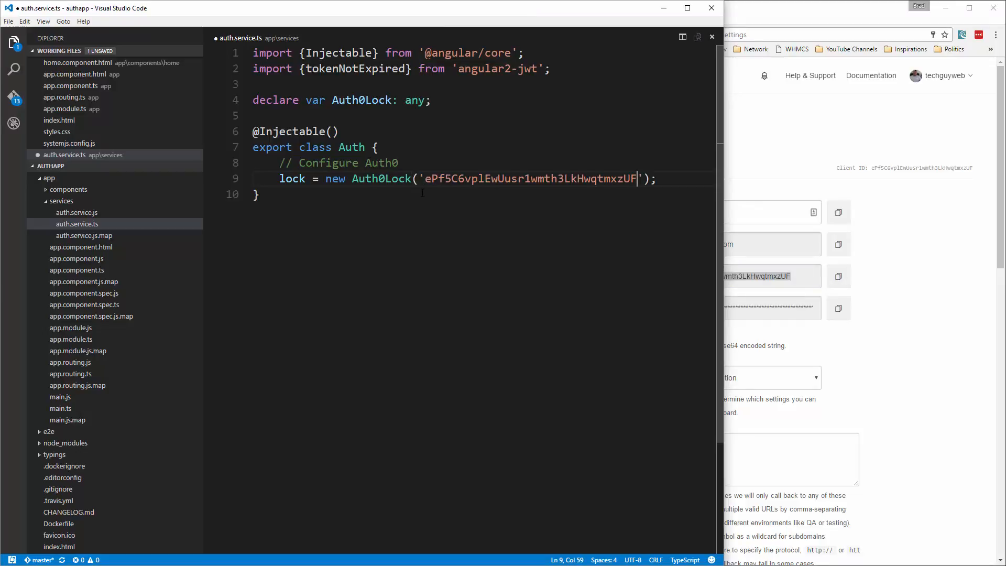
{"action": "type", "text": ","}
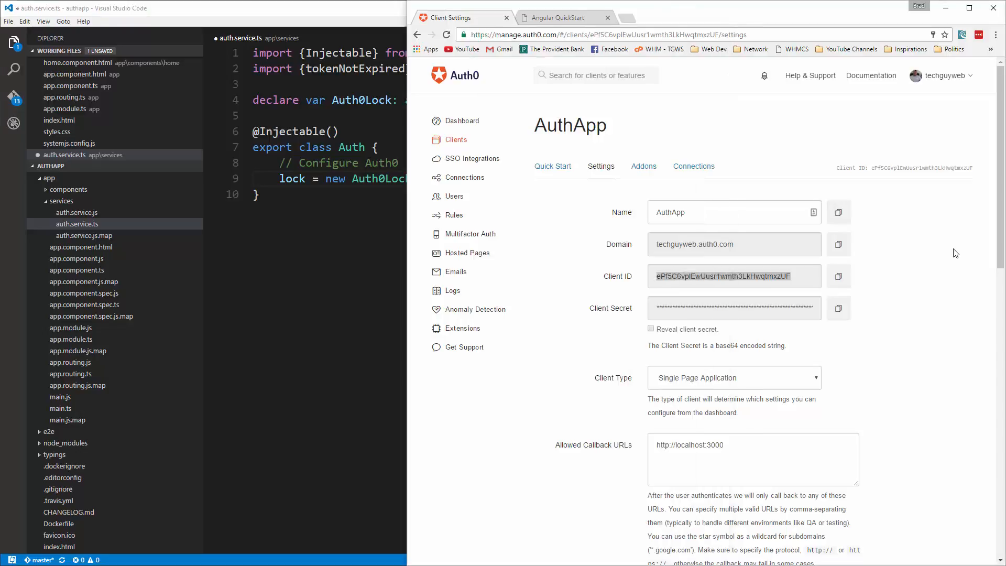
{"action": "left_click", "coordinate": [838, 244]}
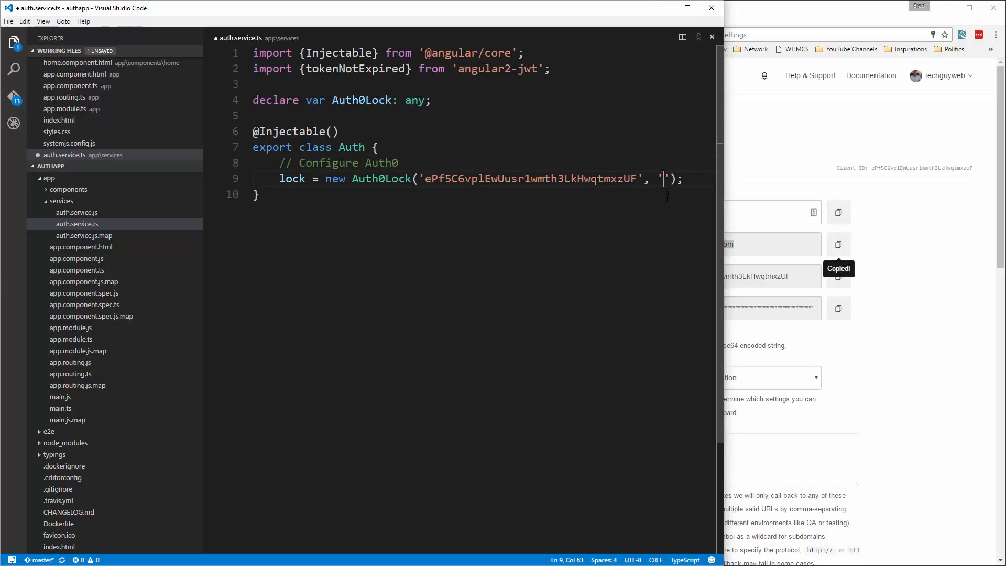
{"action": "type", "text": "techguyweb.auth0.com"}
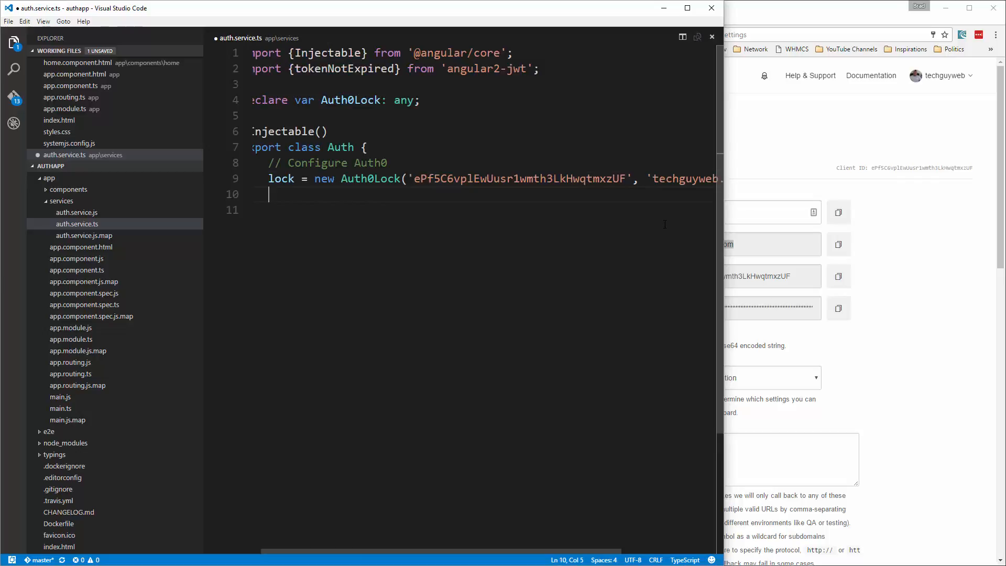
Step: Add an empty constructor() { } to the Auth class below the lock property
{"action": "key", "text": "enter"}
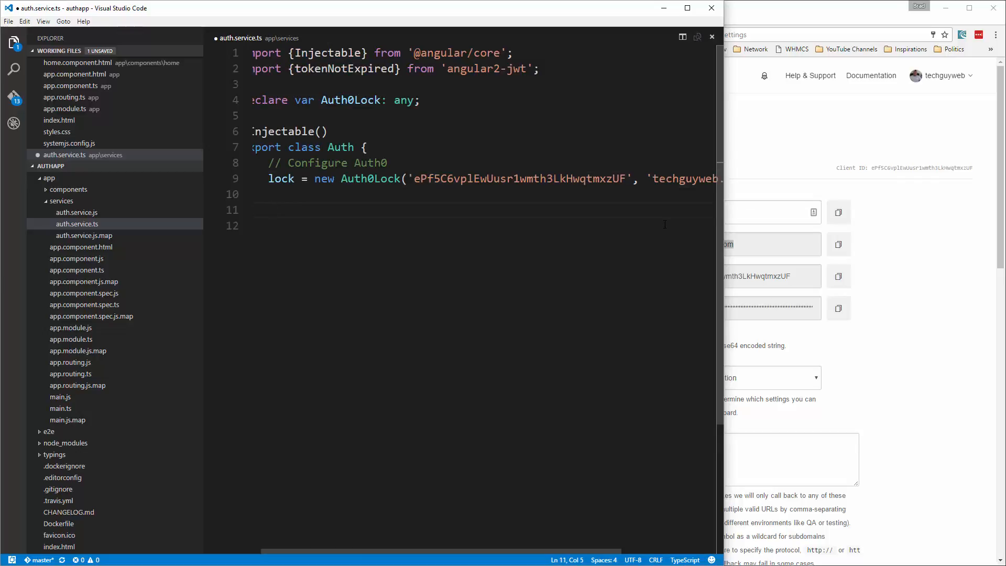
{"action": "type", "text": "cons"}
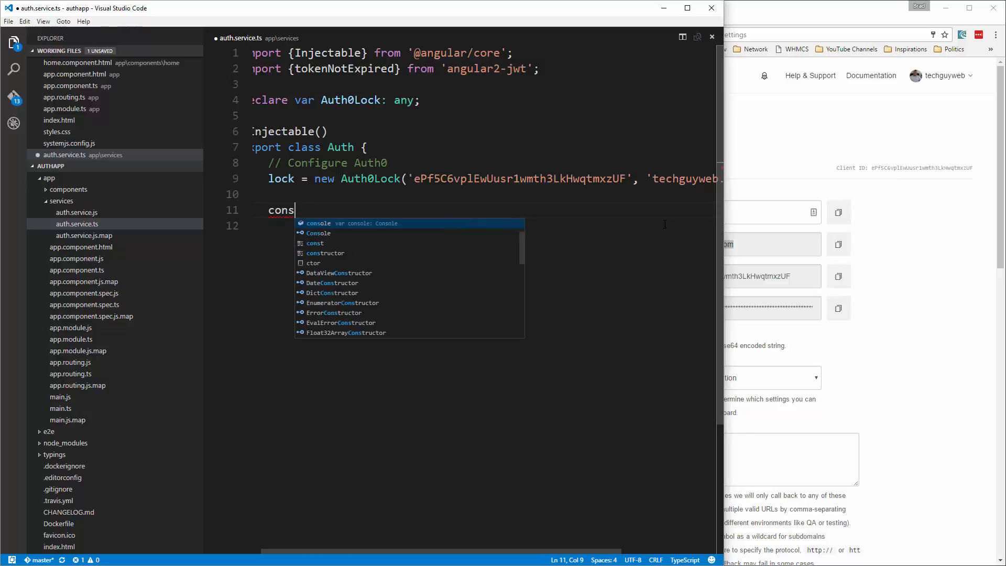
{"action": "type", "text": "tructor(){"}
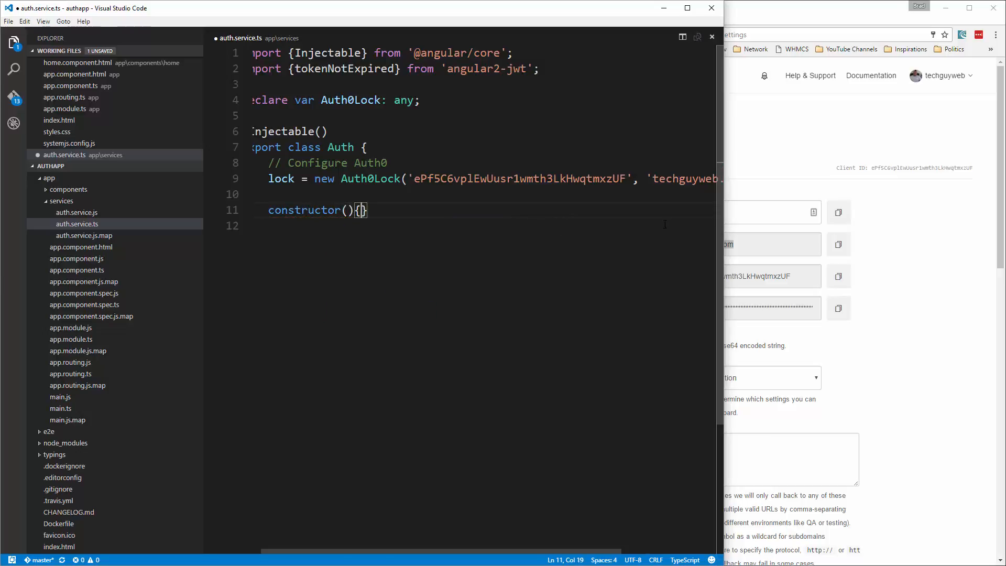
{"action": "key", "text": "Enter"}
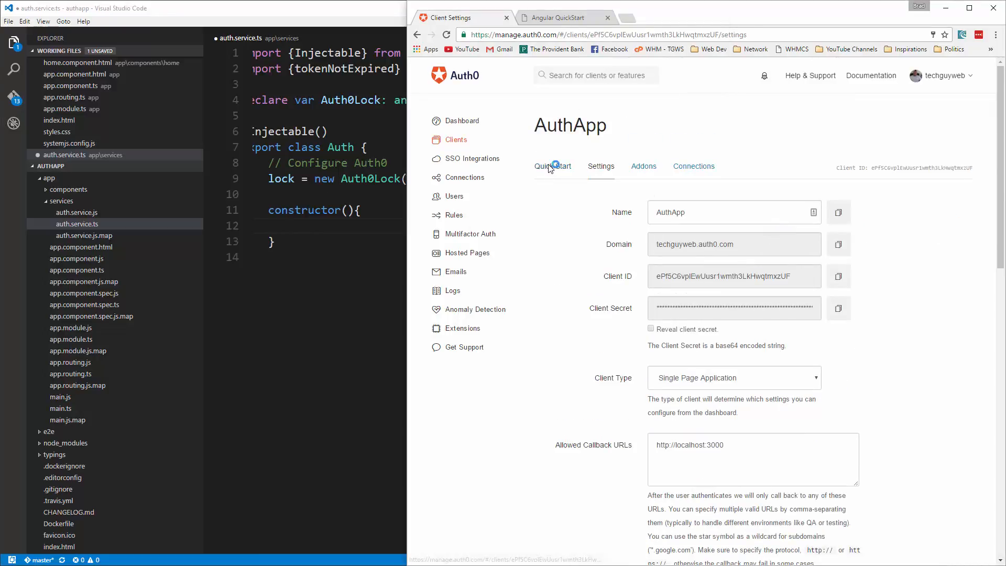
Step: Copy the lock.on('authenticated') callback that stores id_token from the Auth0 quickstart sample
{"action": "left_click", "coordinate": [551, 166]}
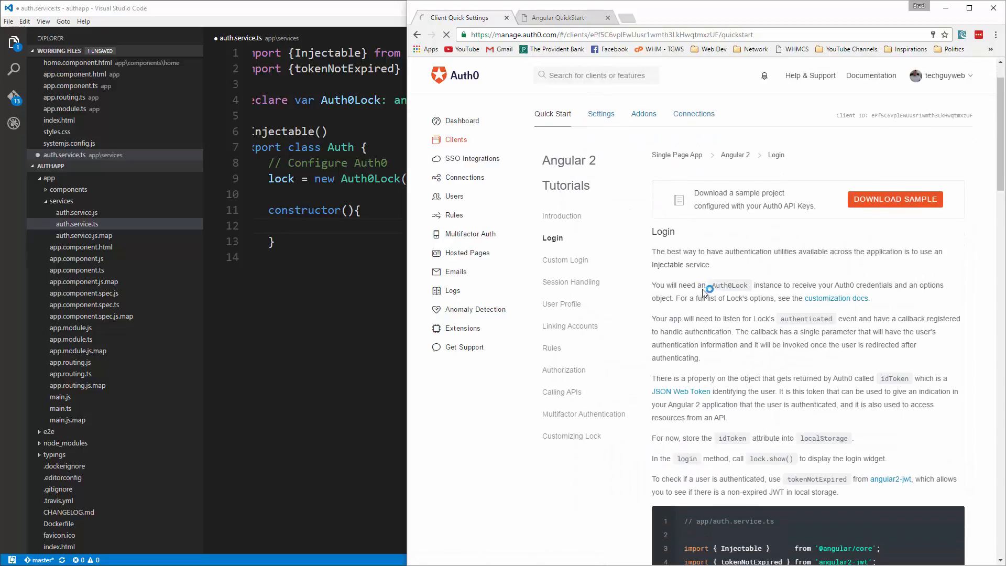
{"action": "scroll", "scroll_direction": "down", "scroll_amount": 3}
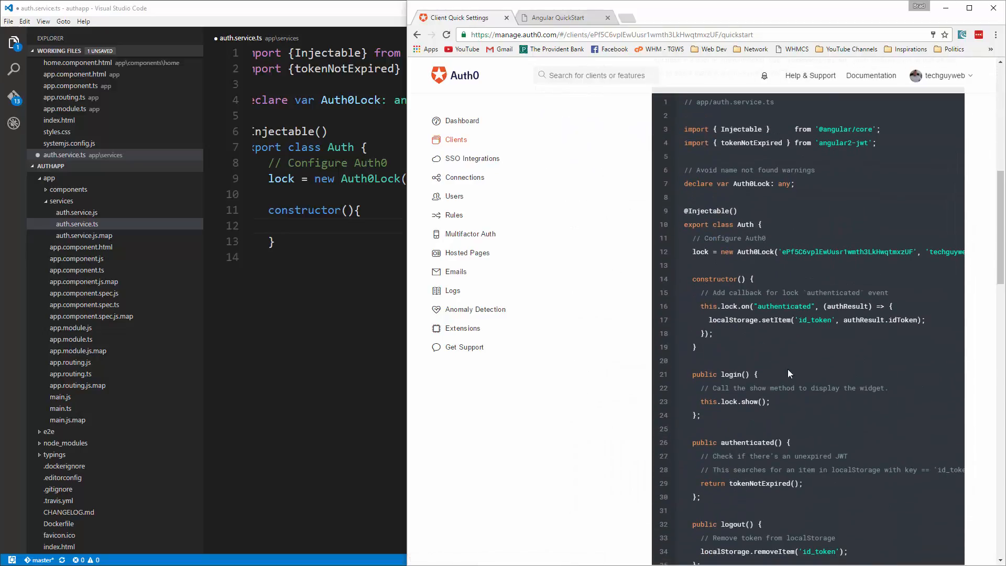
{"action": "scroll", "scroll_direction": "down", "scroll_amount": 3}
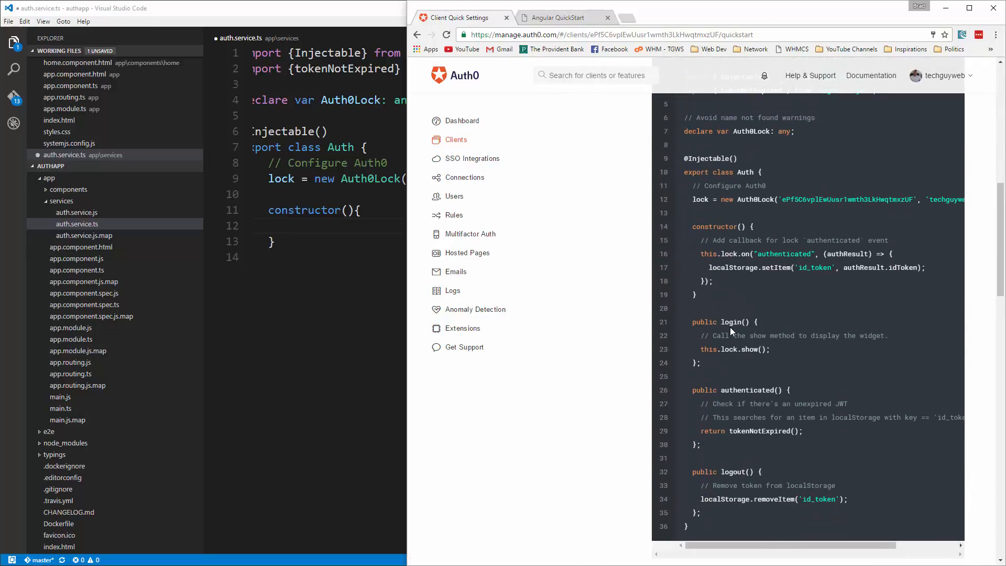
{"action": "mouse_move", "coordinate": [699, 238]}
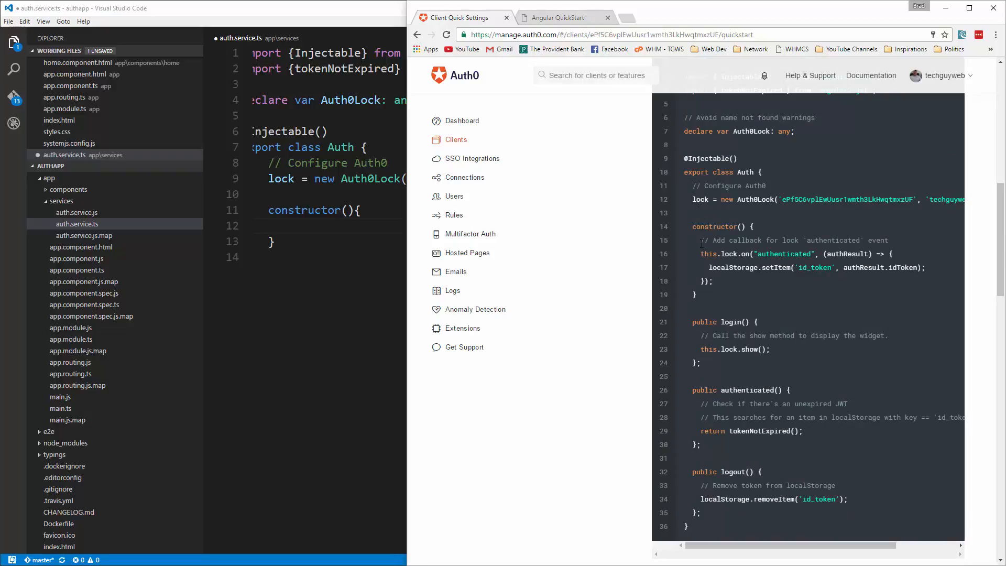
{"action": "right_click", "coordinate": [795, 254]}
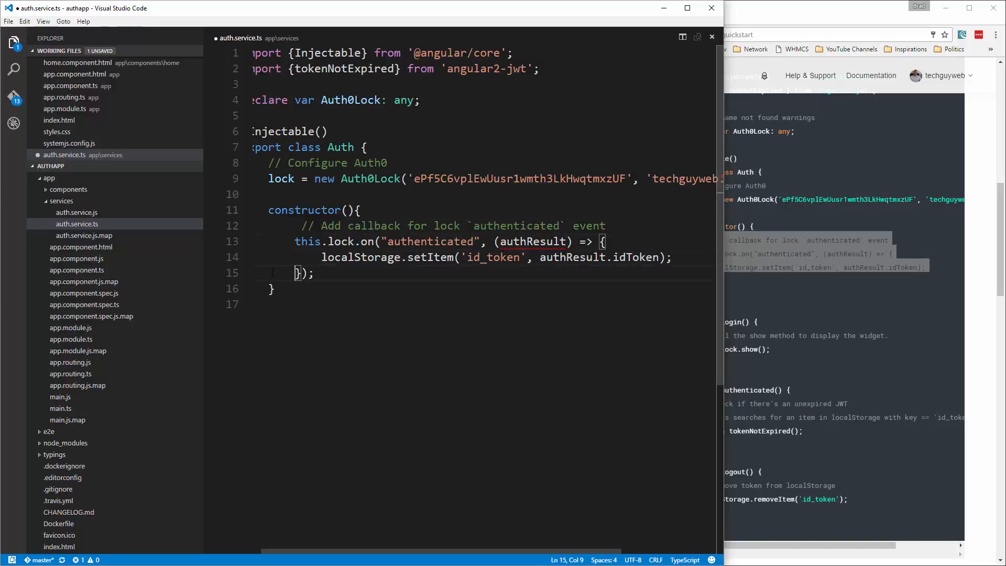
Step: Type the authResult callback parameter as any and repair the broken arrow on line 13
{"action": "left_click", "coordinate": [311, 273]}
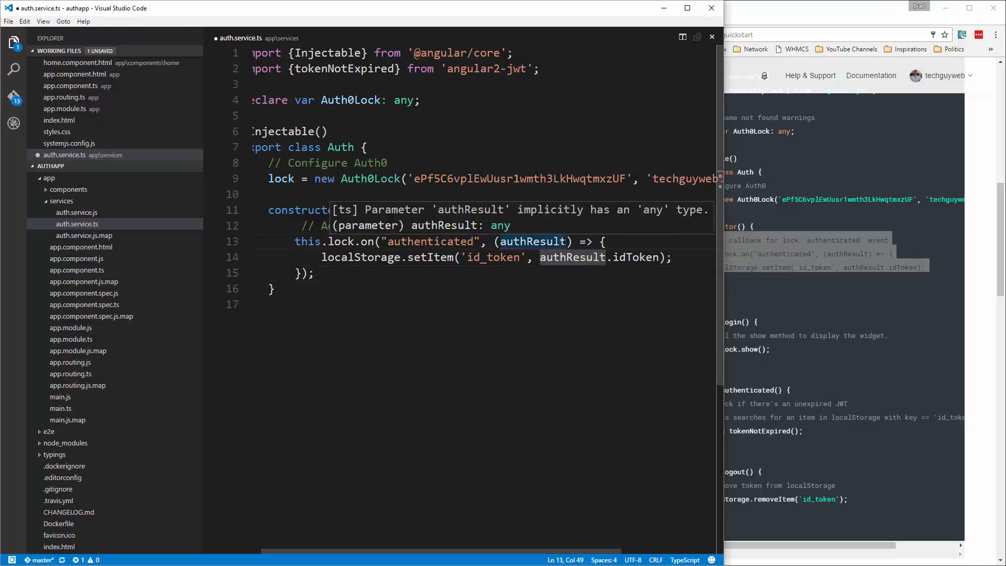
{"action": "type", "text": ":any"}
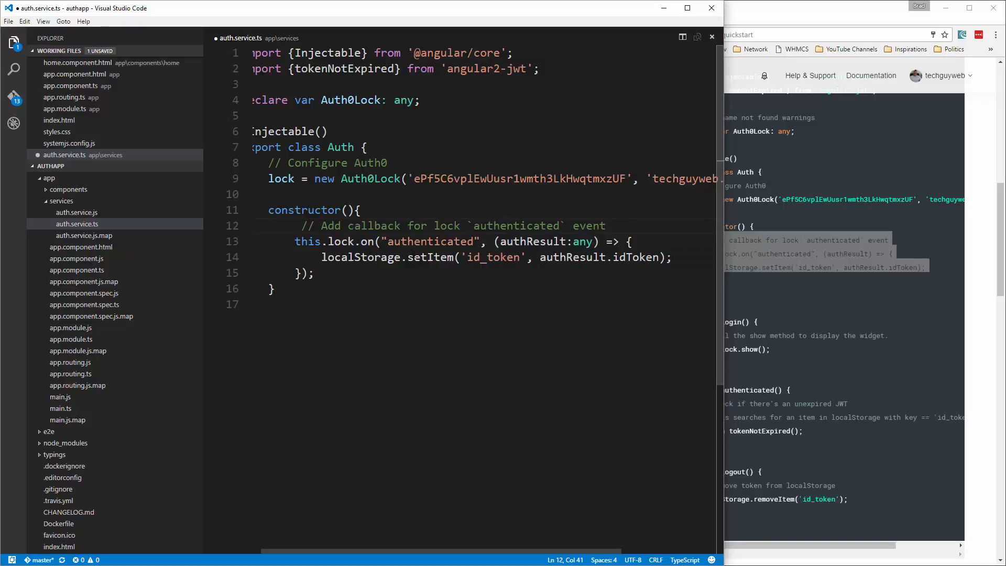
{"action": "double_click", "coordinate": [494, 257]}
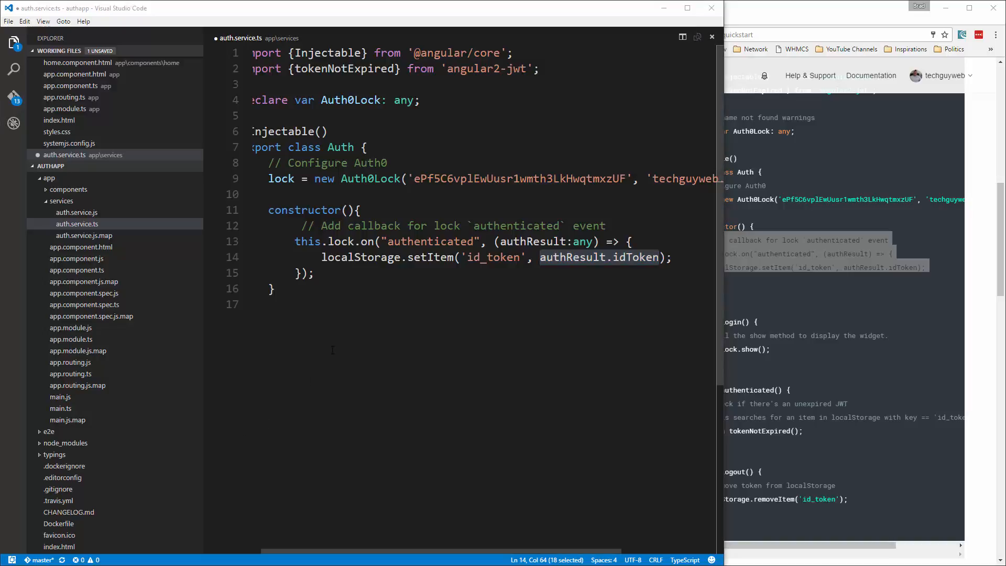
{"action": "left_click", "coordinate": [630, 241]}
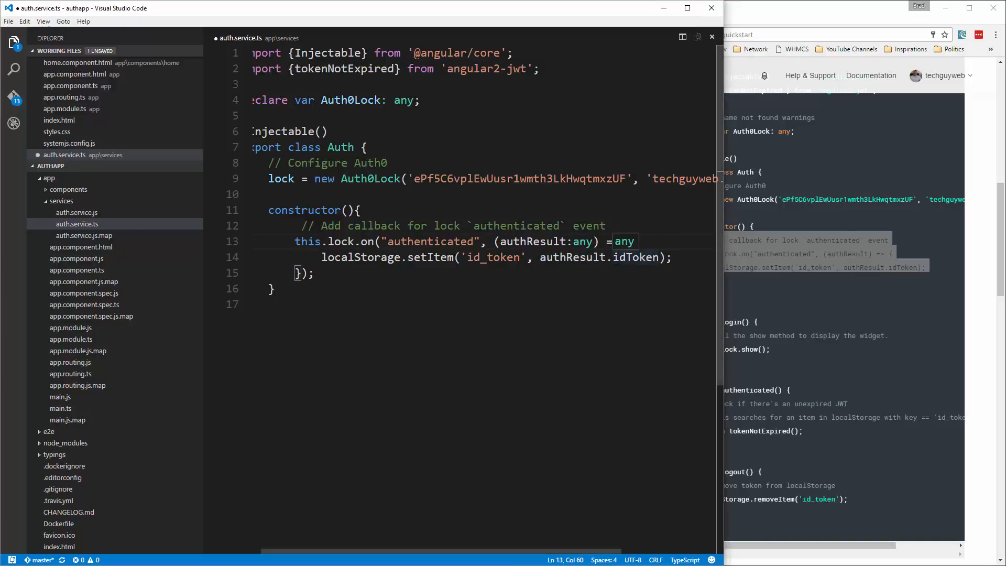
{"action": "type", "text": "> {"}
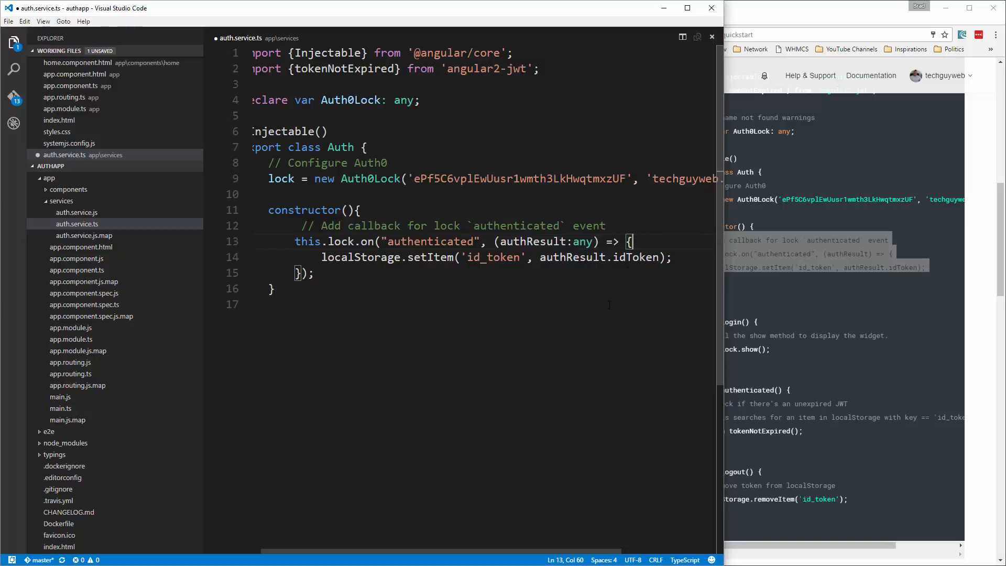
Step: Call lock.getProfile with authResult.idToken and a function(error:any, profile:any) callback
{"action": "key", "text": "Enter"}
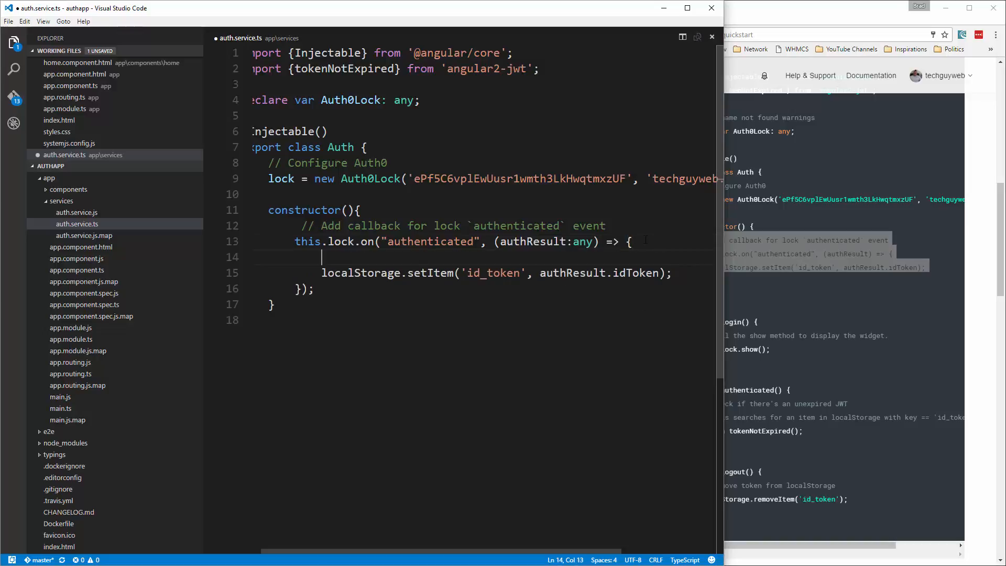
{"action": "key", "text": "Enter"}
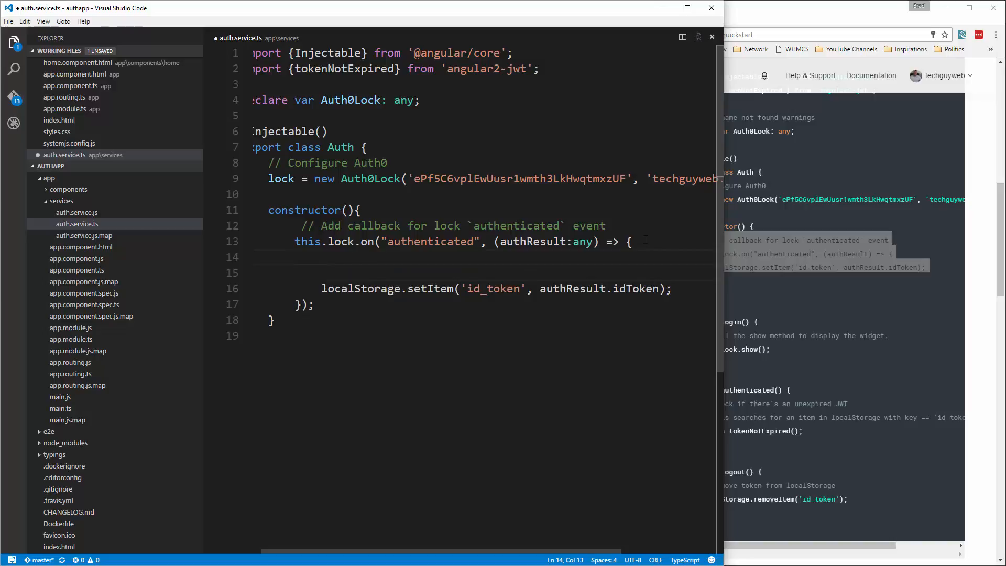
{"action": "type", "text": "this"}
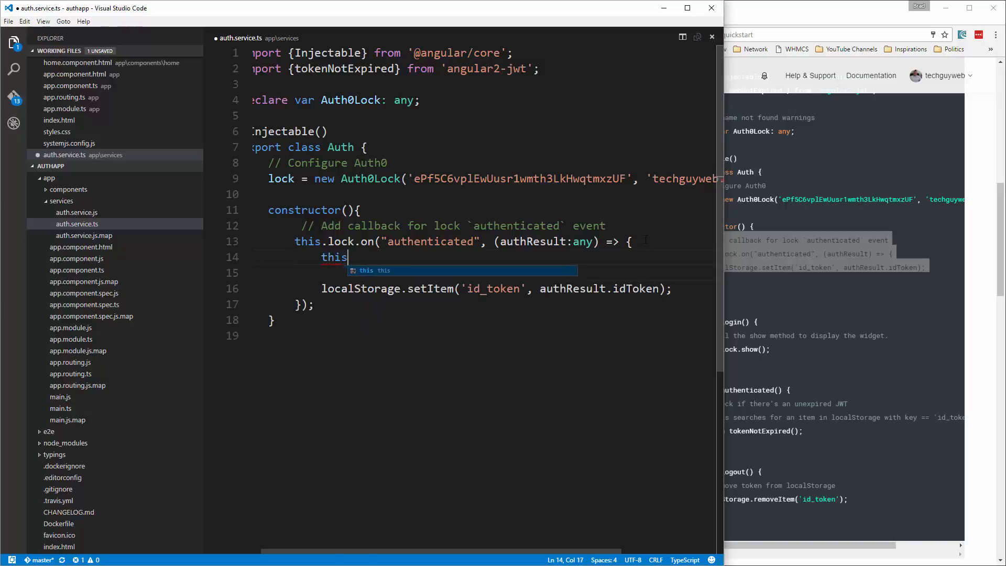
{"action": "type", "text": ".lock.ge"}
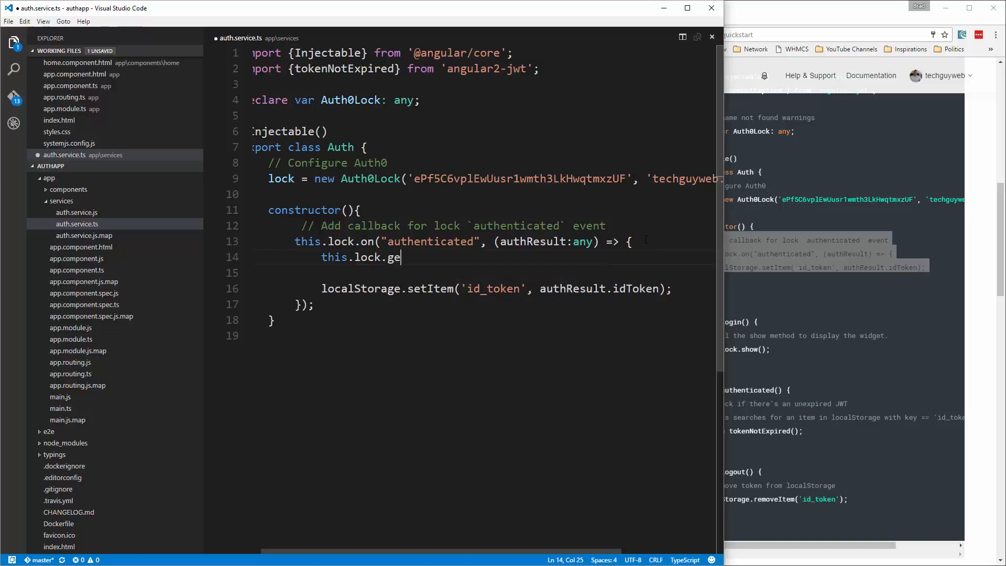
{"action": "type", "text": "tProfile"}
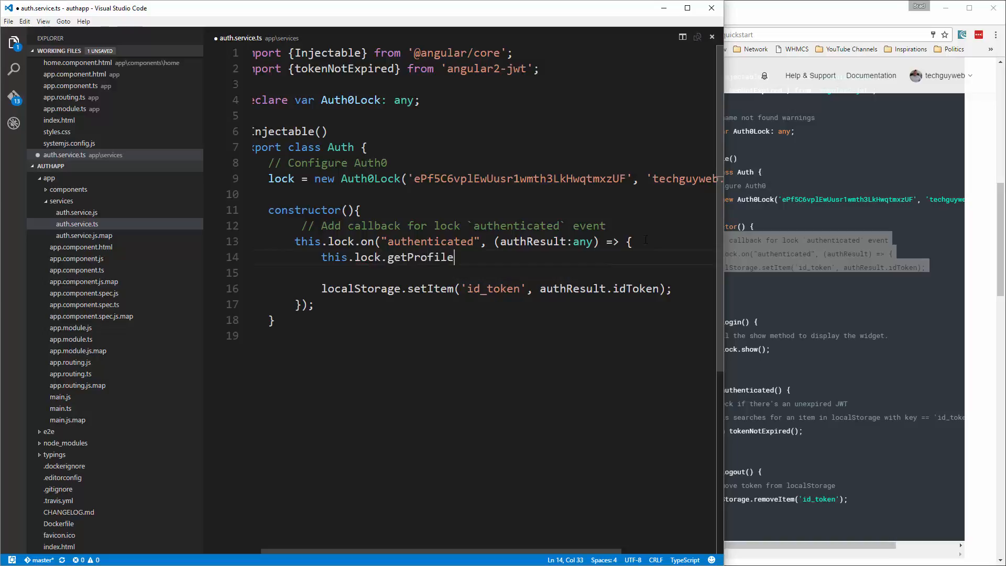
{"action": "type", "text": "()"}
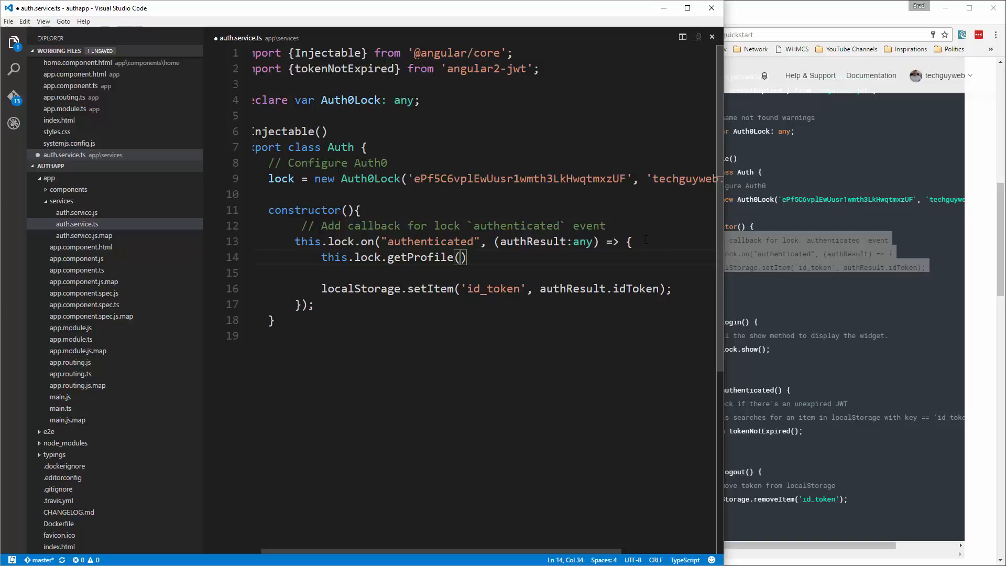
{"action": "type", "text": "authResult"}
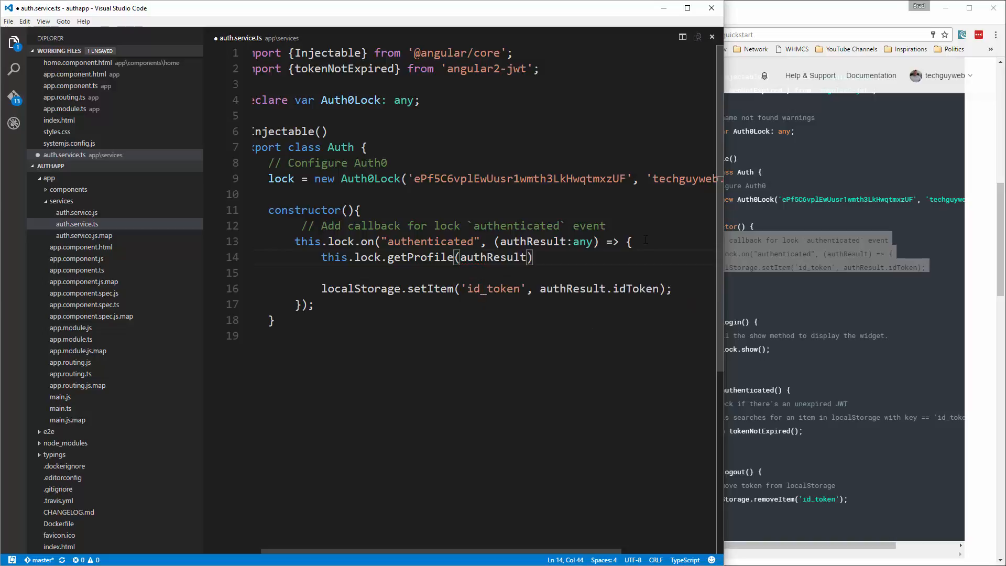
{"action": "type", "text": "id"}
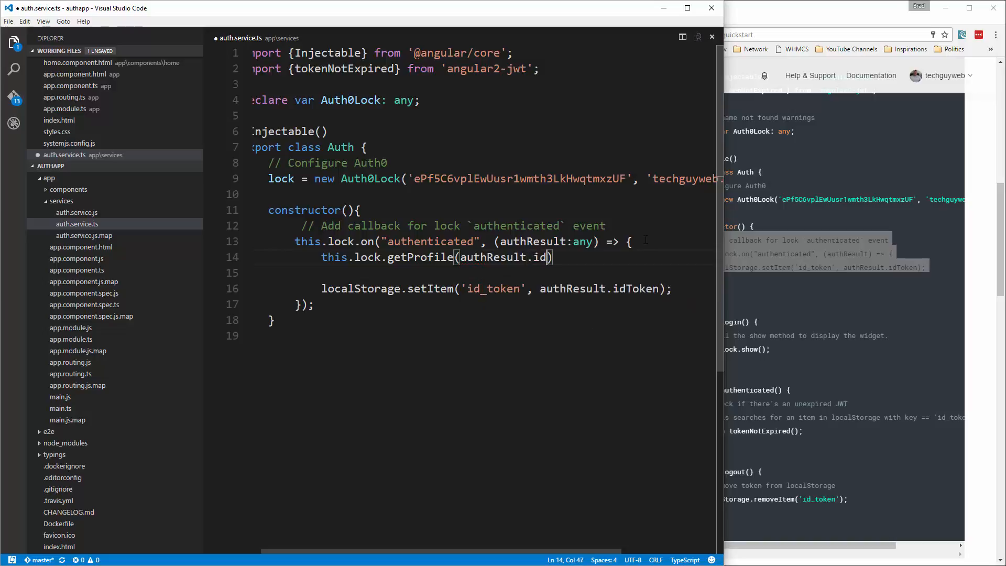
{"action": "type", "text": "Token"}
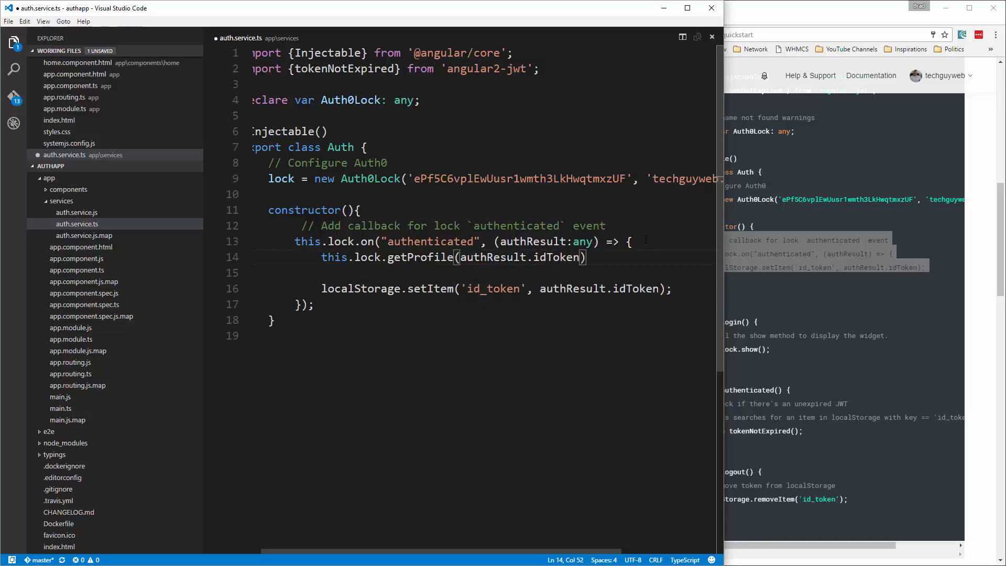
{"action": "type", "text": ","}
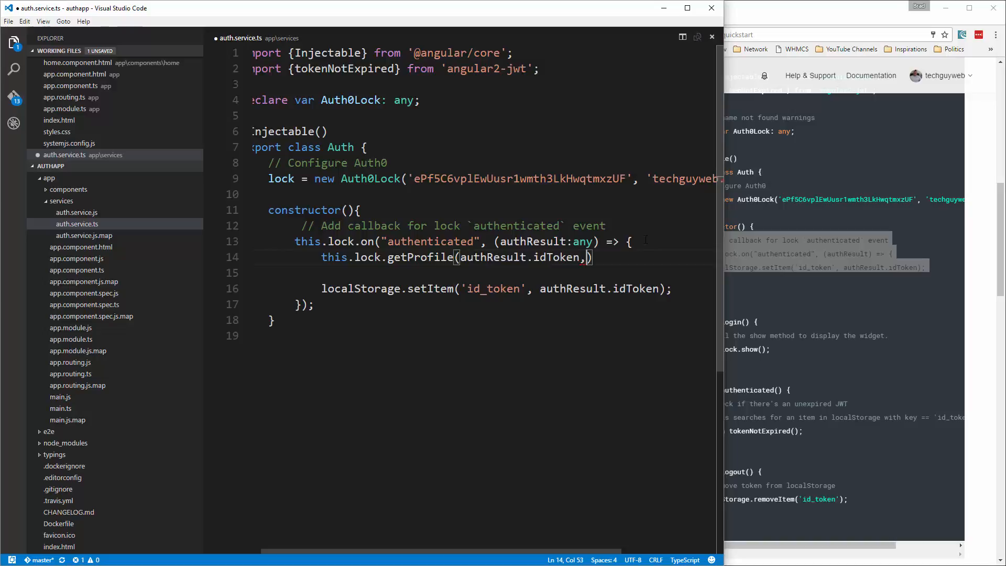
{"action": "type", "text": "function("}
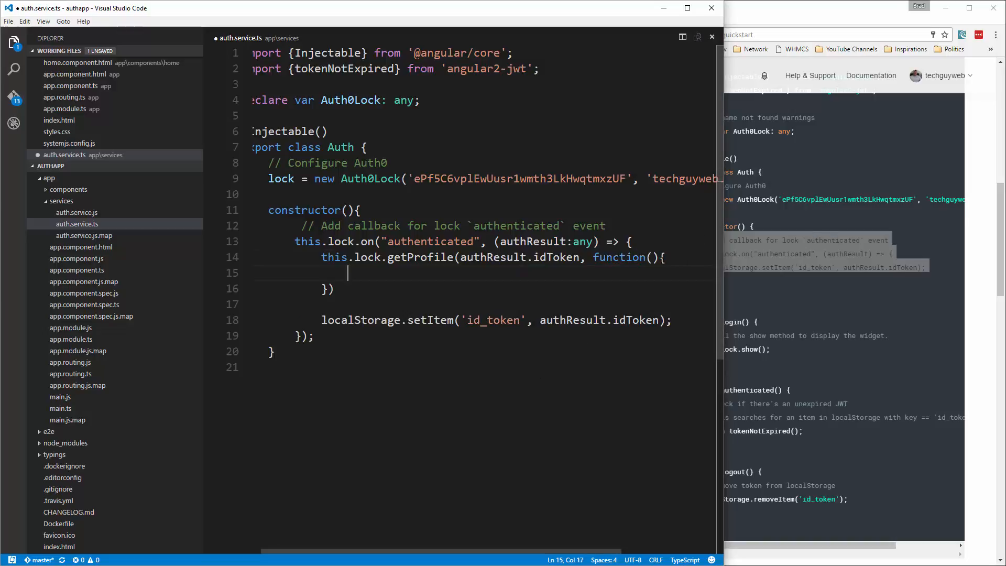
{"action": "type", "text": "error"}
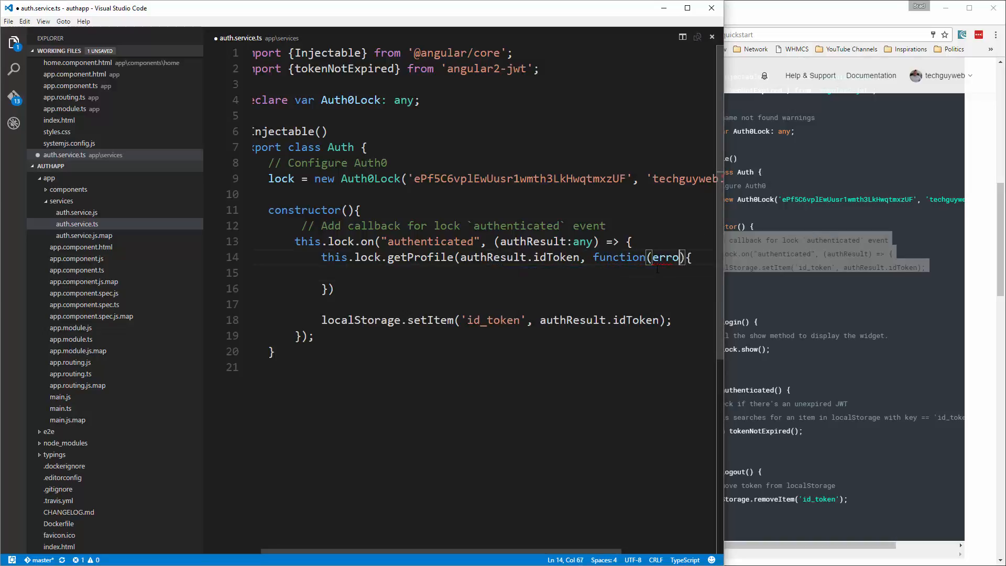
{"action": "type", "text": ":any,"}
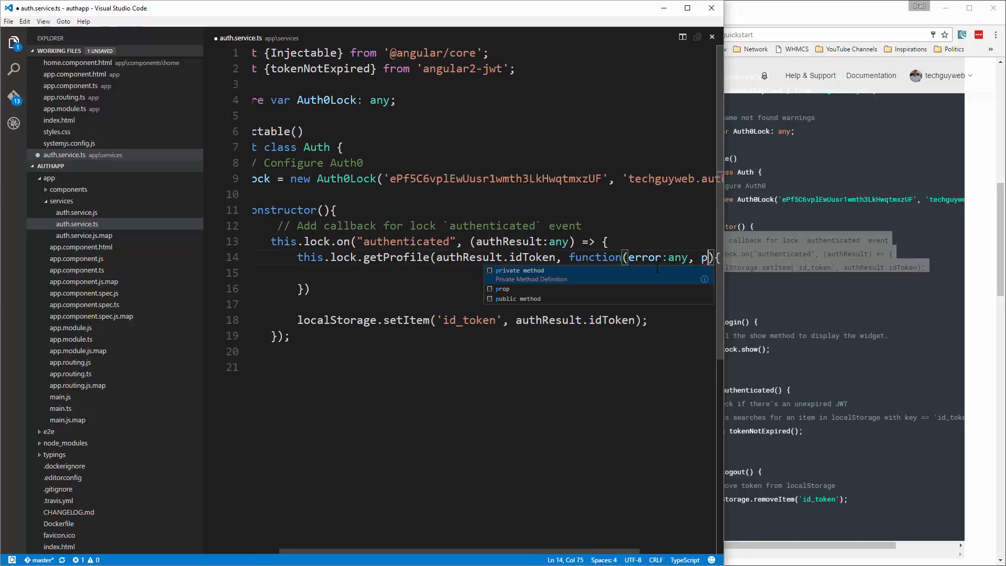
{"action": "type", "text": "profile:any"}
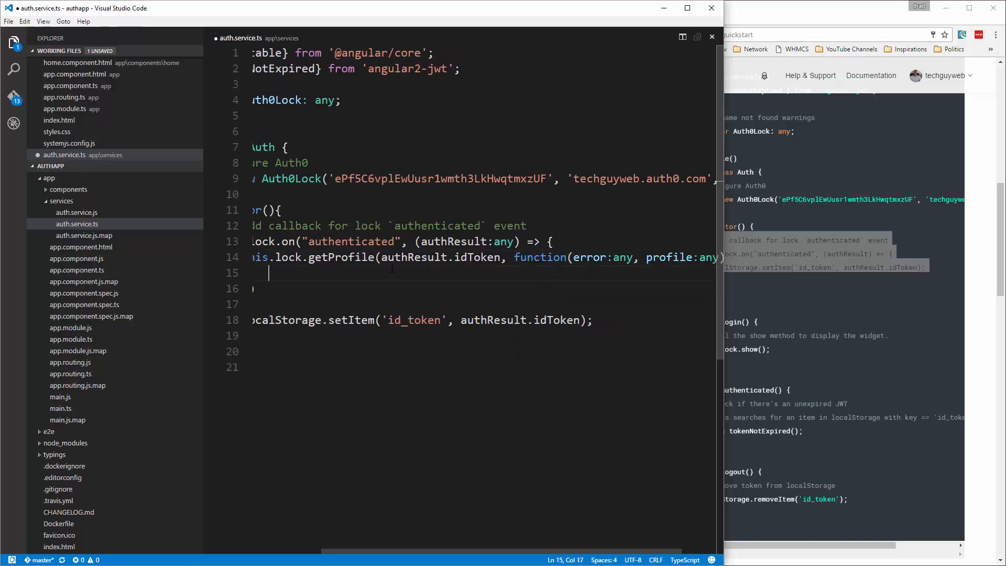
Step: Throw a new Error inside the callback when error is set
{"action": "scroll", "scroll_direction": "left", "scroll_amount": 3}
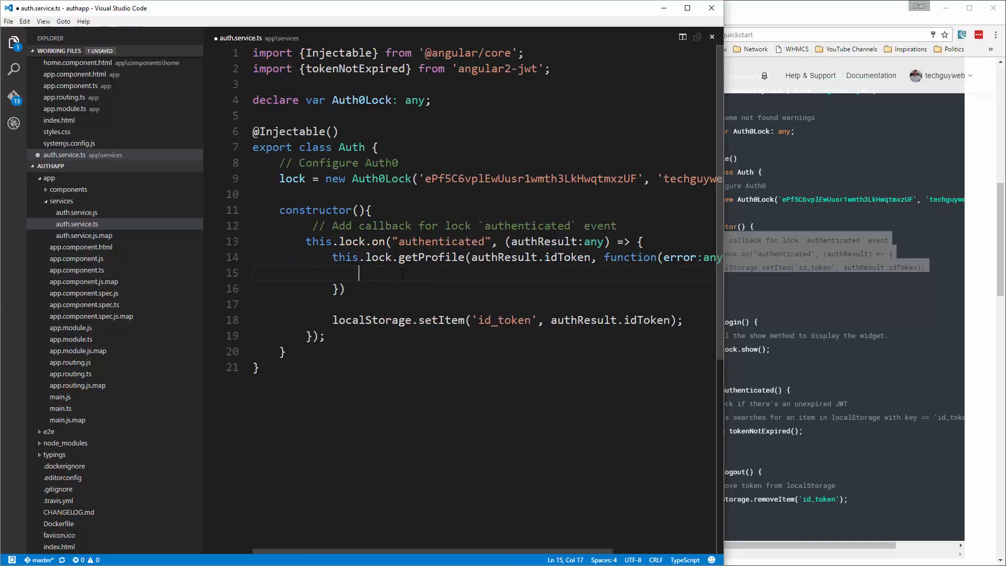
{"action": "type", "text": "if(){}"}
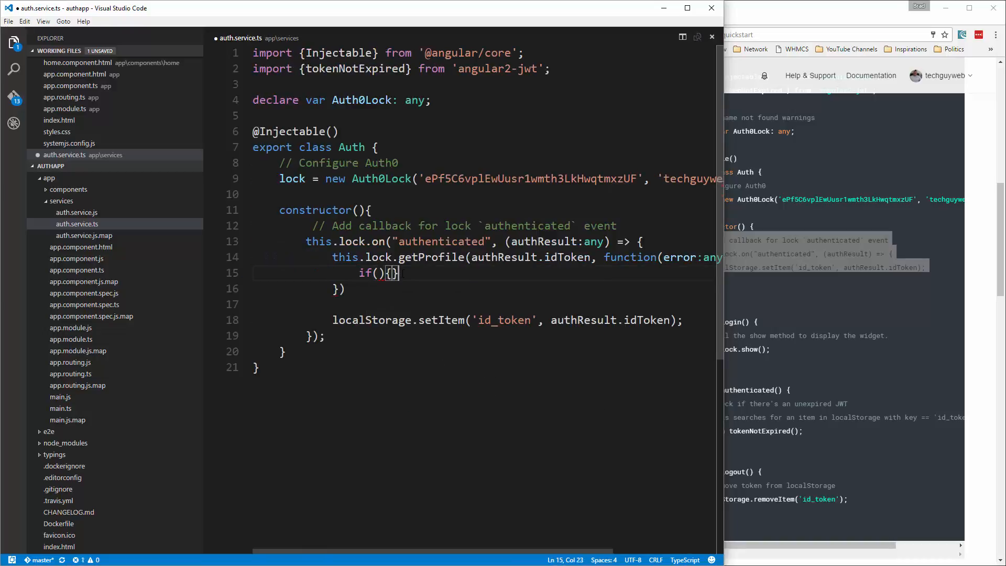
{"action": "type", "text": "er"}
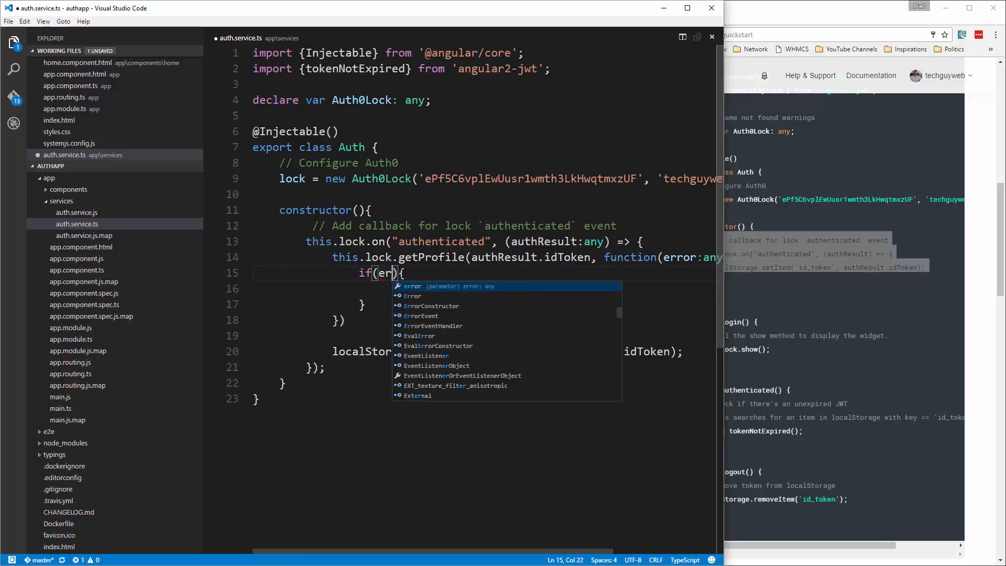
{"action": "type", "text": "ror"}
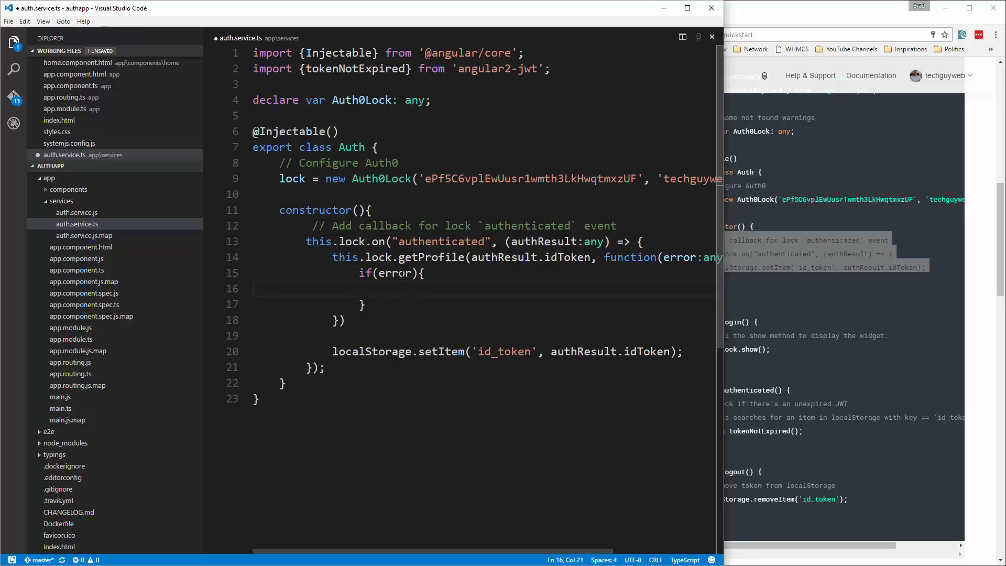
{"action": "type", "text": "throw"}
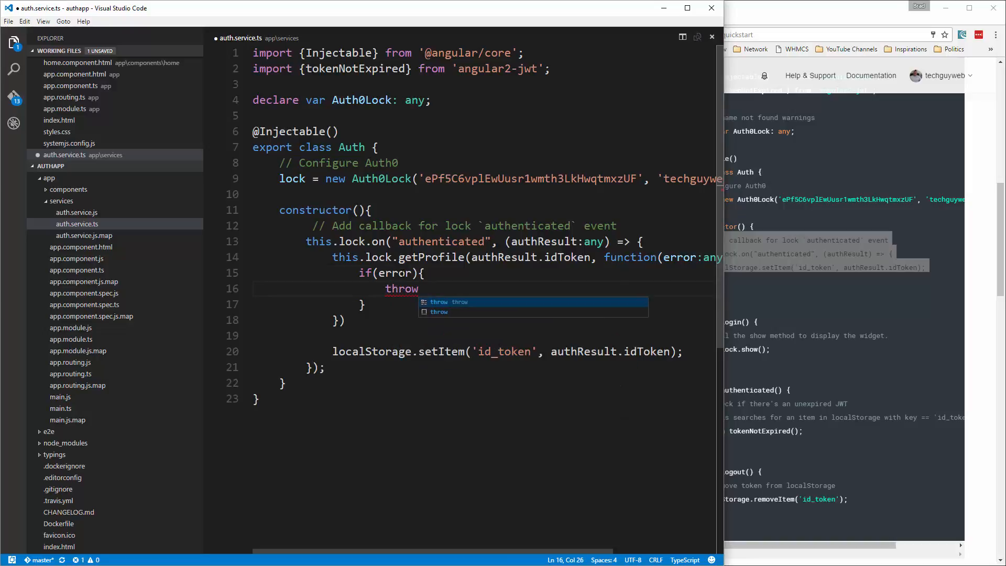
{"action": "type", "text": "new E"}
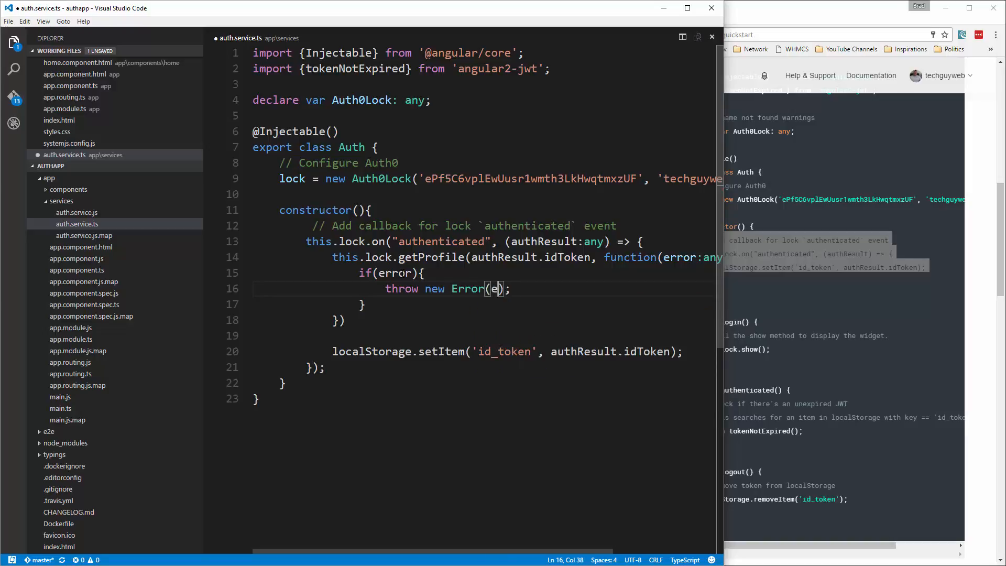
{"action": "type", "text": "rror"}
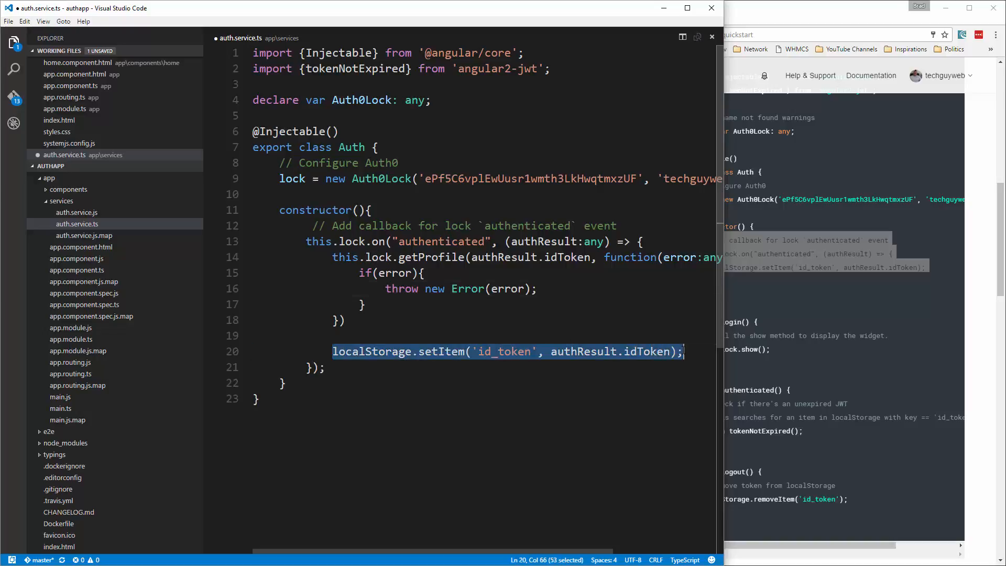
Step: Move the token setItem into the callback and store JSON.stringify(profile) under 'profile', with comments
{"action": "key", "text": "Delete"}
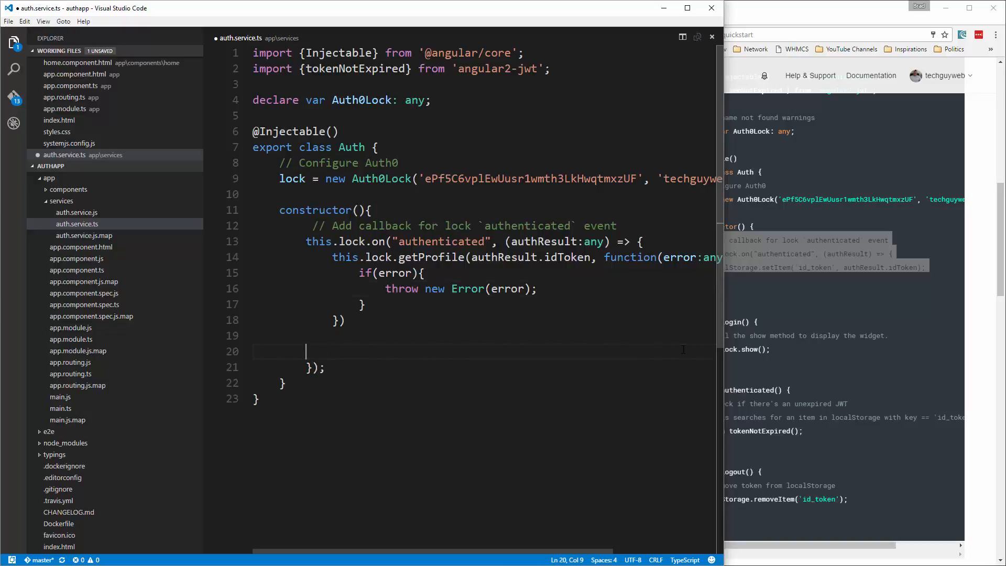
{"action": "key", "text": "Backspace"}
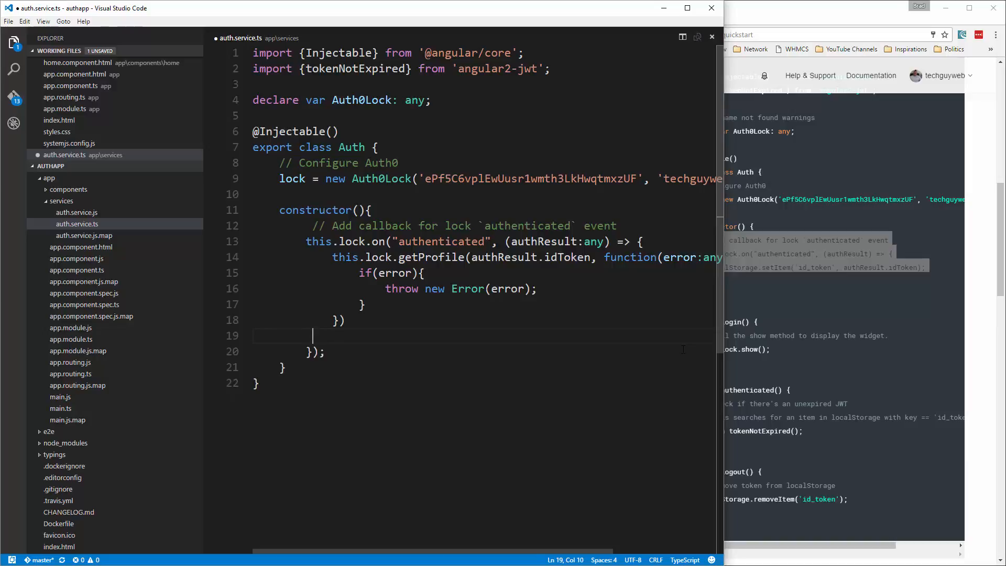
{"action": "key", "text": "Backspace"}
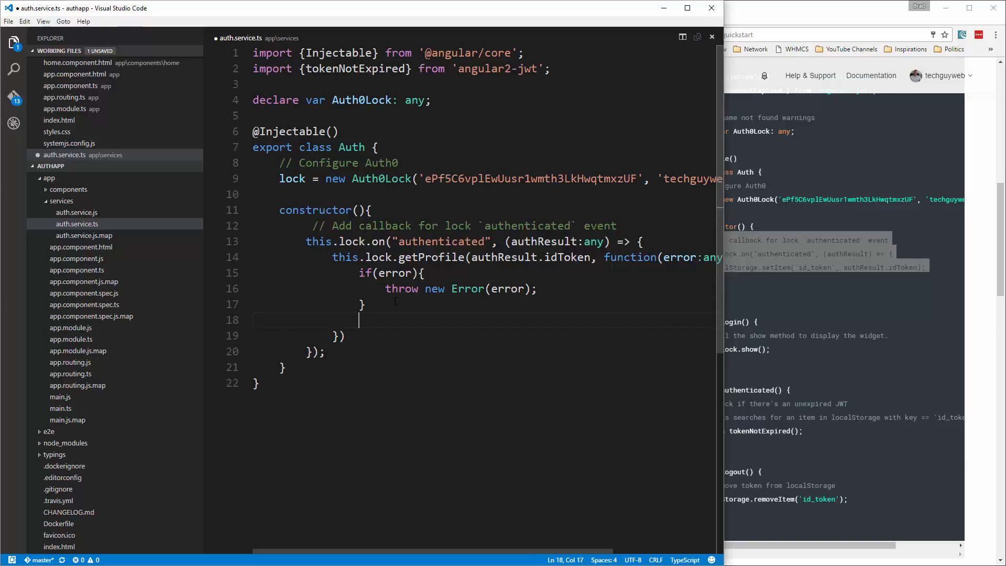
{"action": "type", "text": "// S"}
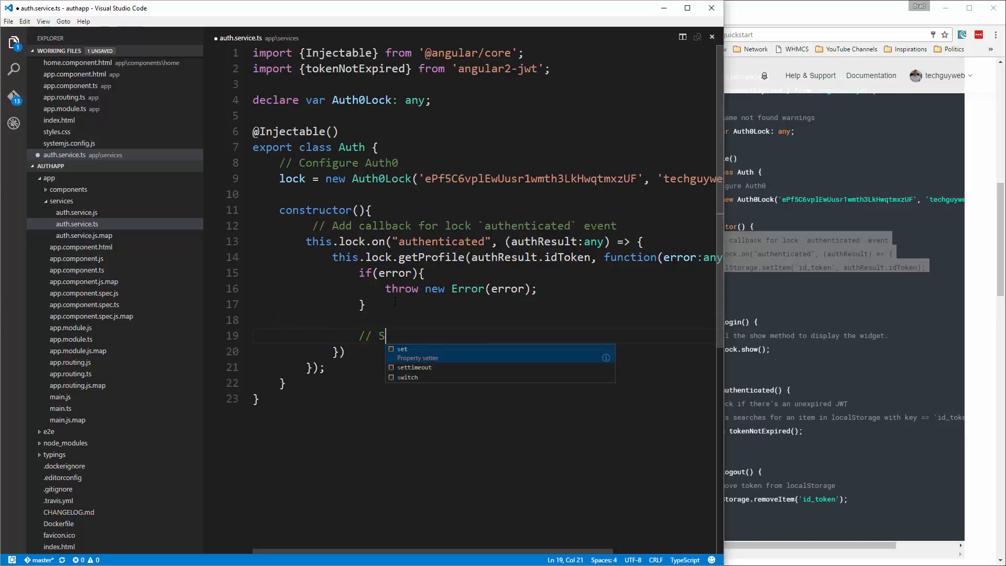
{"action": "type", "text": "et Token"}
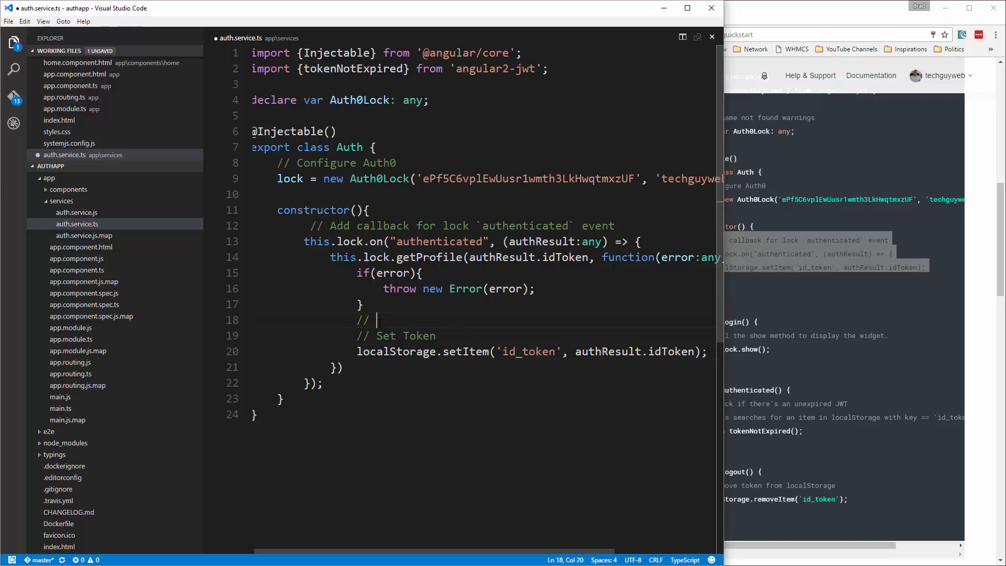
{"action": "type", "text": "Set Profile"}
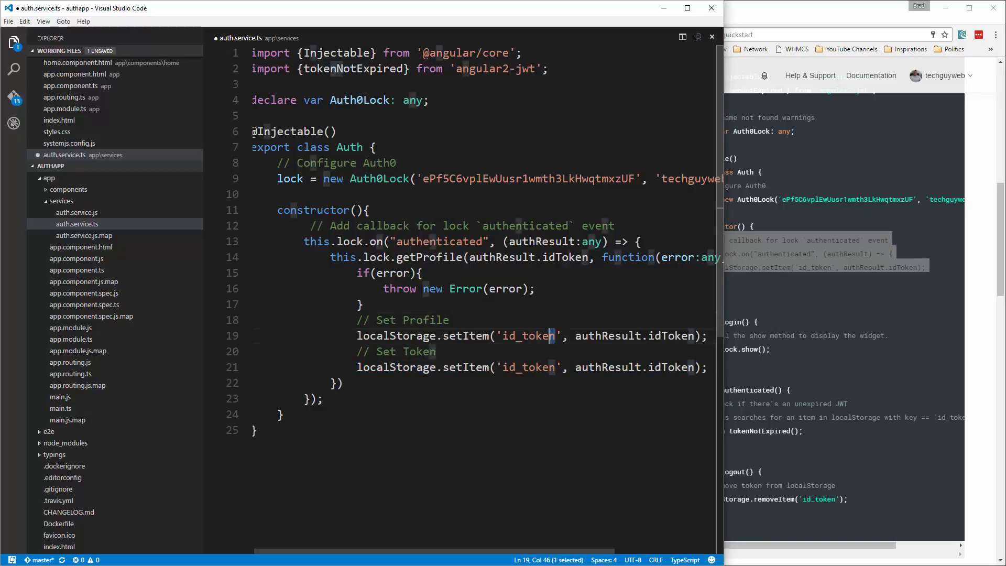
{"action": "type", "text": "profil"}
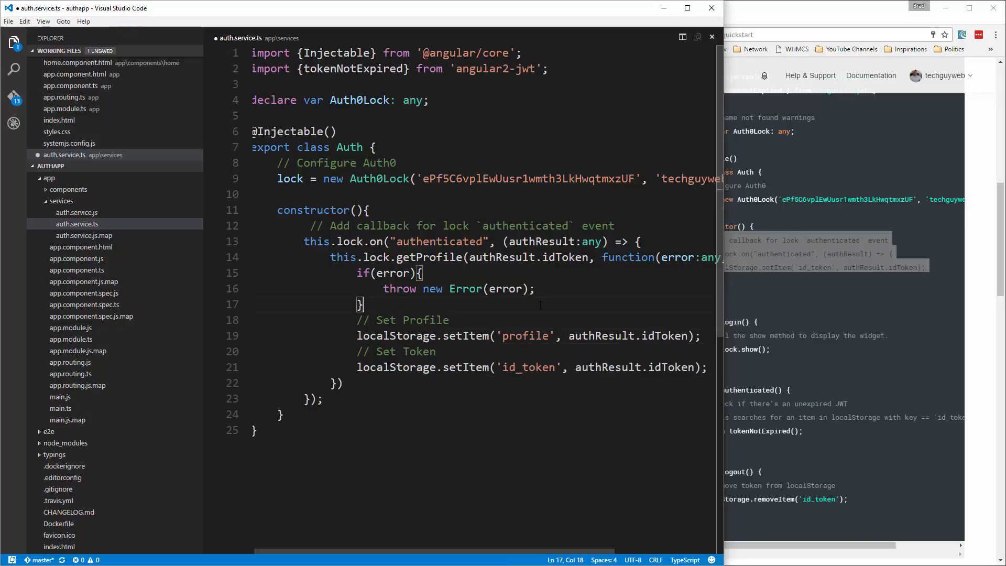
{"action": "double_click", "coordinate": [628, 335]}
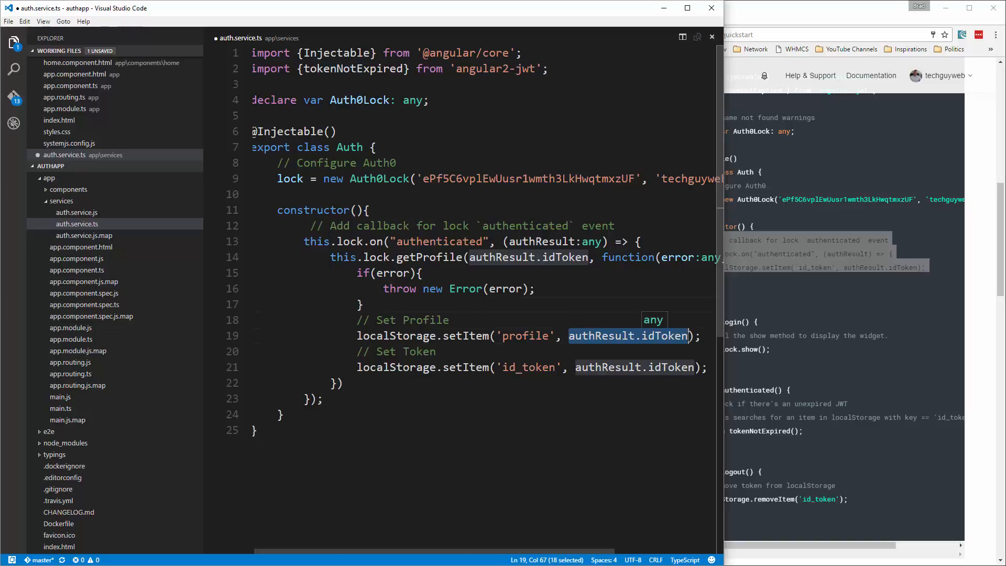
{"action": "type", "text": "profil"}
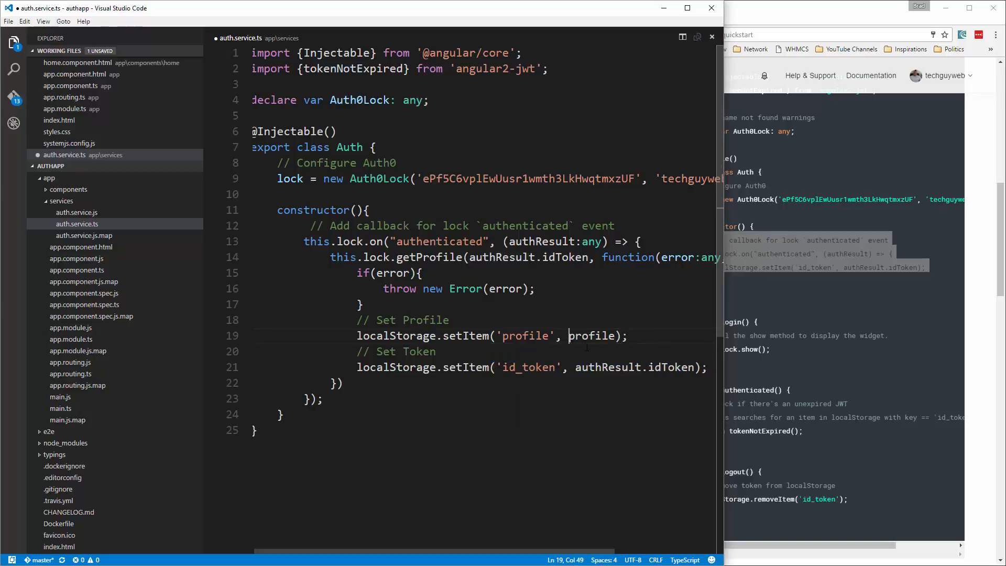
{"action": "double_click", "coordinate": [590, 335]}
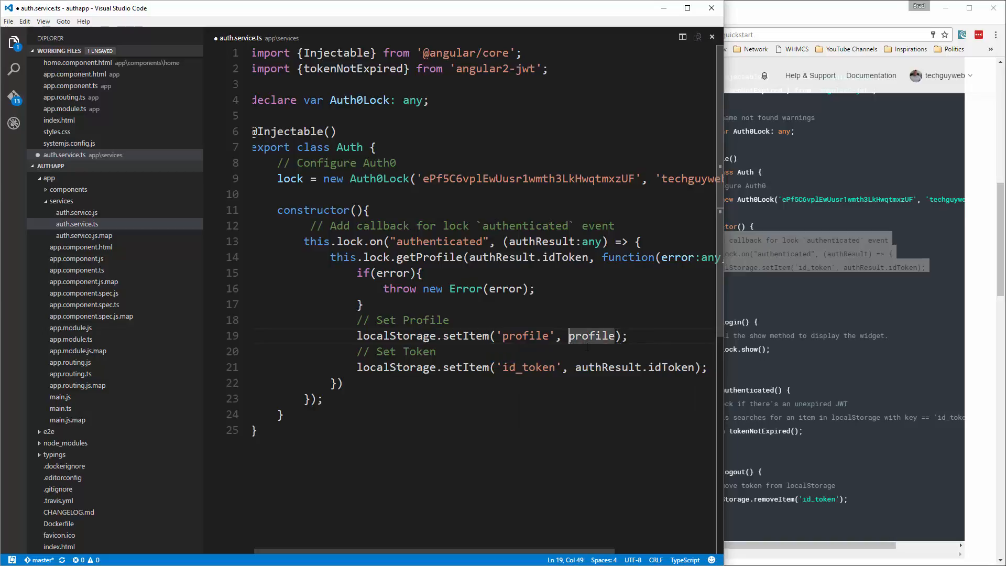
{"action": "type", "text": "JSON.stringify("}
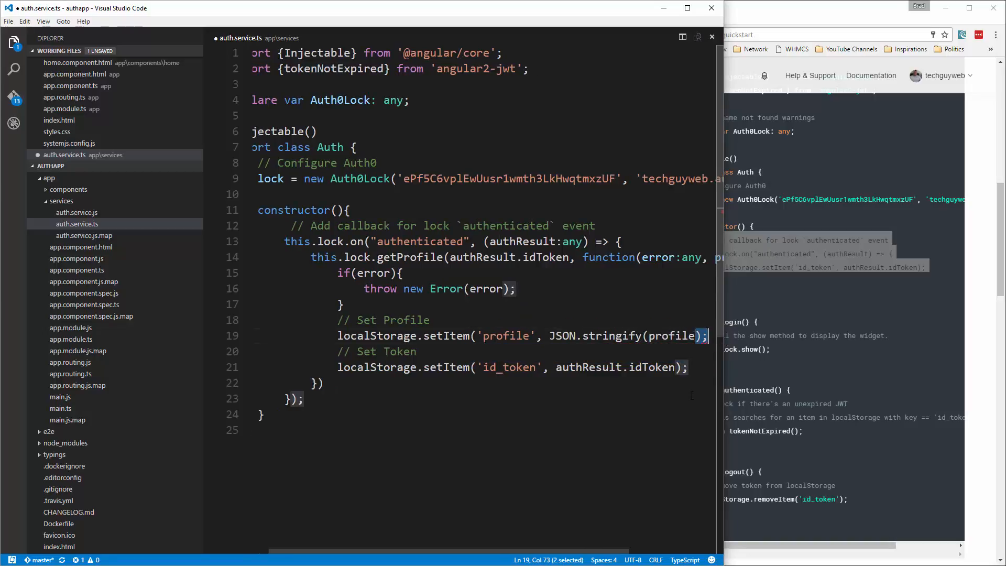
{"action": "left_click", "coordinate": [702, 335]}
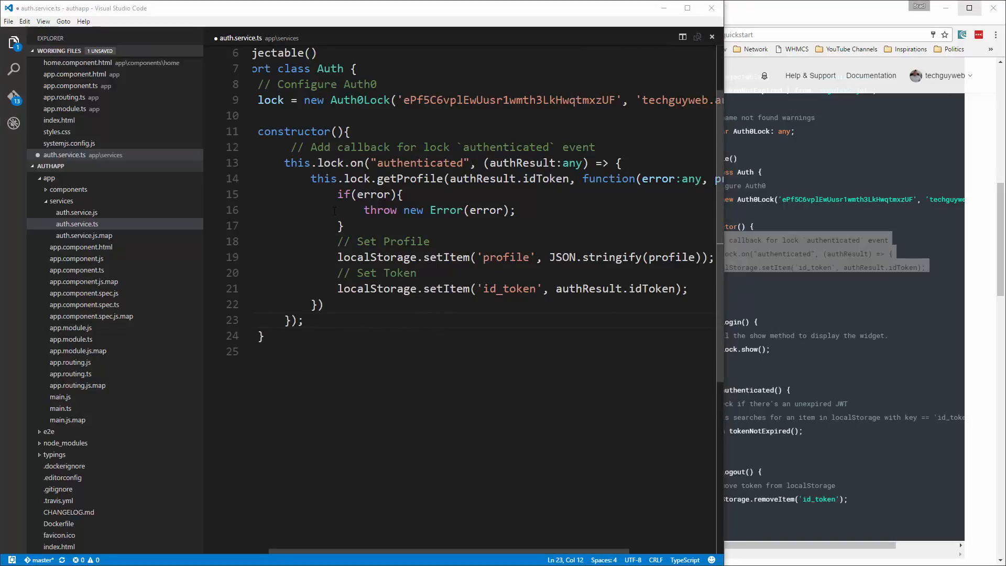
{"action": "left_click", "coordinate": [349, 132]}
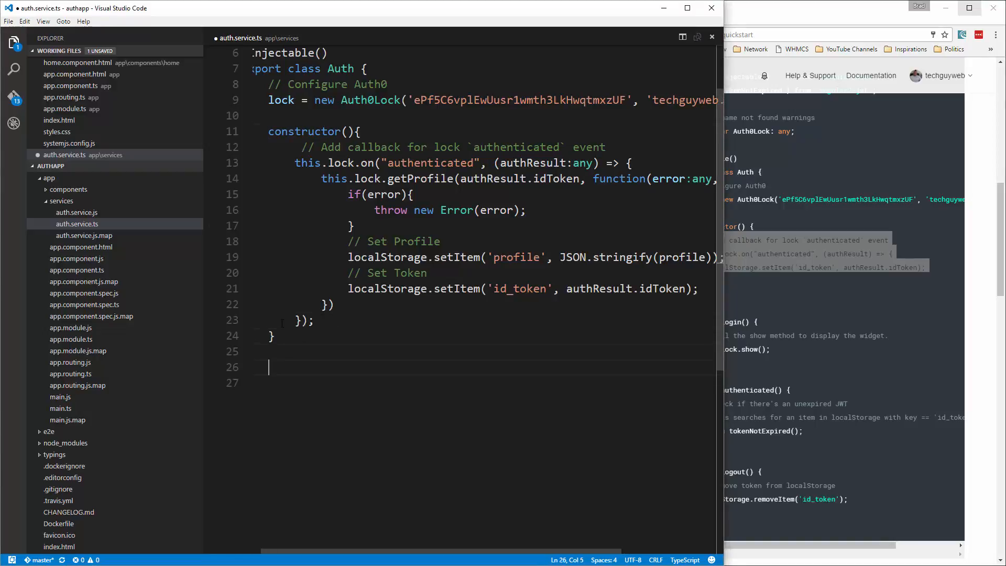
Step: Add an authenticated() method after the constructor that returns tokenNotExpired()
{"action": "type", "text": "authent"}
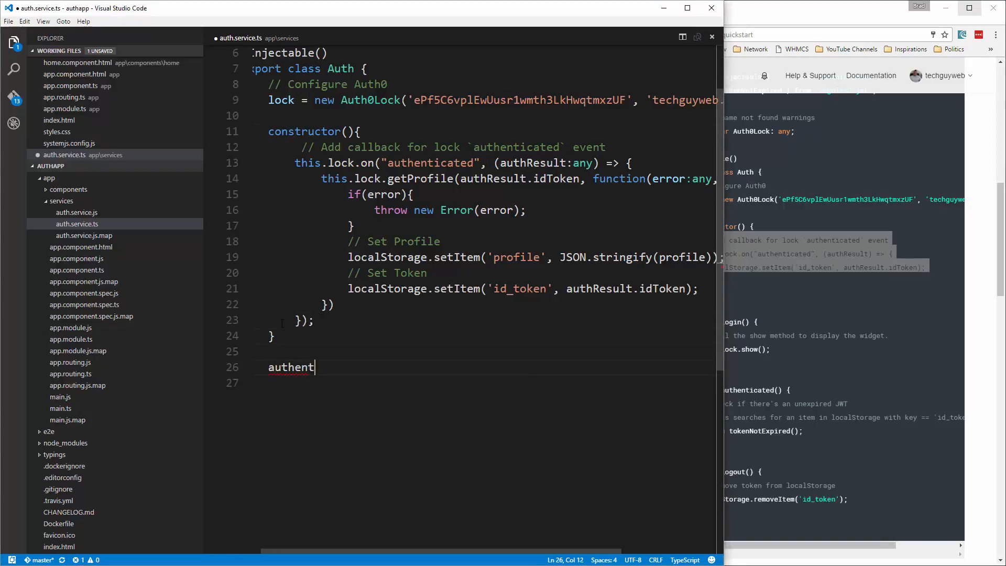
{"action": "type", "text": "icated()"}
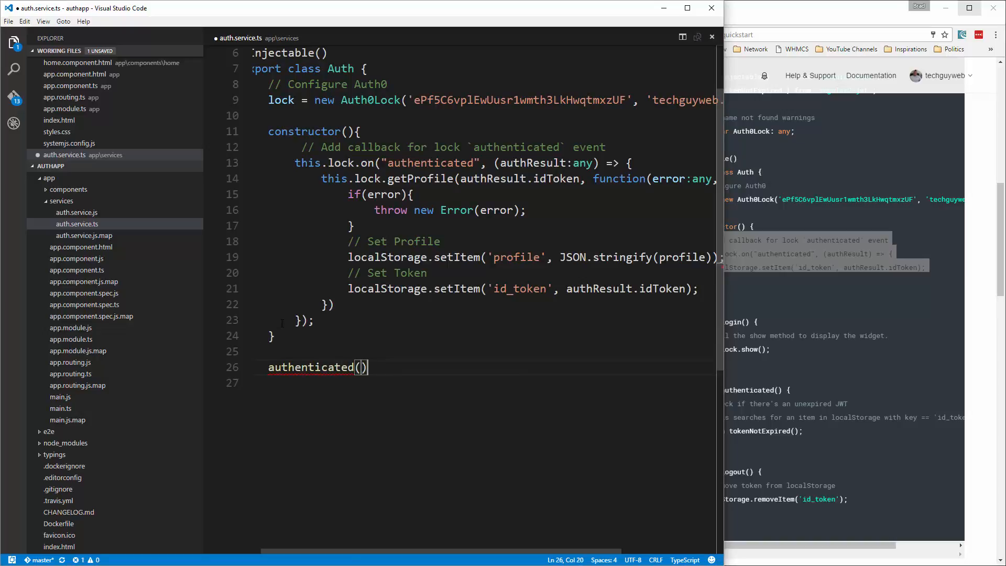
{"action": "type", "text": "{"}
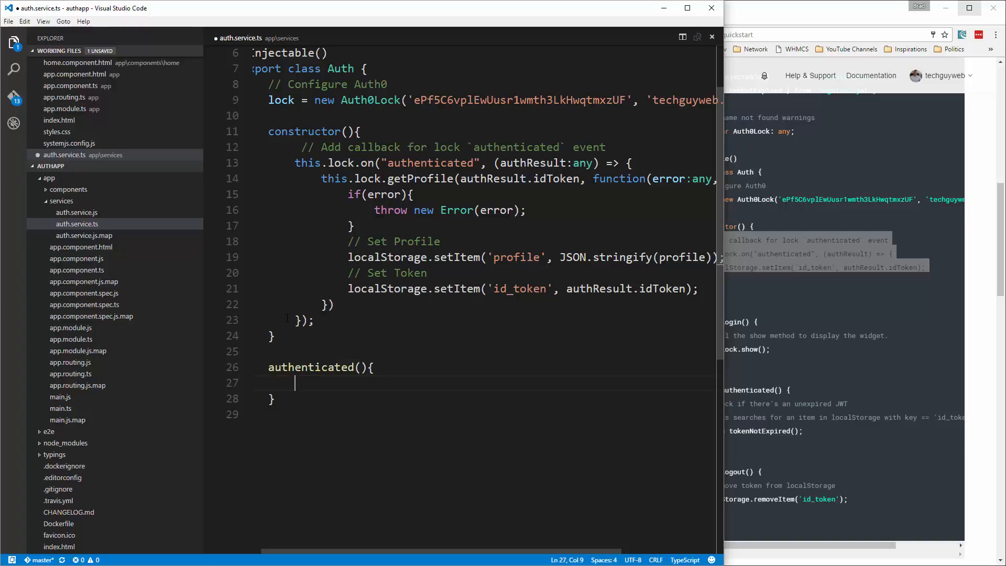
{"action": "type", "text": "return"}
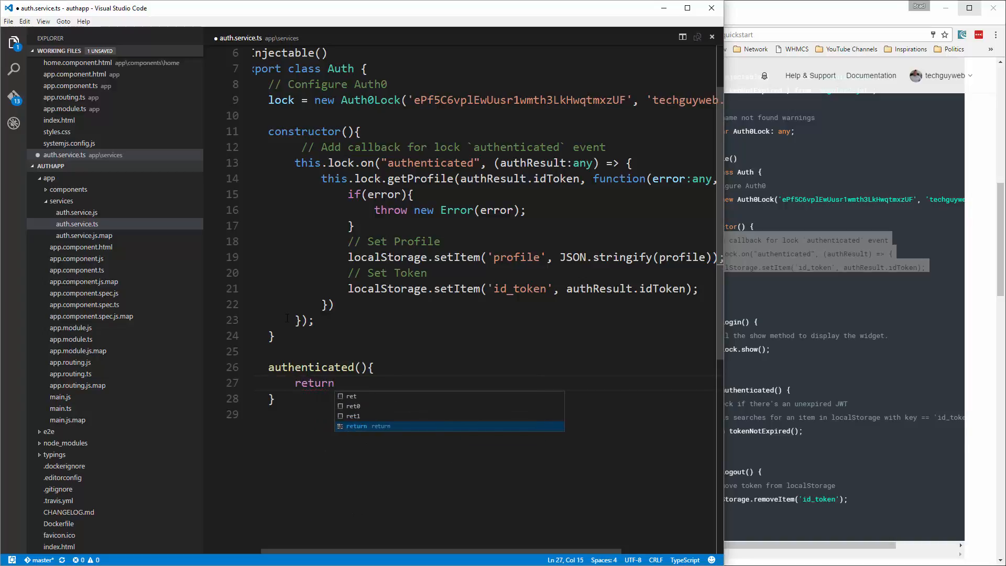
{"action": "type", "text": "tokenNotEx"}
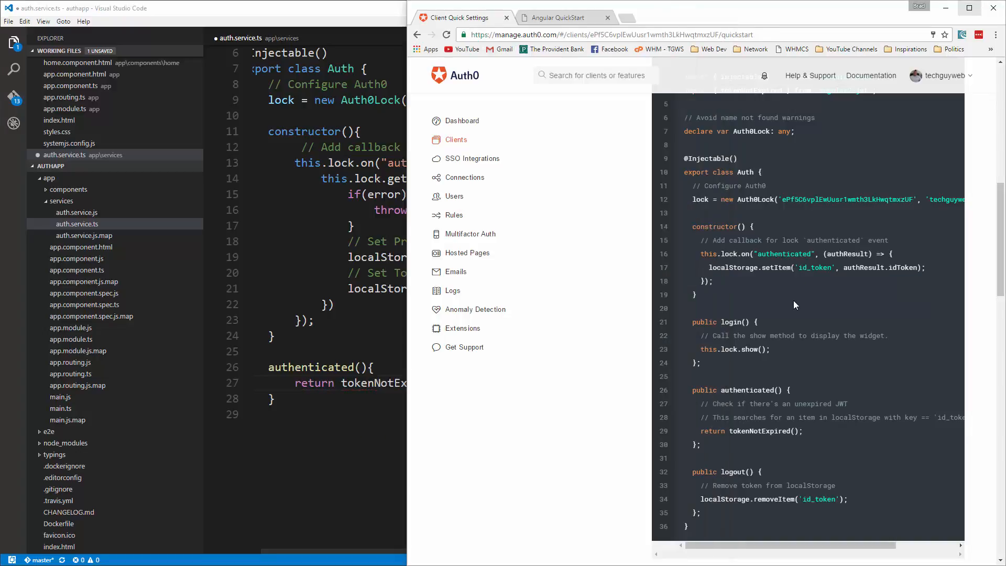
{"action": "scroll", "scroll_direction": "down", "scroll_amount": 3}
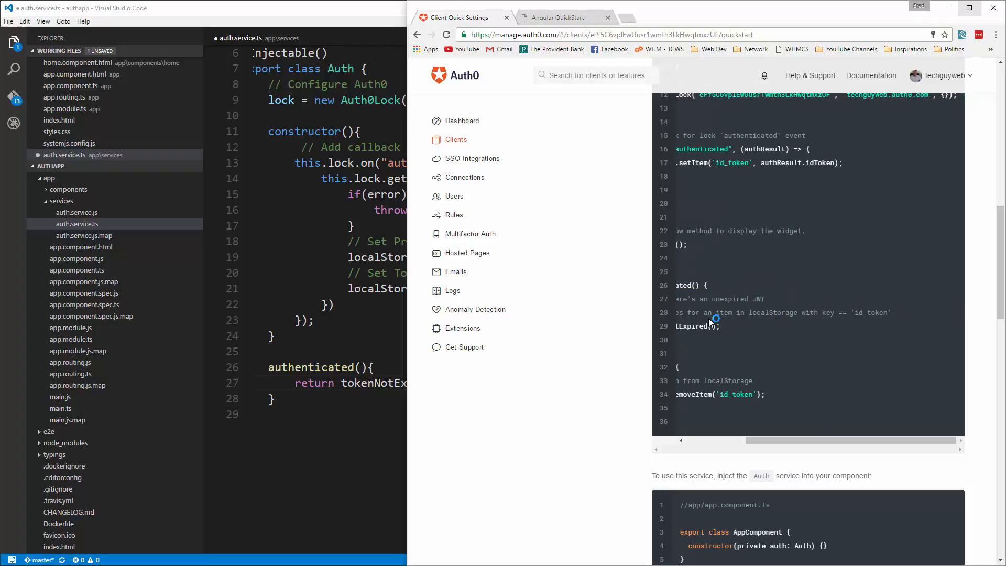
{"action": "scroll", "scroll_direction": "up", "scroll_amount": 3}
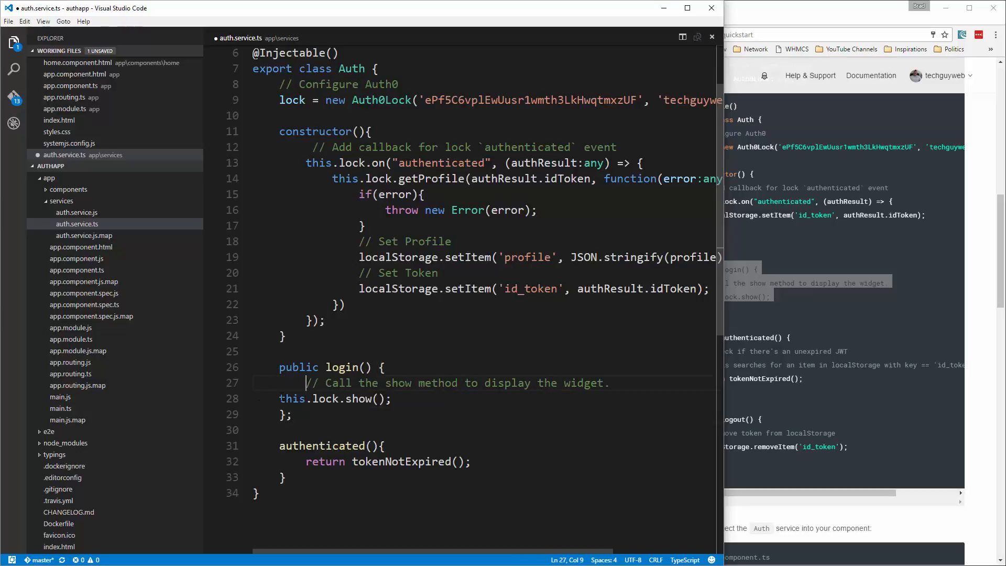
Step: Copy the logout method from the guide so it also removes 'profile' from localStorage
{"action": "scroll", "scroll_direction": "down", "scroll_amount": 3}
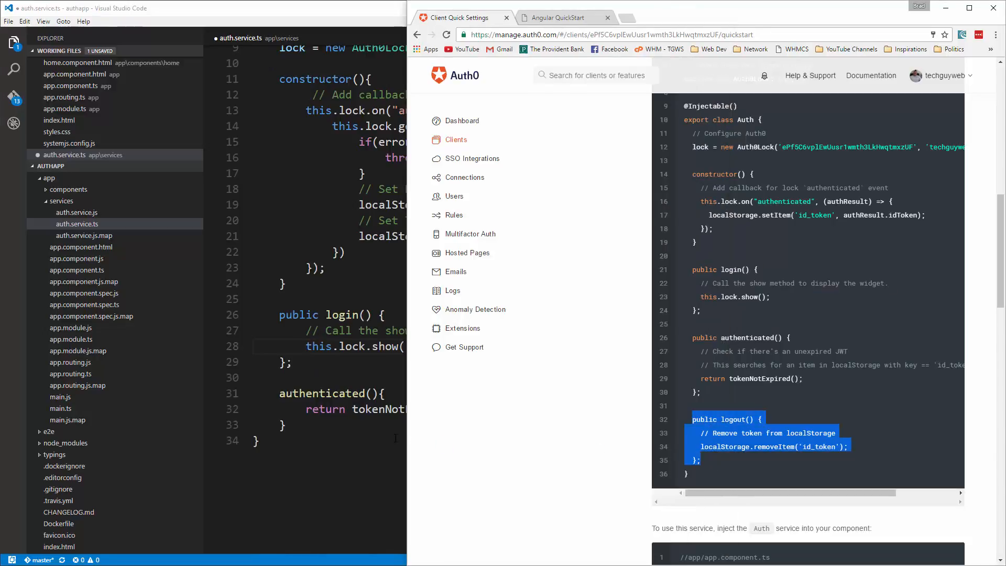
{"action": "left_click", "coordinate": [708, 461]}
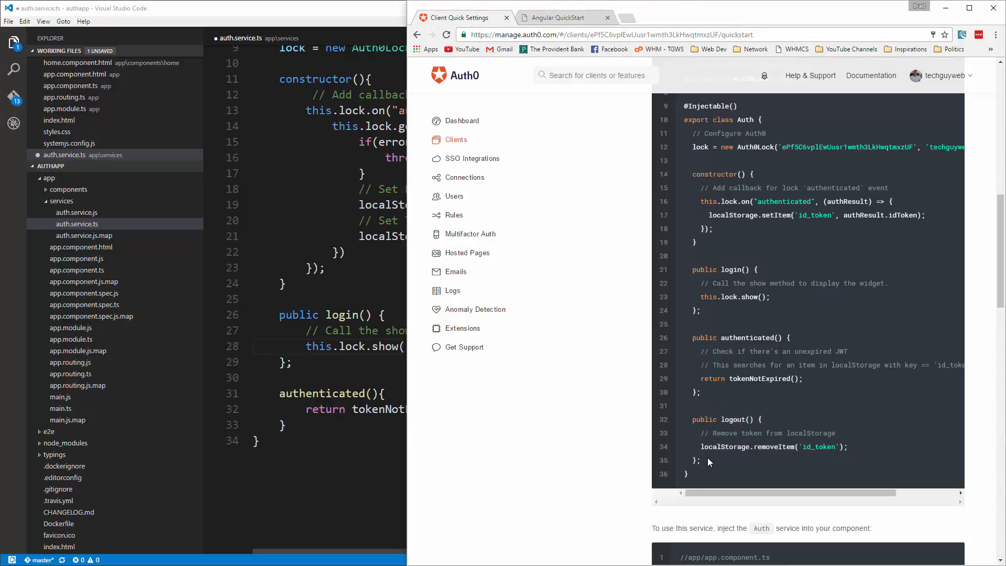
{"action": "scroll", "scroll_direction": "down", "scroll_amount": 3}
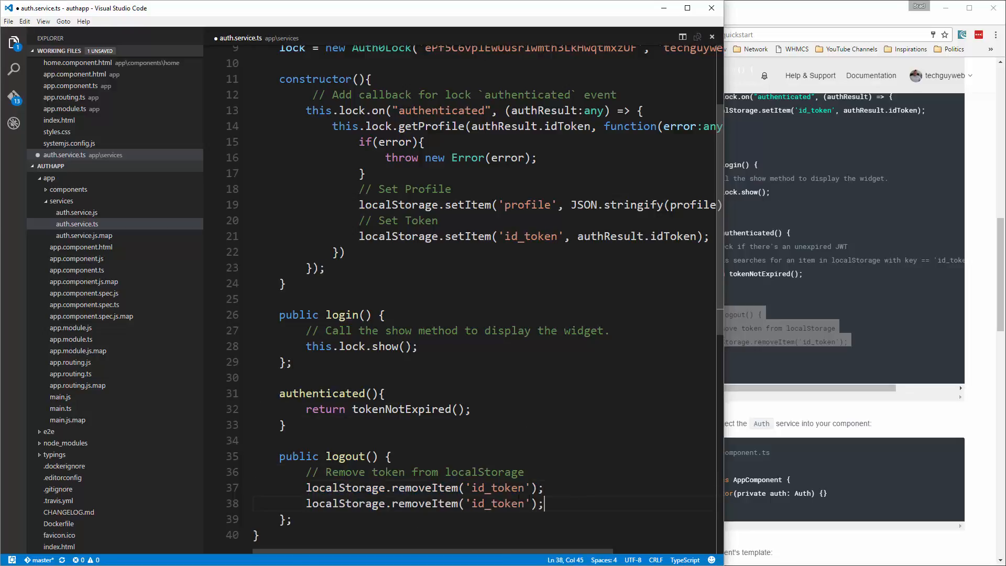
{"action": "double_click", "coordinate": [502, 504]}
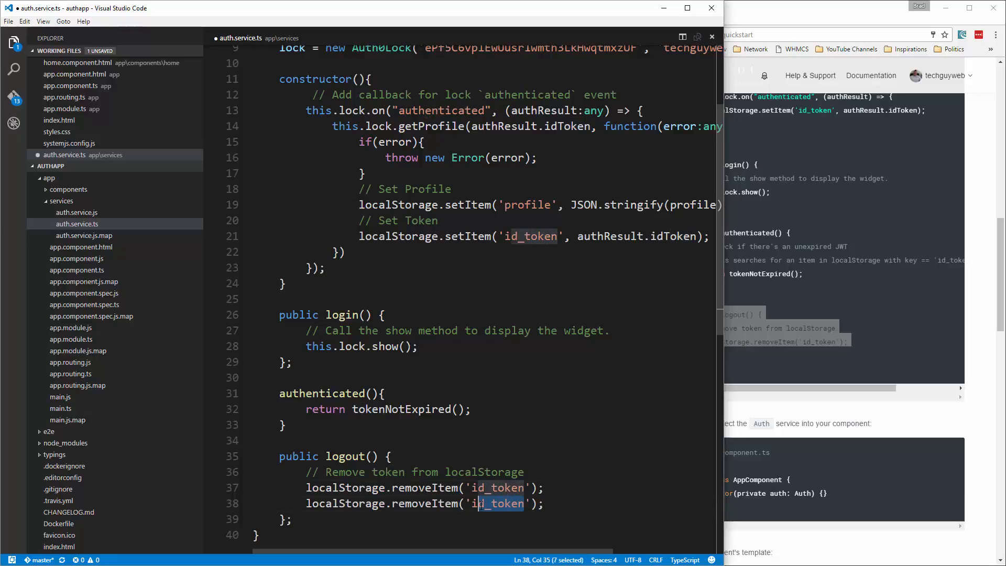
{"action": "type", "text": "profil"}
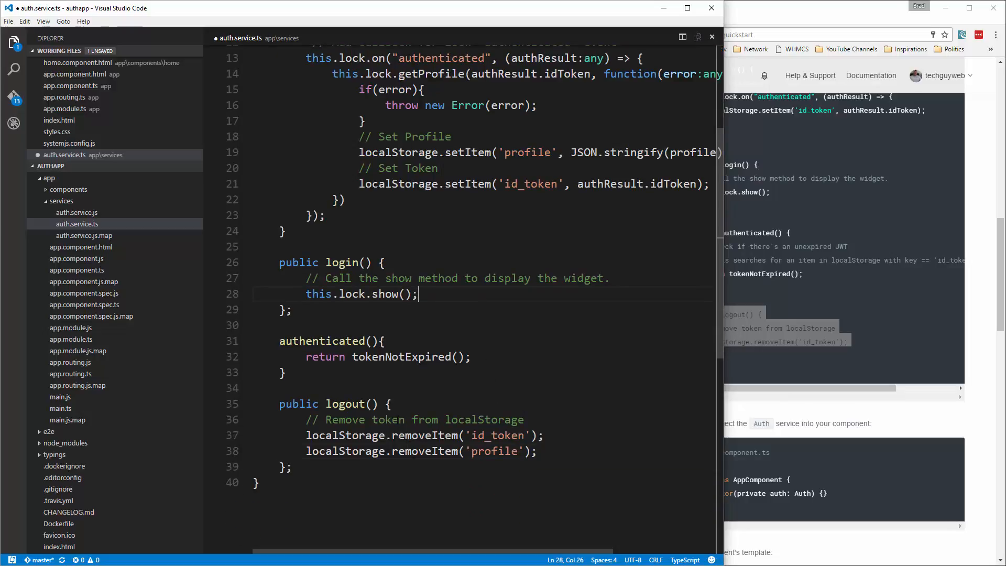
{"action": "double_click", "coordinate": [388, 420]}
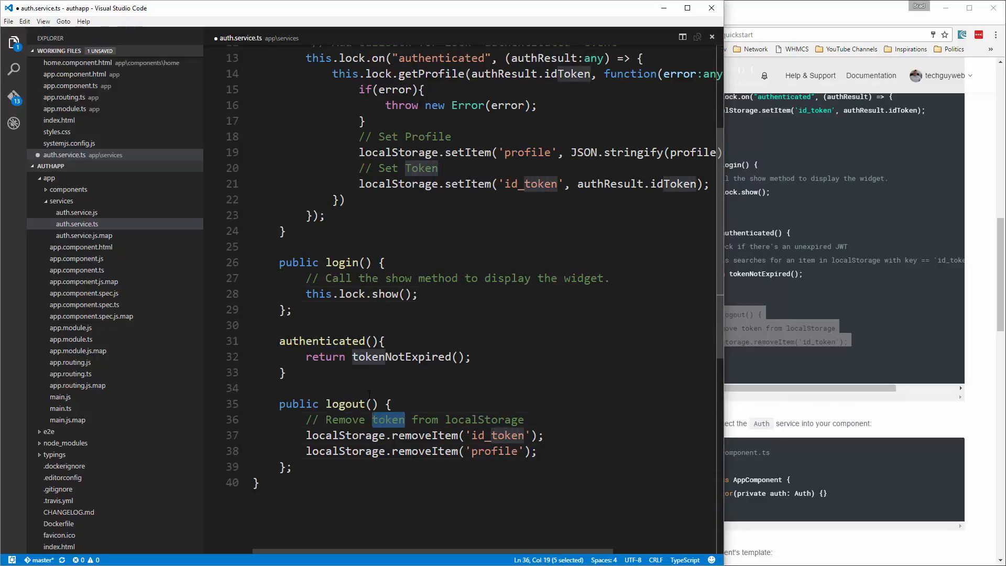
{"action": "type", "text": "info"}
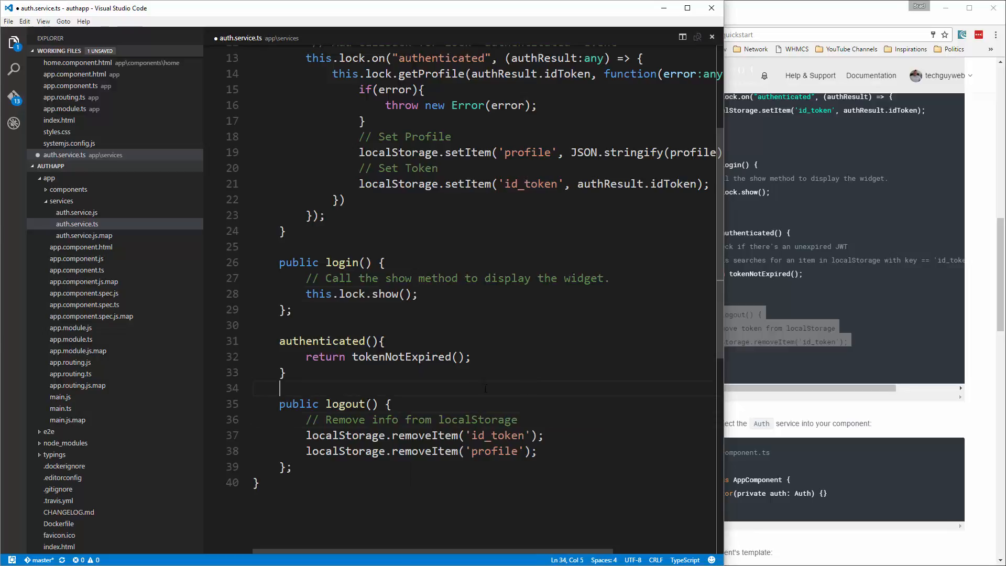
Step: Mark the authenticated() method as public
{"action": "scroll", "scroll_direction": "up", "scroll_amount": 3}
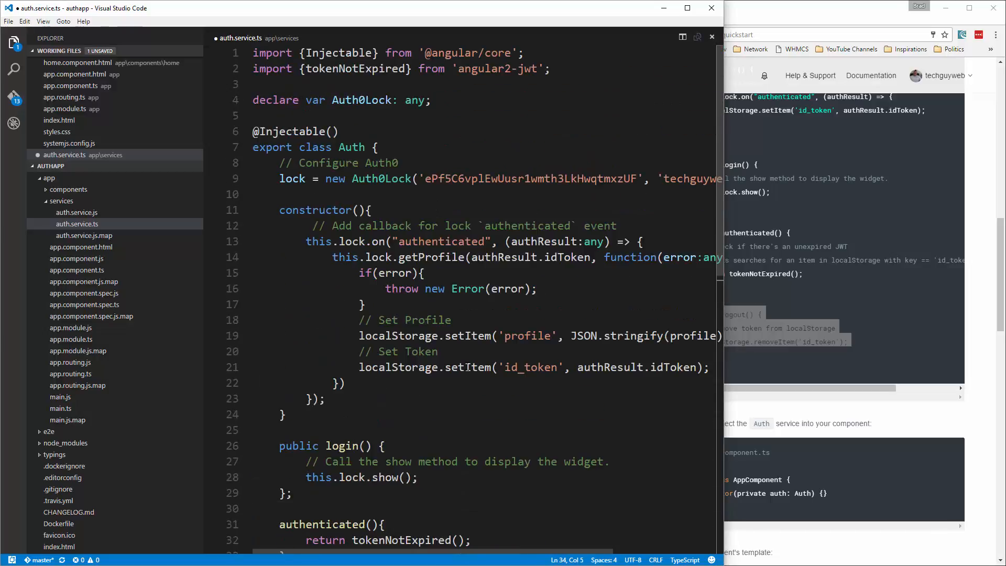
{"action": "scroll", "scroll_direction": "down", "scroll_amount": 3}
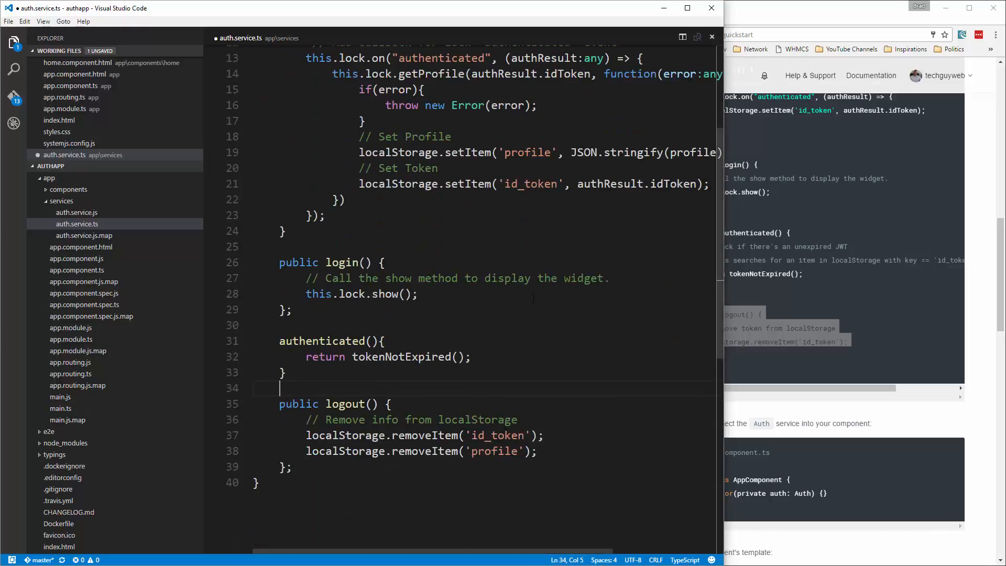
{"action": "scroll", "scroll_direction": "up", "scroll_amount": 3}
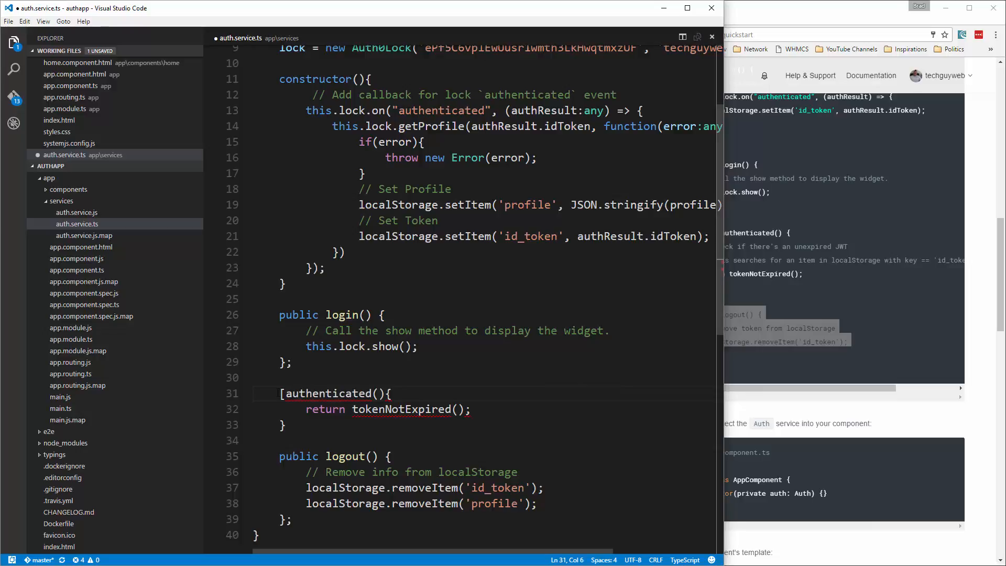
{"action": "type", "text": "public"}
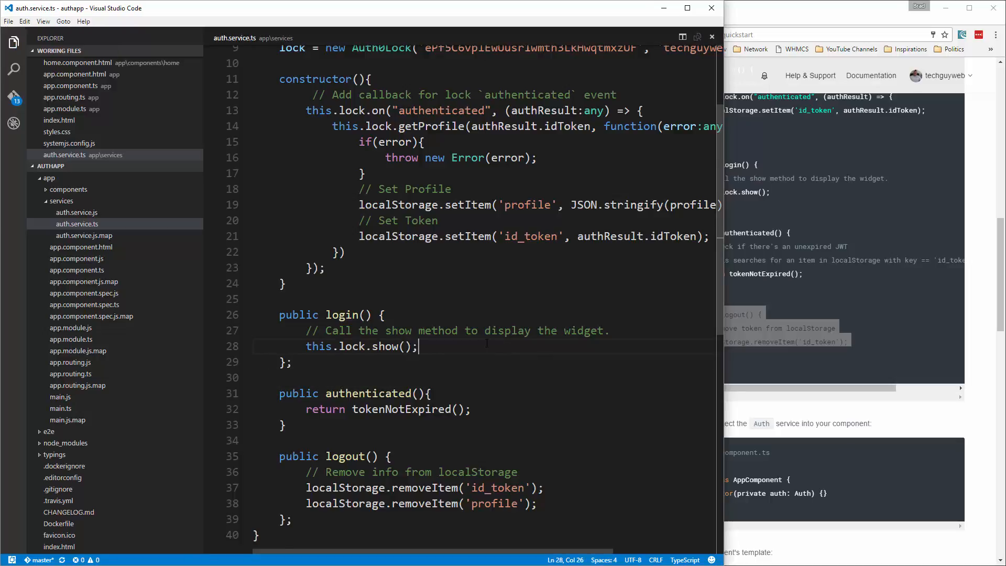
Step: In app.module.ts, import AUTH_PROVIDERS from 'angular2-jwt'
{"action": "scroll", "scroll_direction": "up", "scroll_amount": 3}
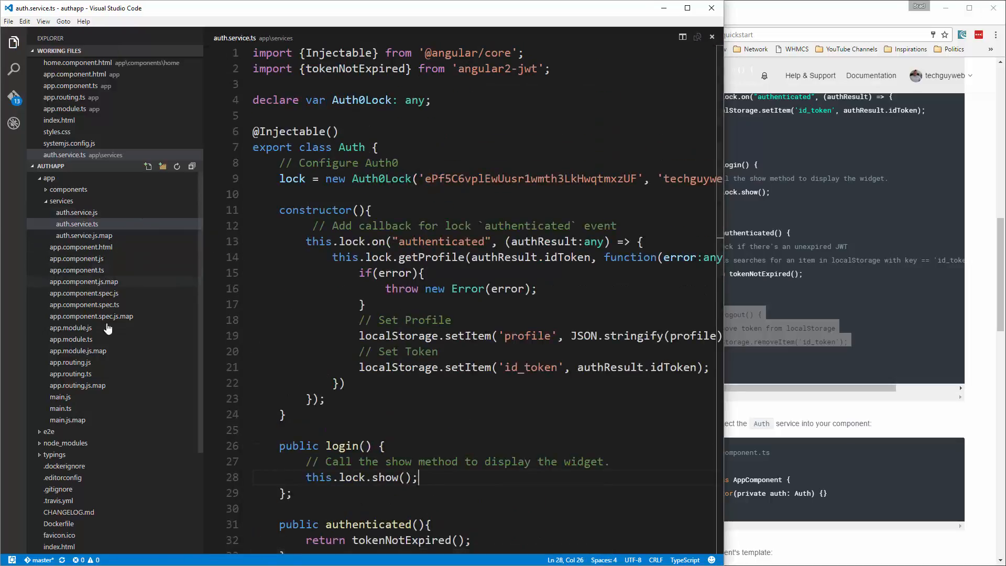
{"action": "left_click", "coordinate": [71, 339]}
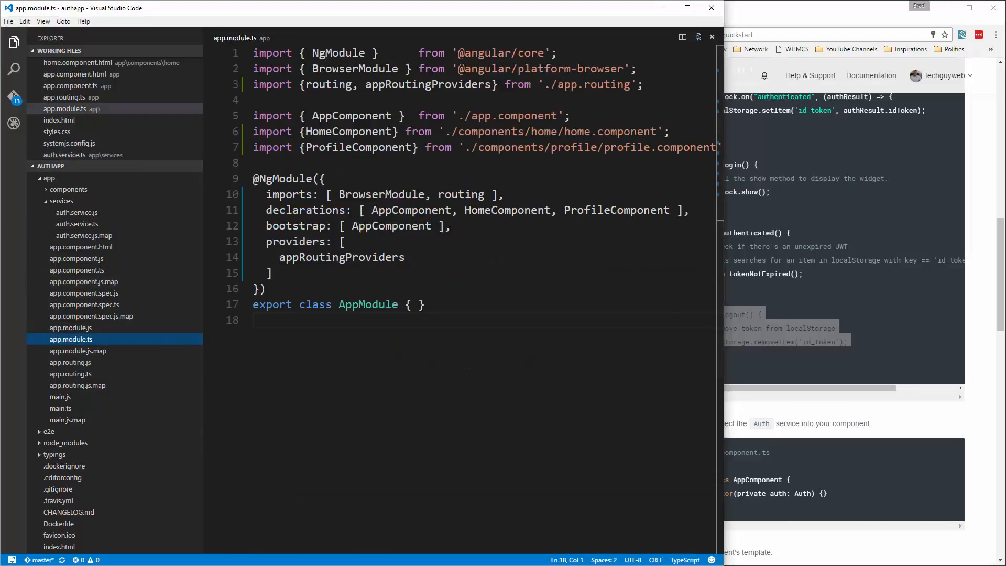
{"action": "left_click", "coordinate": [417, 132]}
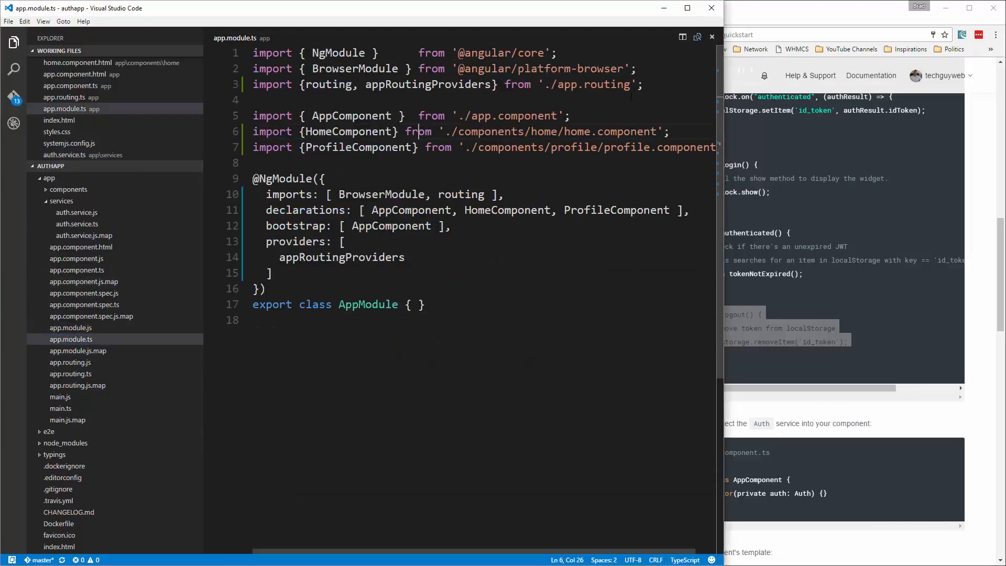
{"action": "key", "text": "Enter"}
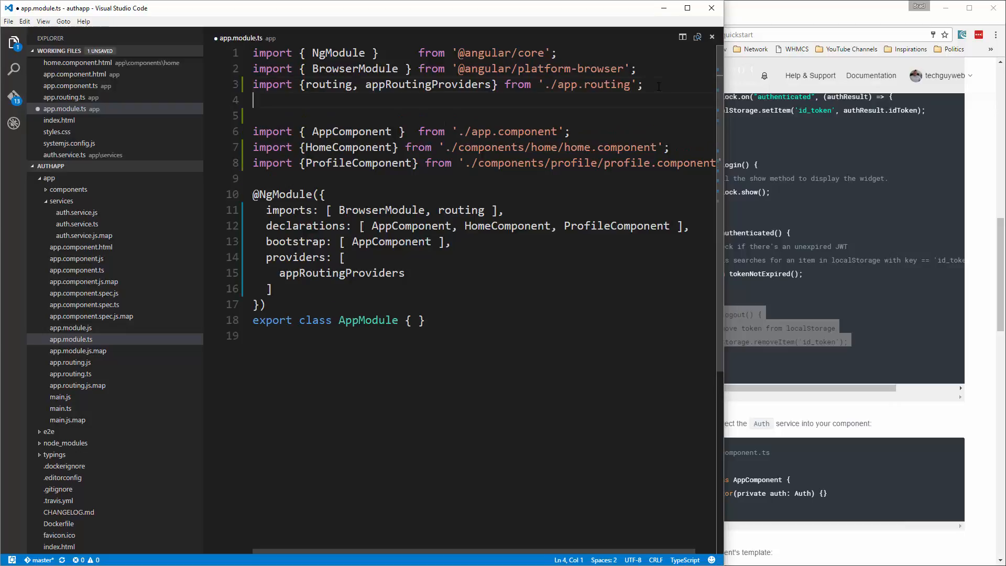
{"action": "type", "text": "import {}"}
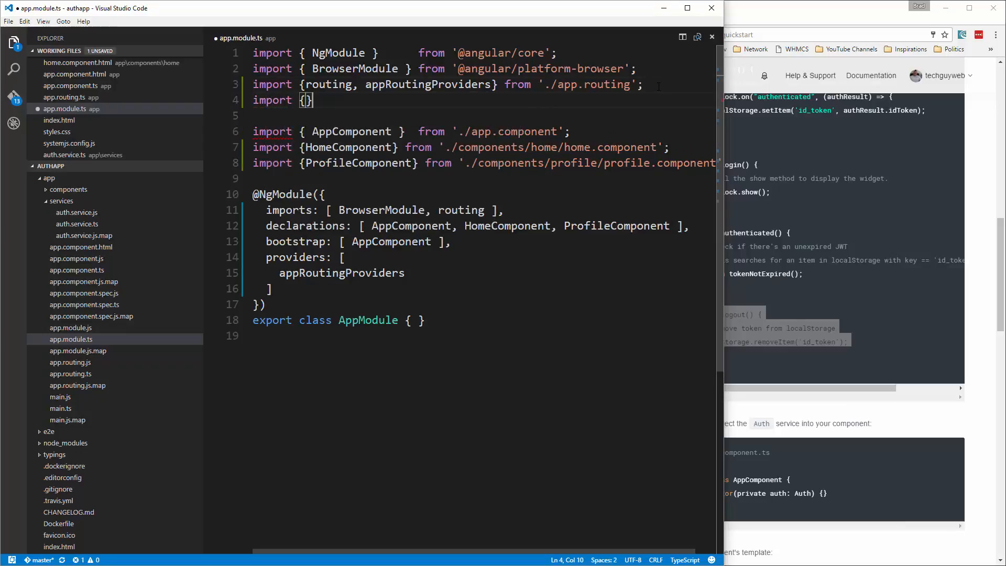
{"action": "type", "text": "AUTH_PROVIDE"}
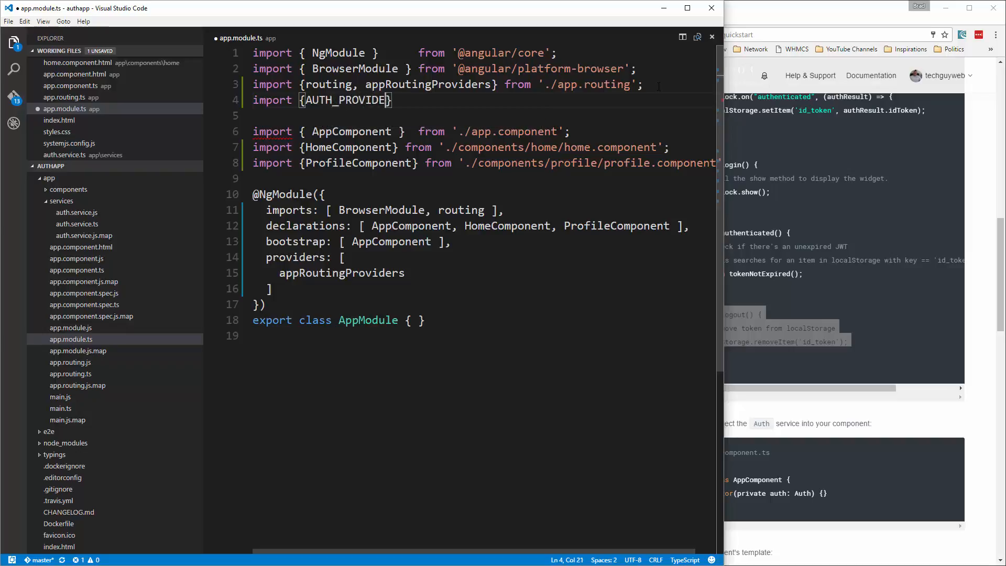
{"action": "type", "text": "RS} from '"}
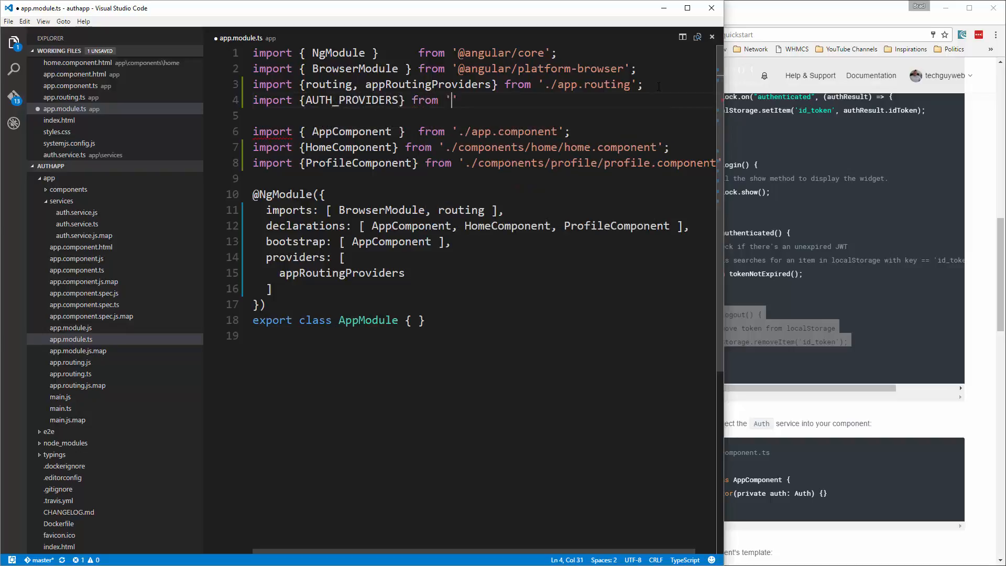
{"action": "type", "text": "a"}
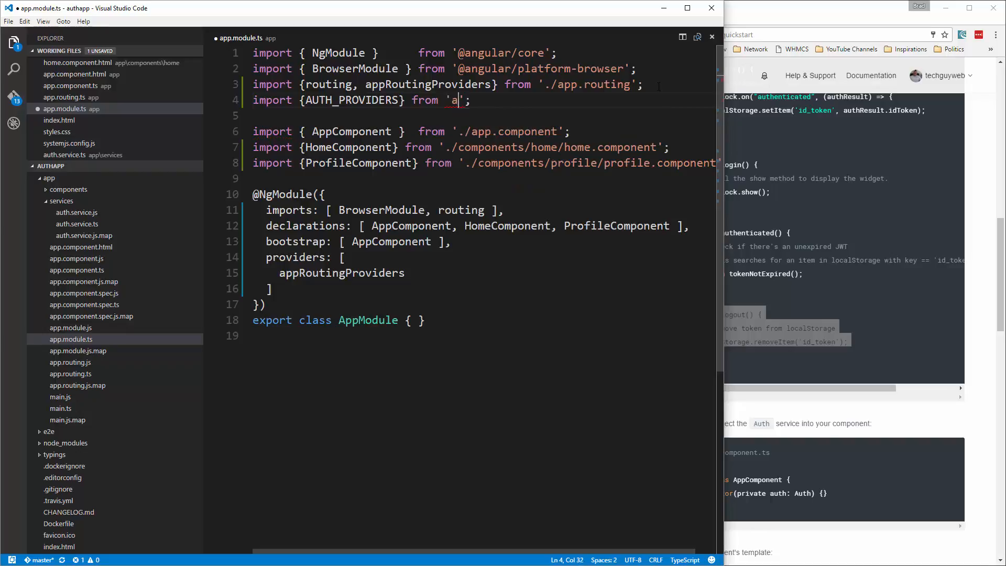
{"action": "type", "text": "ngular2-"}
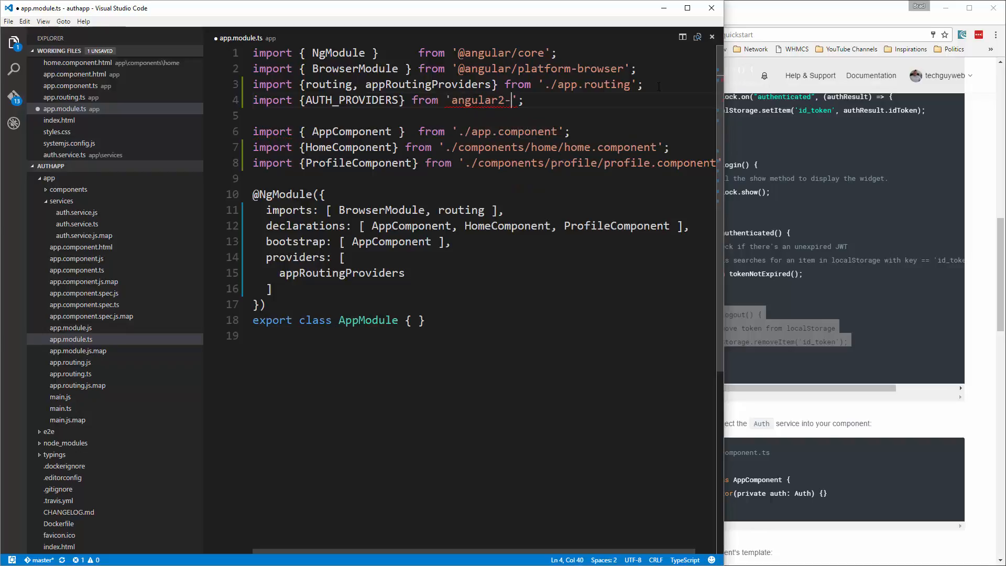
{"action": "type", "text": "jwt"}
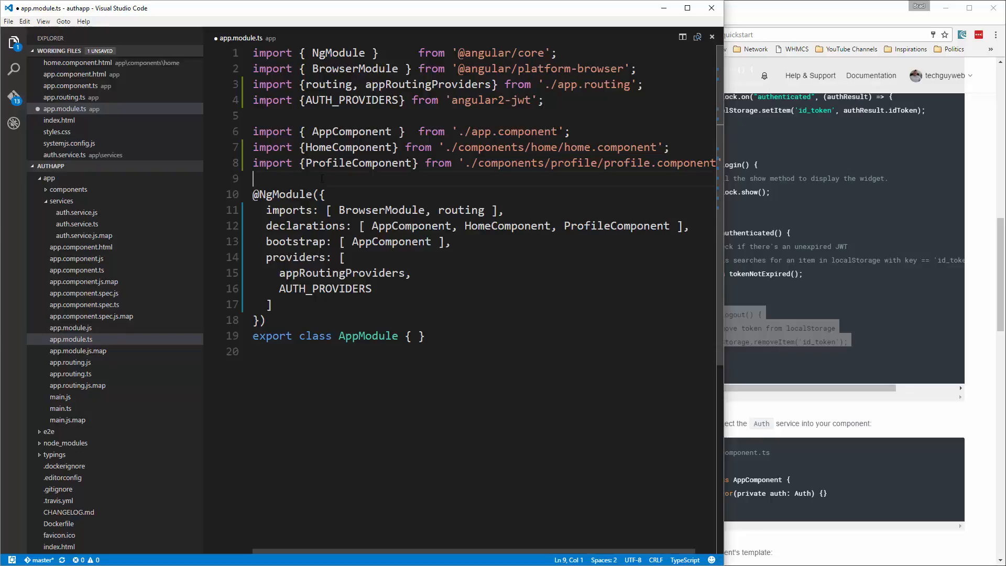
Step: Import Auth from './services/auth.service', add it to providers, and save
{"action": "type", "text": "i"}
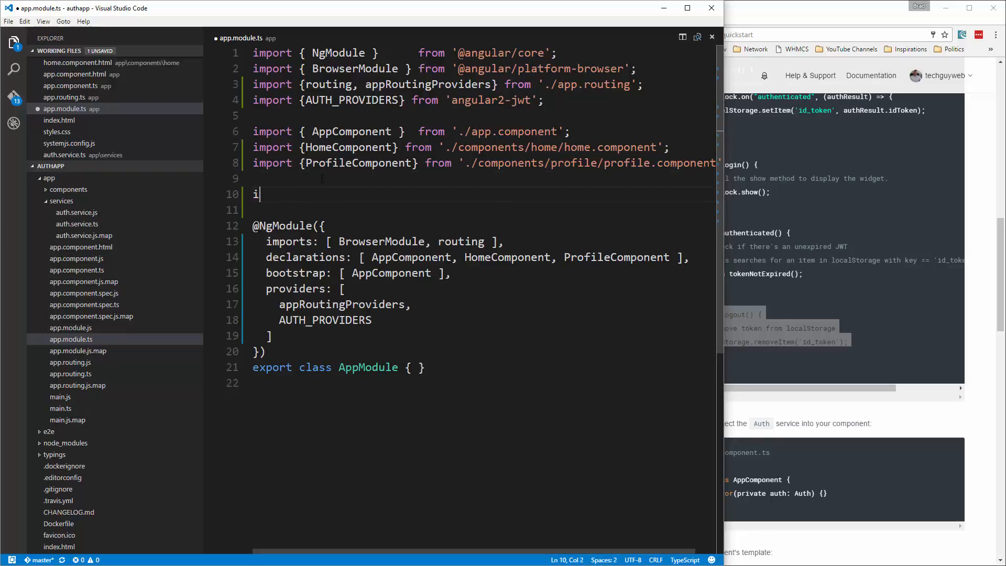
{"action": "type", "text": "mport {Autt}"}
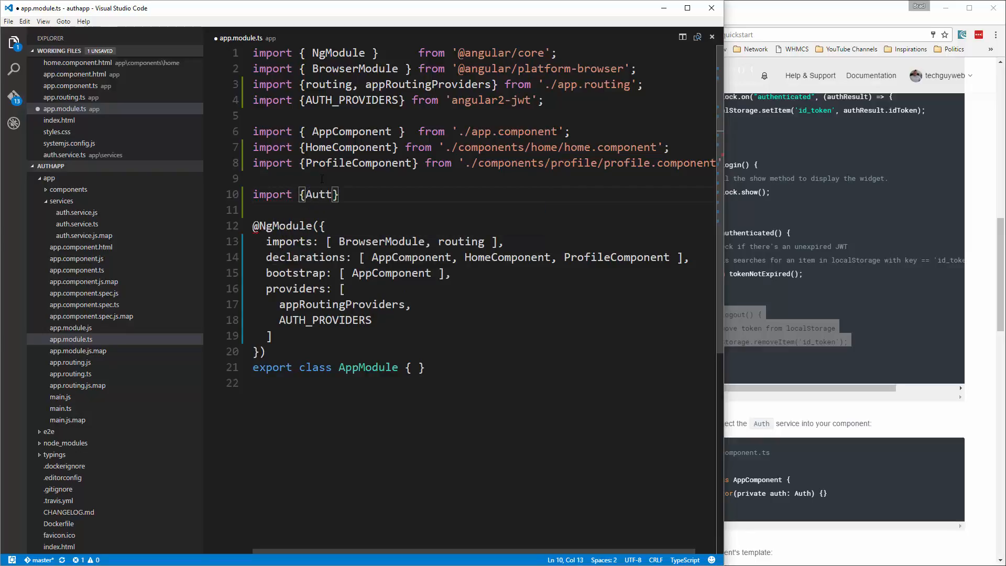
{"action": "type", "text": "h} from"}
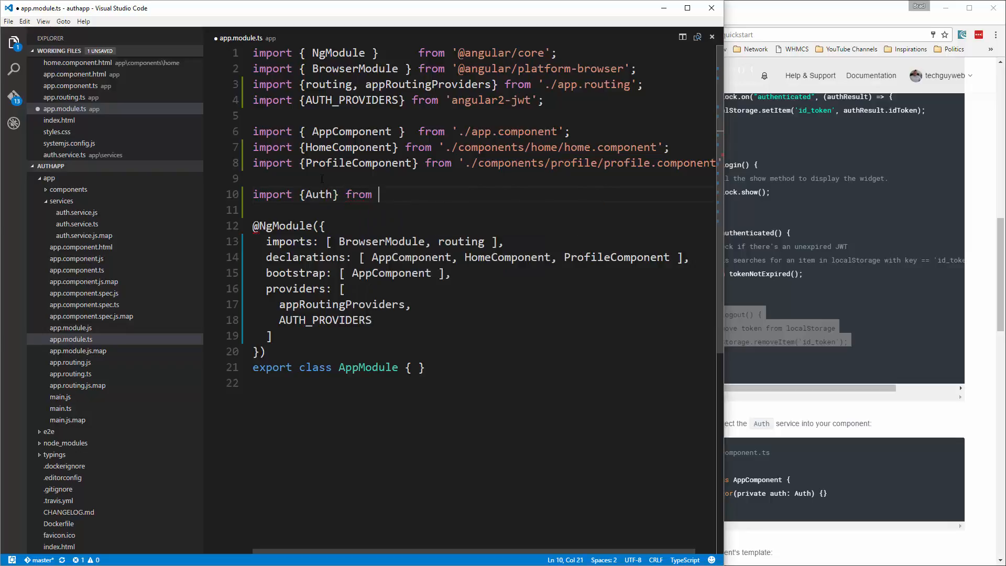
{"action": "type", "text": "'';"}
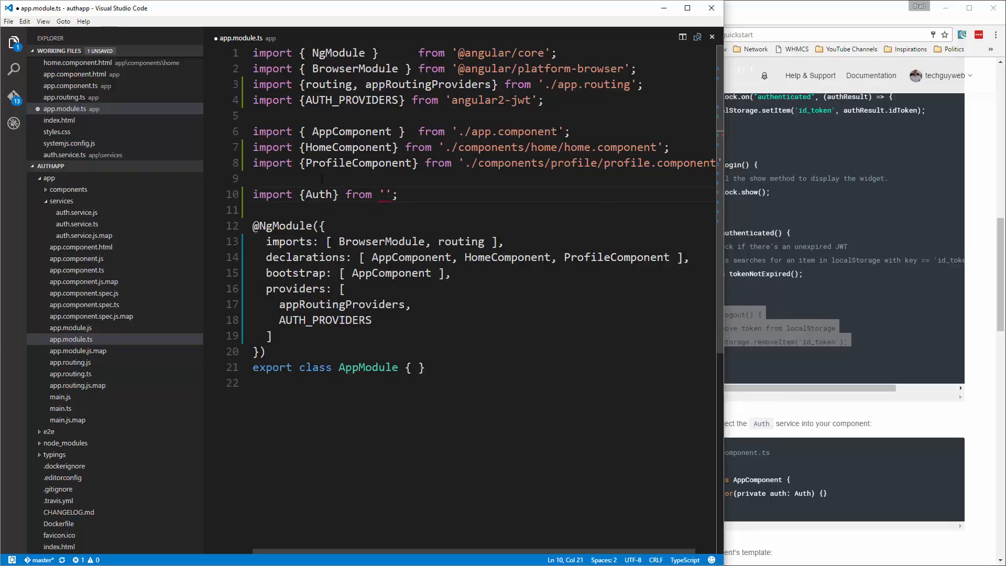
{"action": "type", "text": "./services/"}
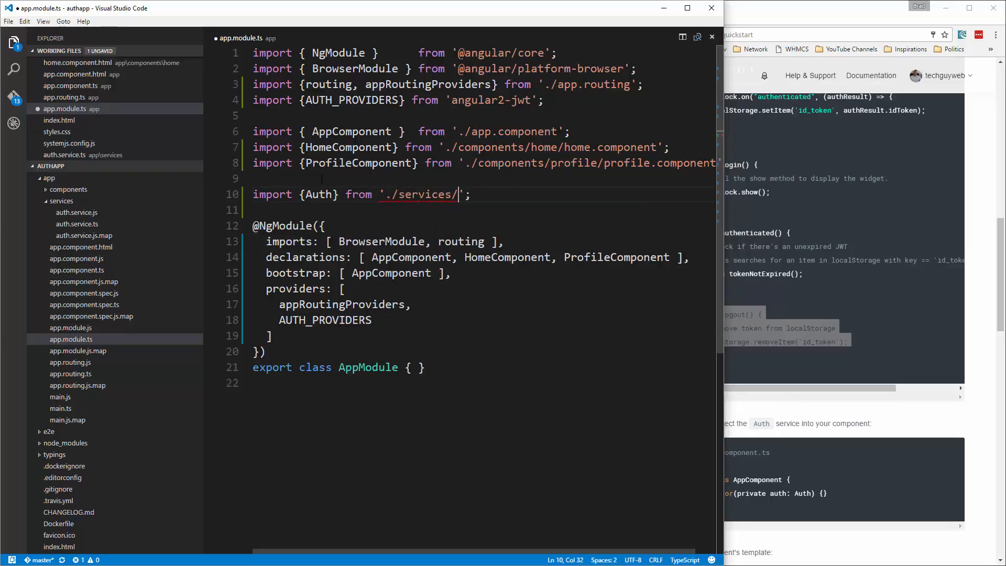
{"action": "type", "text": "aut"}
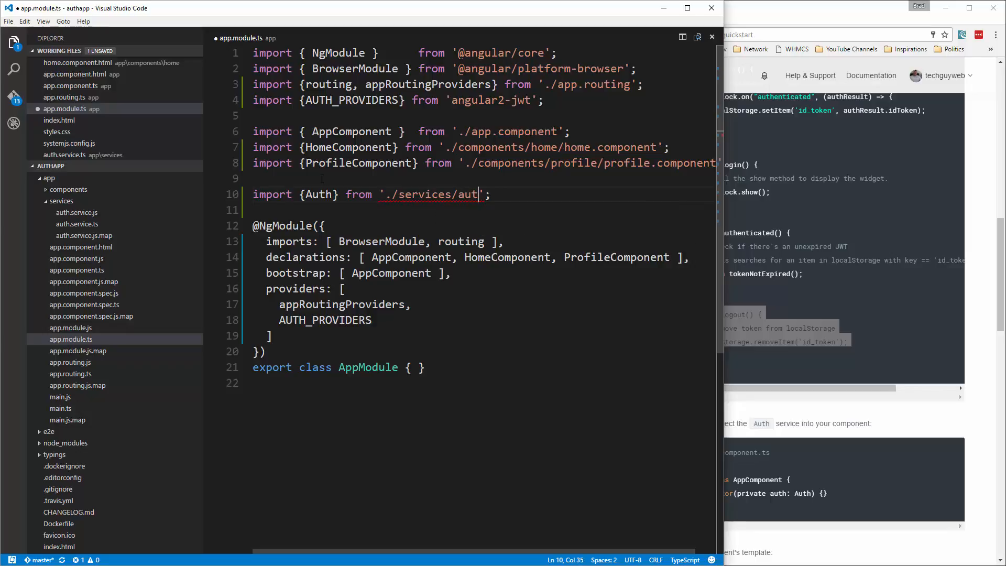
{"action": "type", "text": "h.servic"}
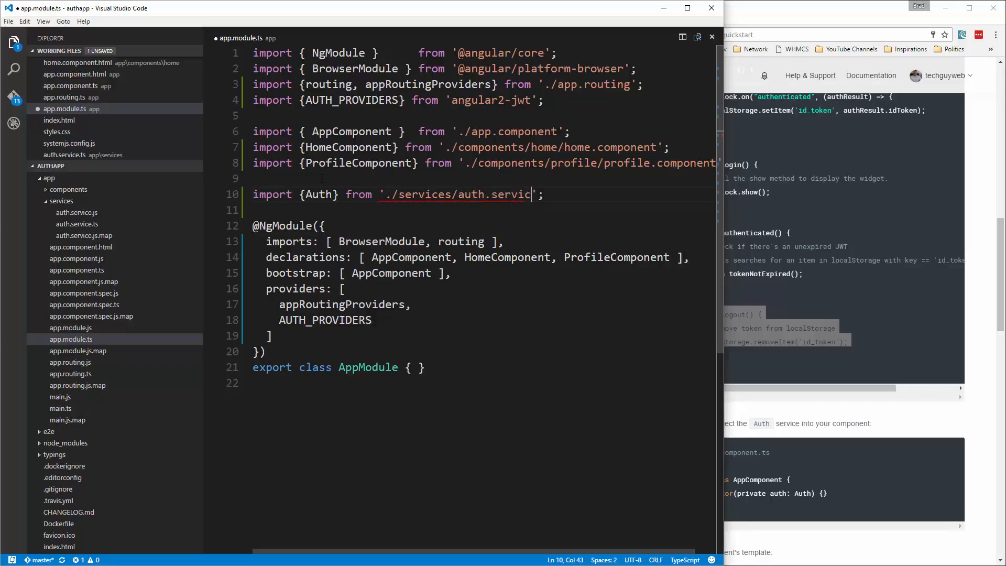
{"action": "type", "text": "e"}
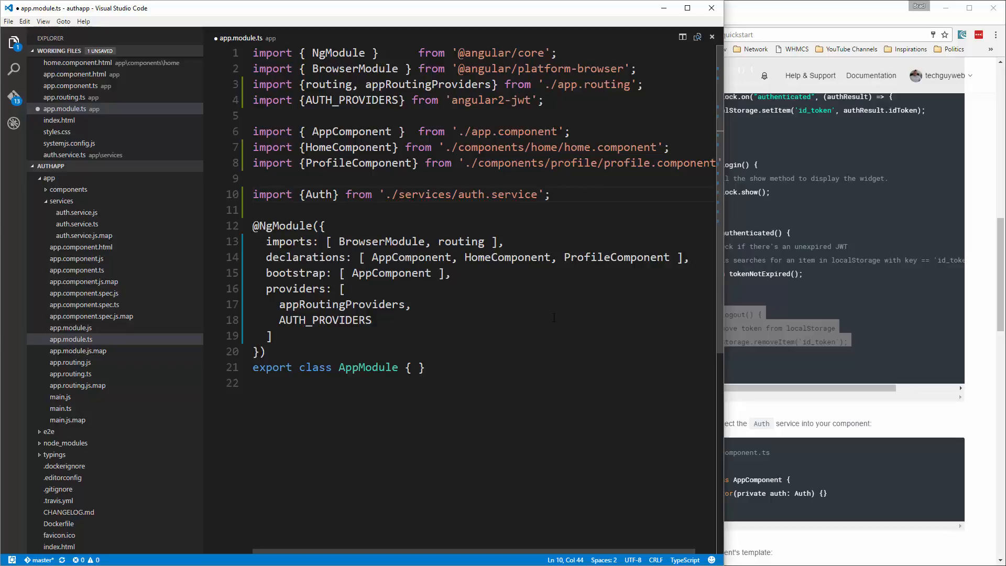
{"action": "type", "text": ","}
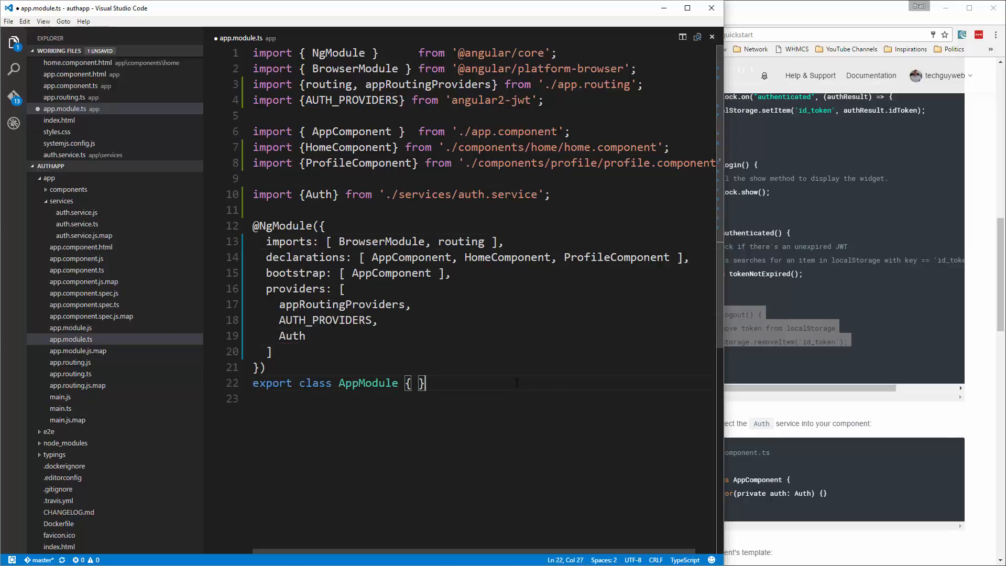
{"action": "key", "text": "ctrl+s"}
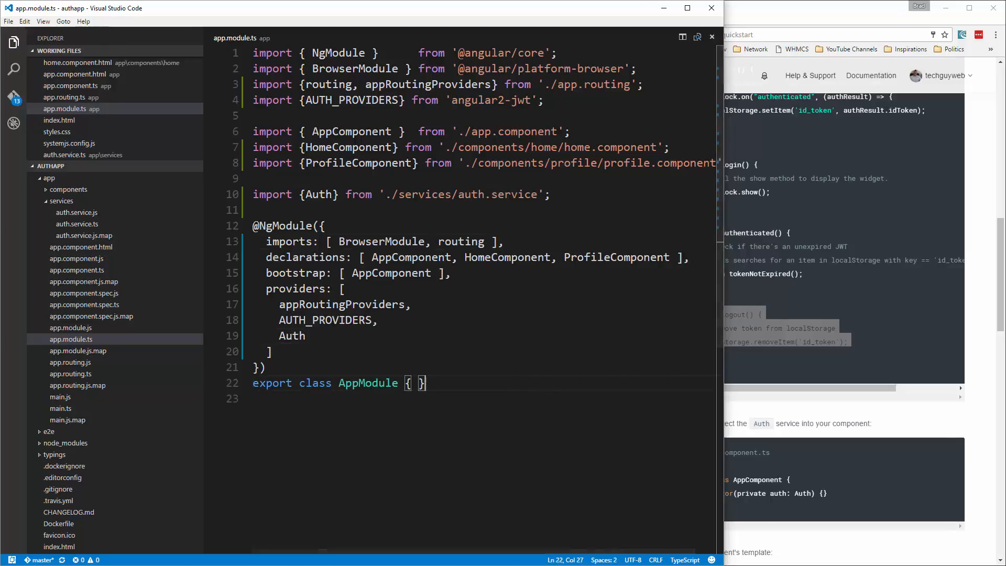
{"action": "left_click", "coordinate": [410, 257]}
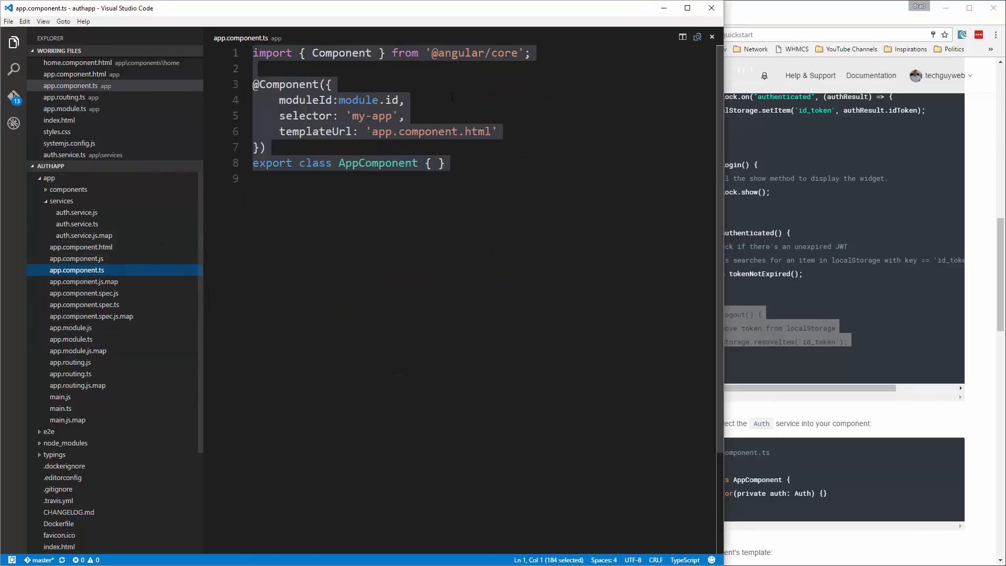
Step: Import Auth from './services/auth.service' in app.component.ts
{"action": "key", "text": "Enter"}
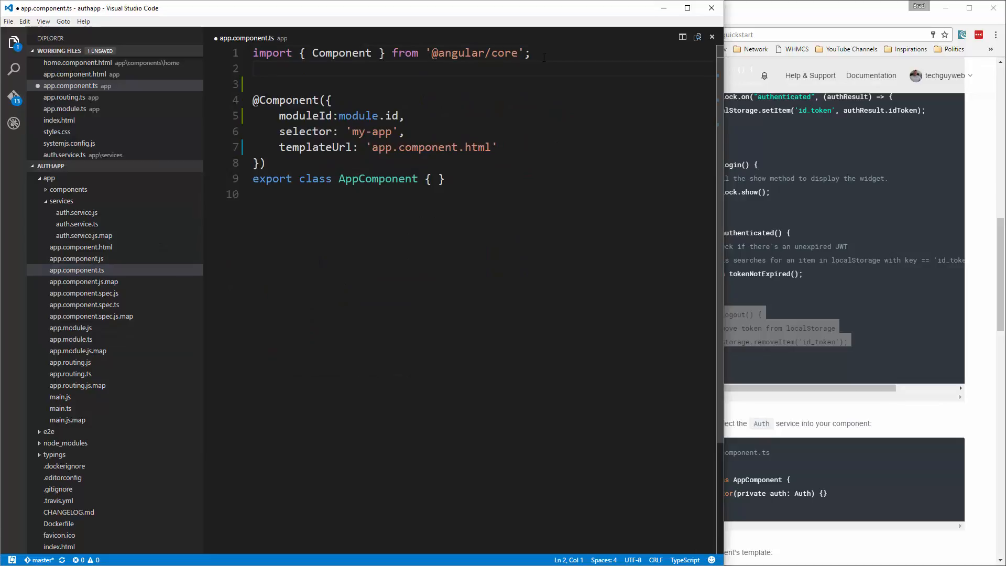
{"action": "type", "text": "import {}"}
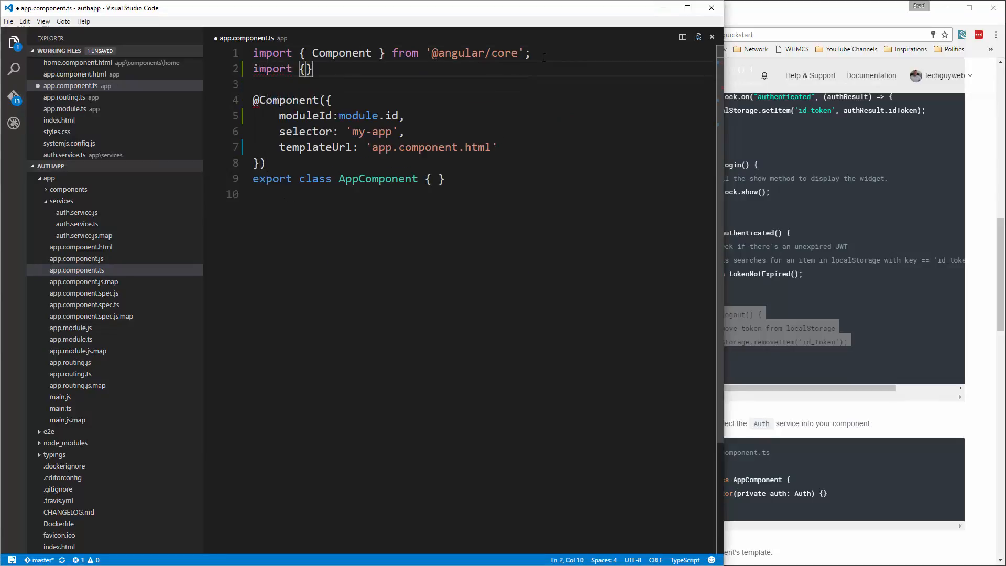
{"action": "type", "text": "Auth"}
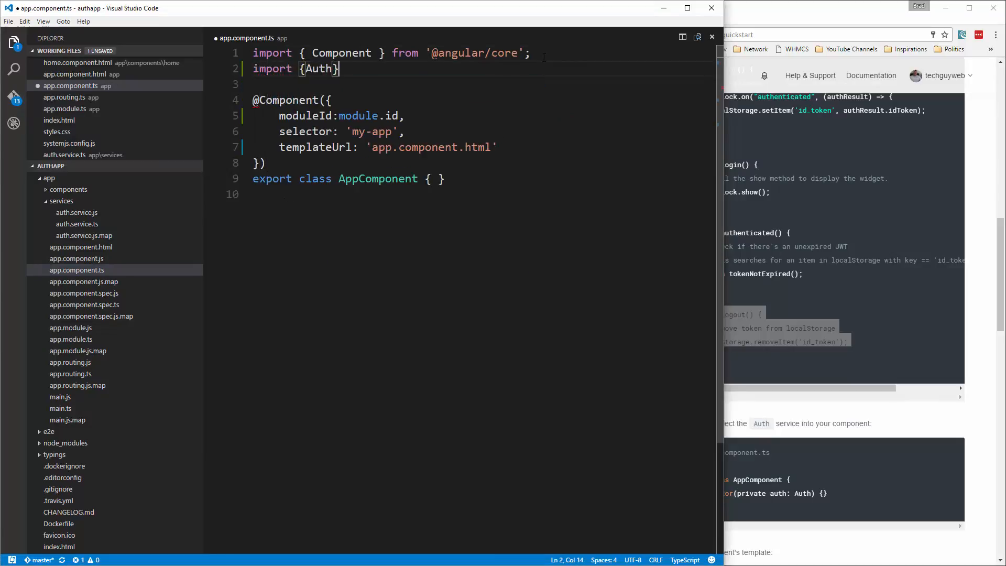
{"action": "type", "text": "from '';"}
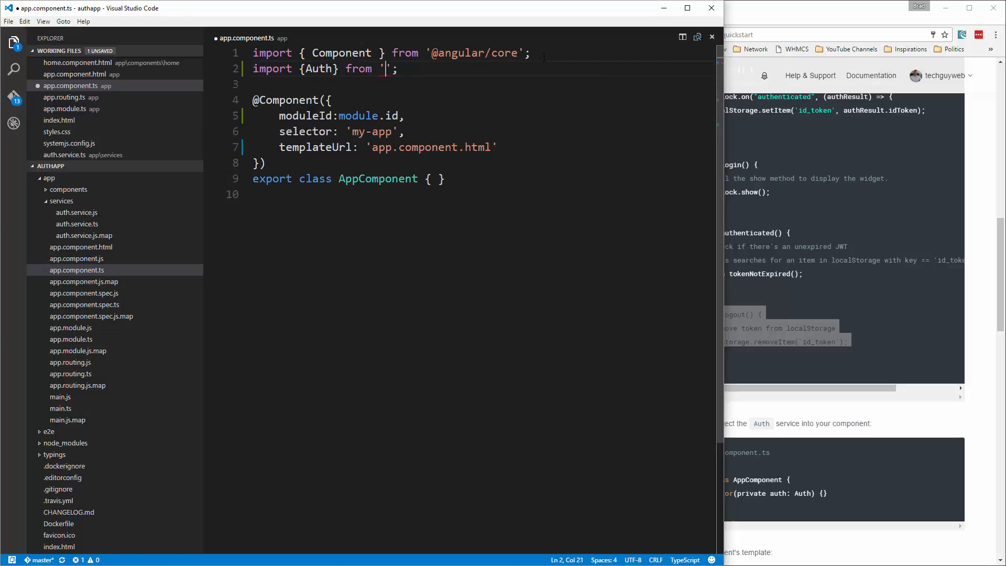
{"action": "type", "text": "./ser"}
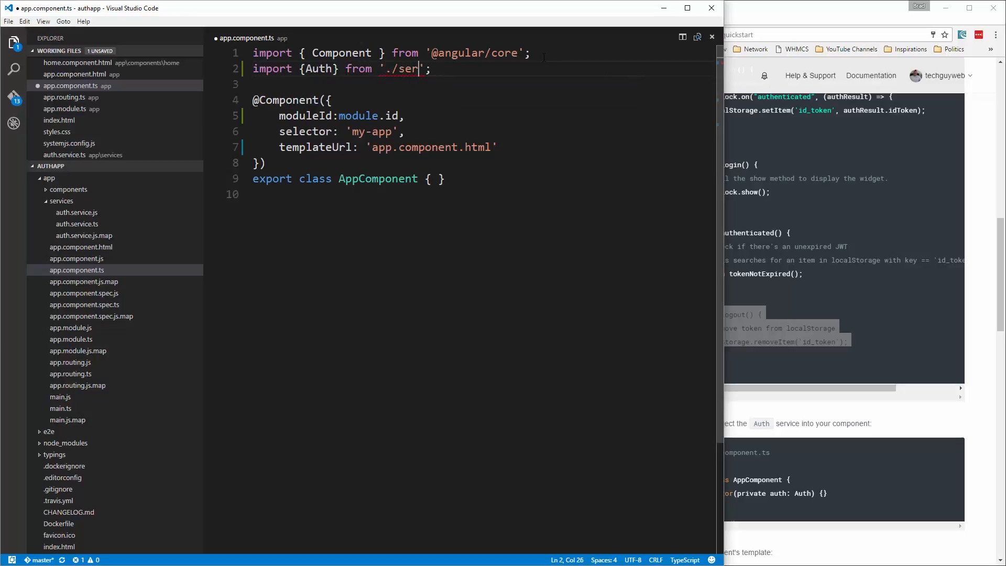
{"action": "type", "text": "vices/"}
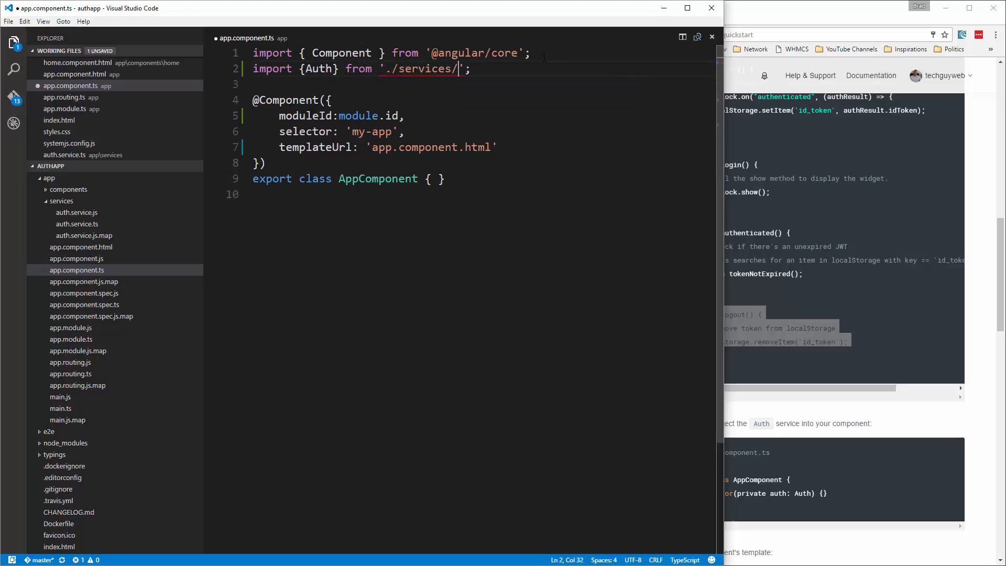
{"action": "type", "text": "auth.s"}
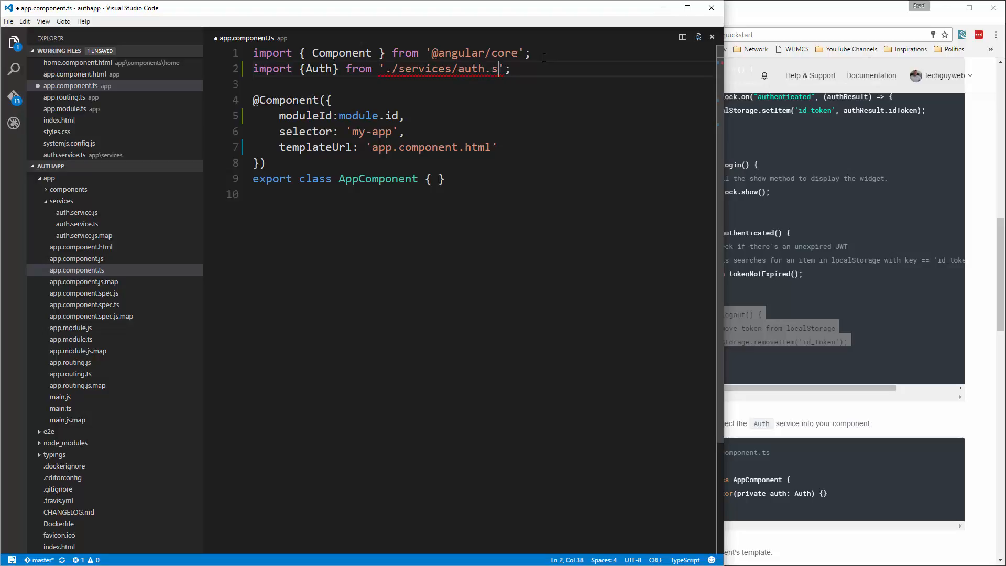
{"action": "type", "text": "ervice"}
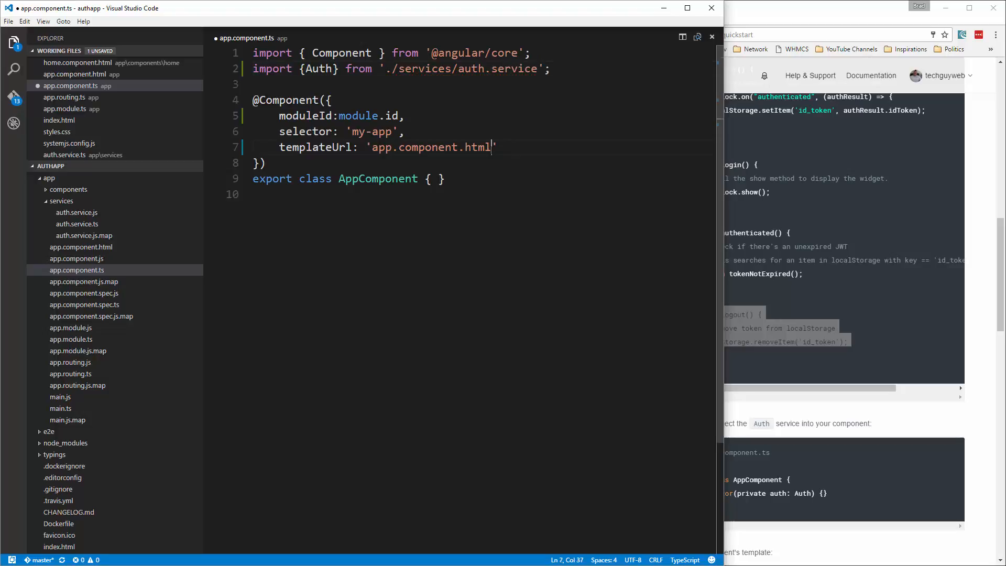
Step: Inject Auth into AppComponent with constructor(private auth: Auth)
{"action": "key", "text": "Enter"}
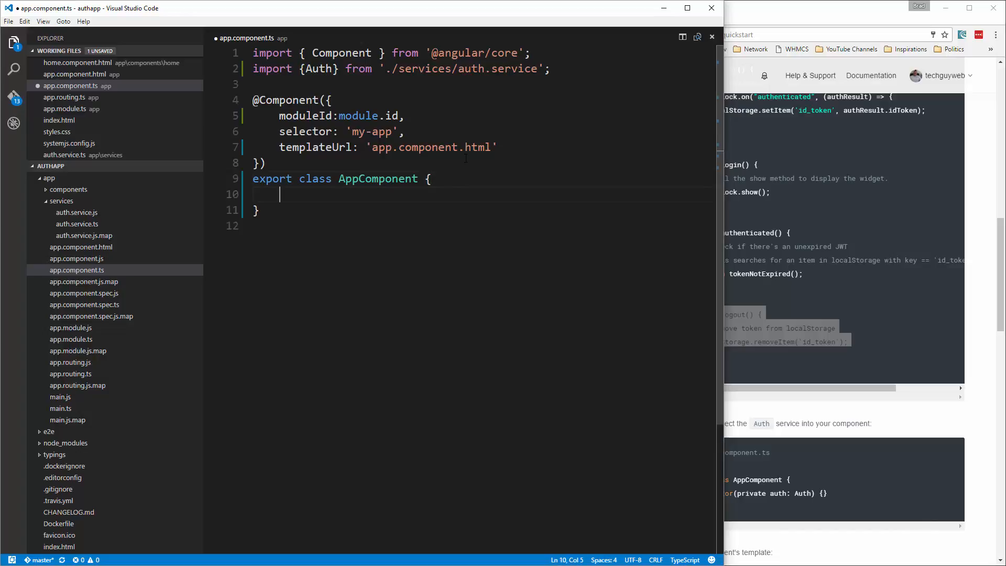
{"action": "type", "text": "constructor(){"}
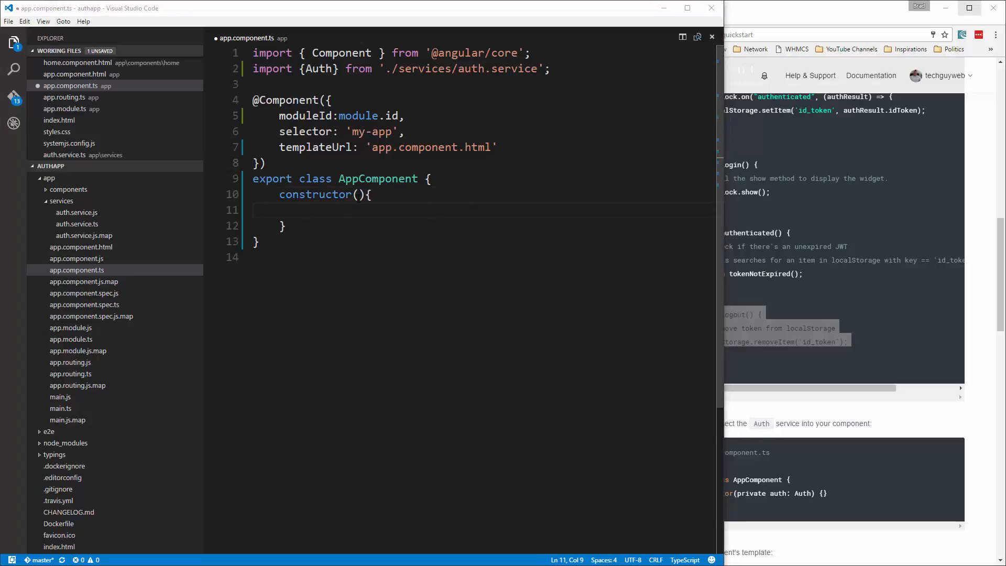
{"action": "type", "text": "private"}
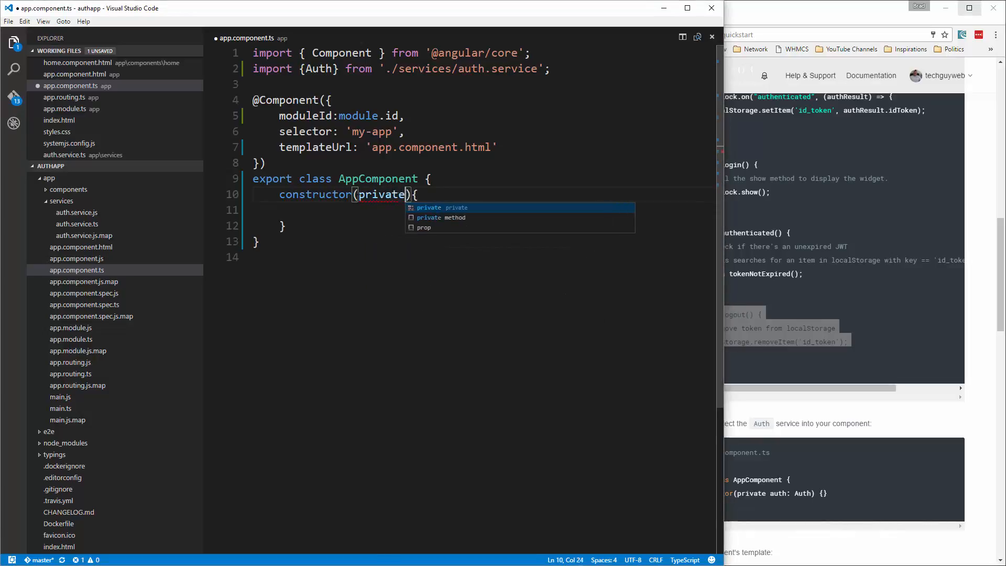
{"action": "type", "text": "auth"}
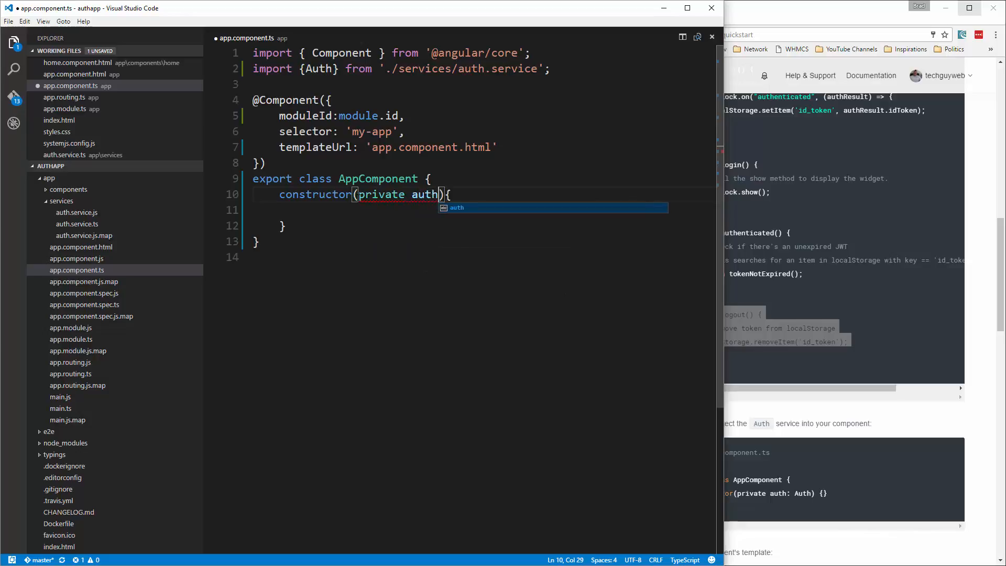
{"action": "type", "text": ": Auth"}
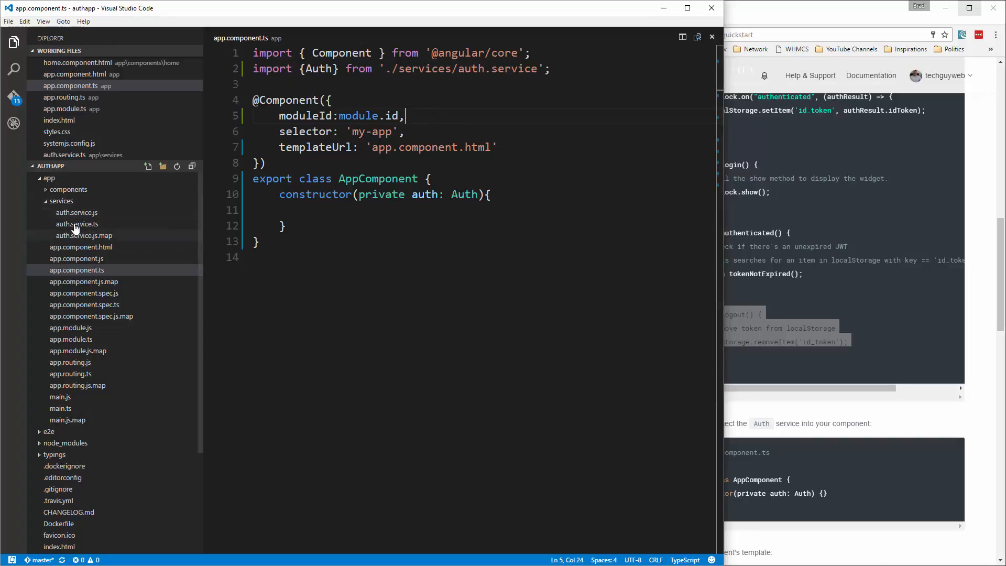
Step: Open home.component.ts and copy AppComponent's constructor to reuse in HomeComponent
{"action": "left_click", "coordinate": [69, 189]}
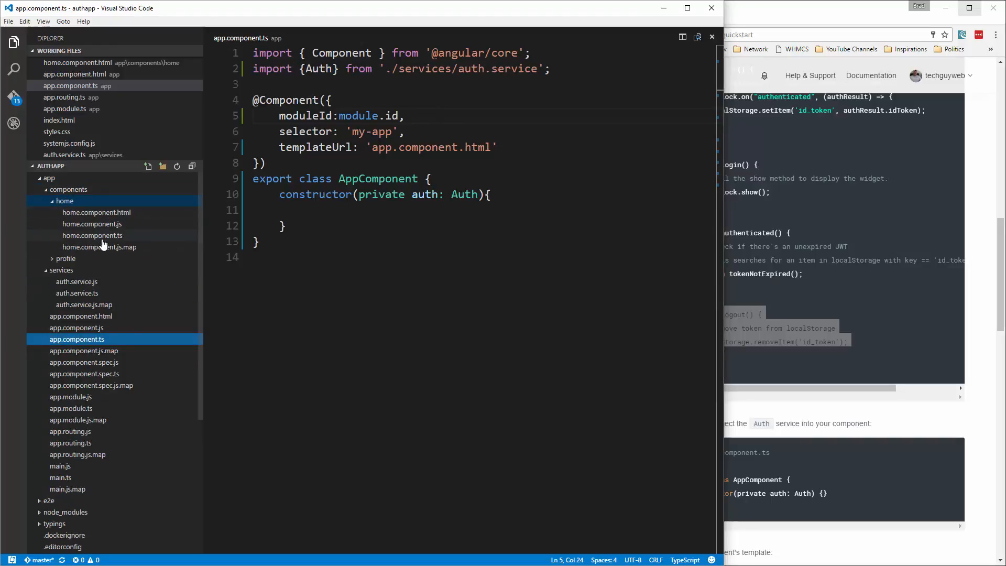
{"action": "left_click", "coordinate": [92, 235]}
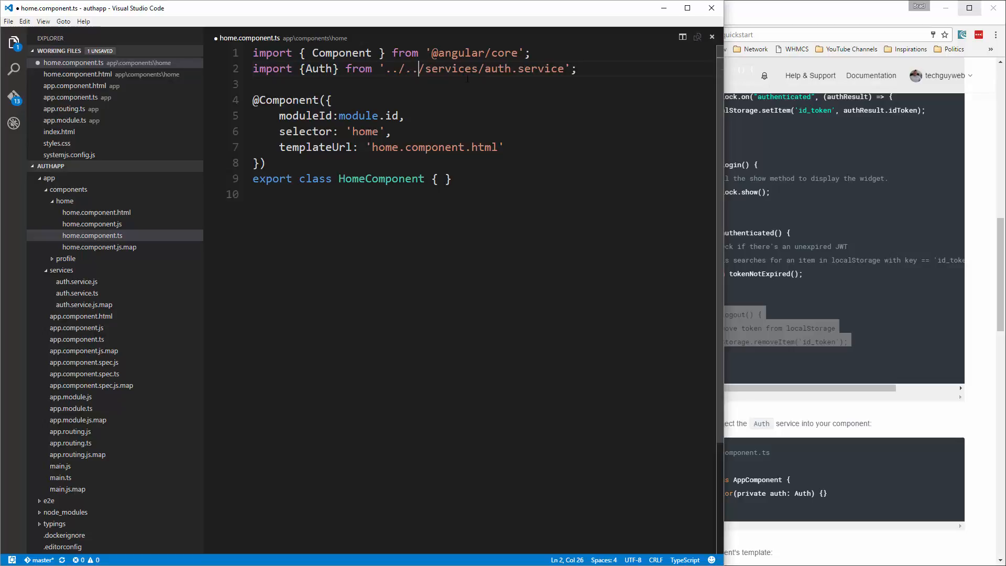
{"action": "left_click", "coordinate": [257, 84]}
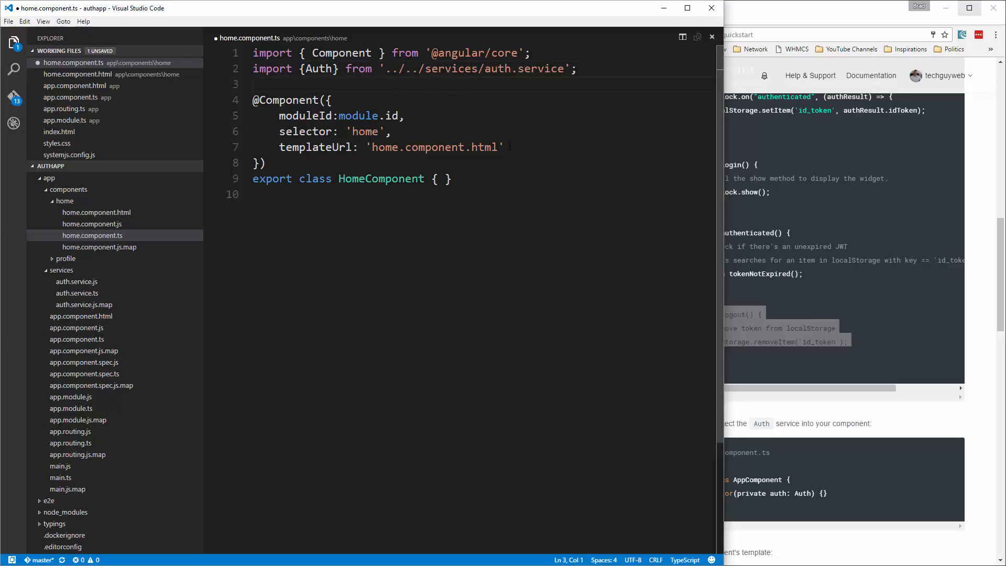
{"action": "left_click", "coordinate": [443, 178]}
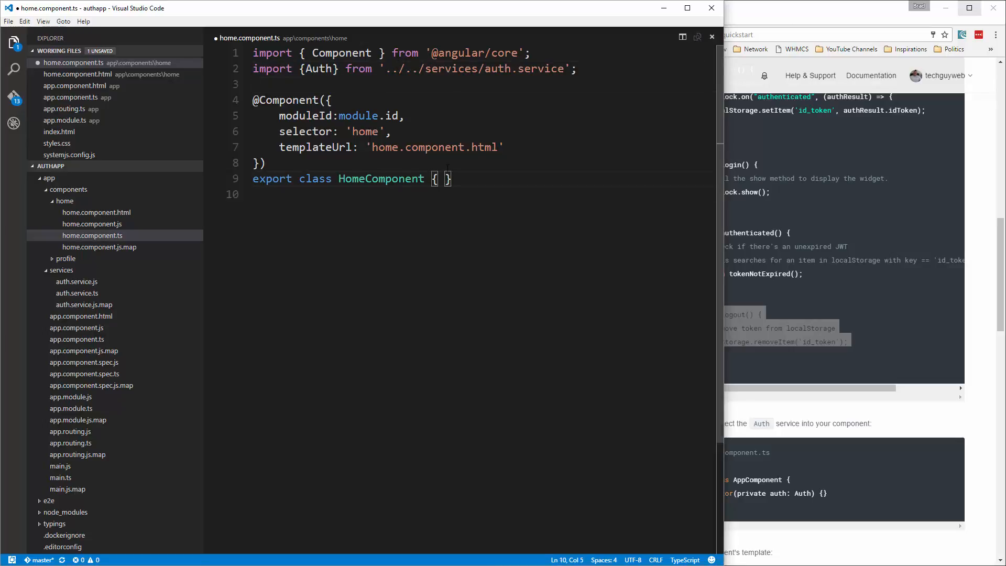
{"action": "left_click", "coordinate": [77, 339]}
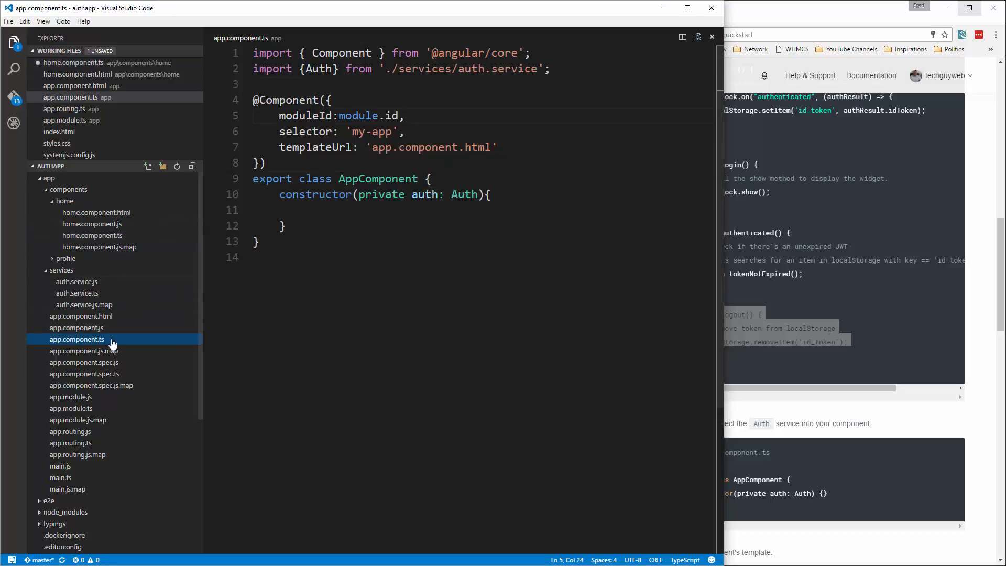
{"action": "left_click_drag", "start_coordinate": [279, 194], "coordinate": [287, 226]}
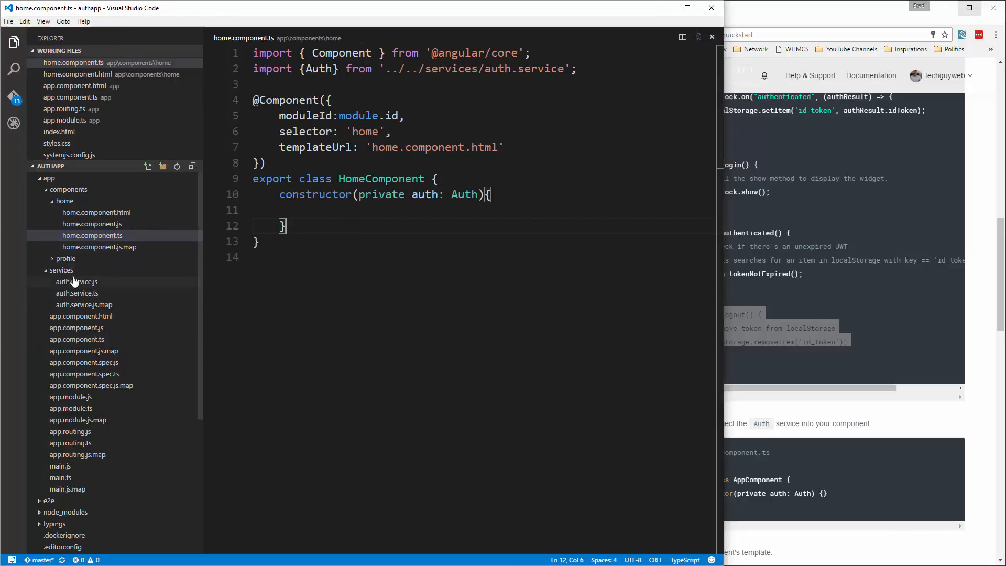
Step: Add constructor(private auth: Auth){} and the '../../services/auth.service' import to profile.component.ts
{"action": "left_click", "coordinate": [94, 294]}
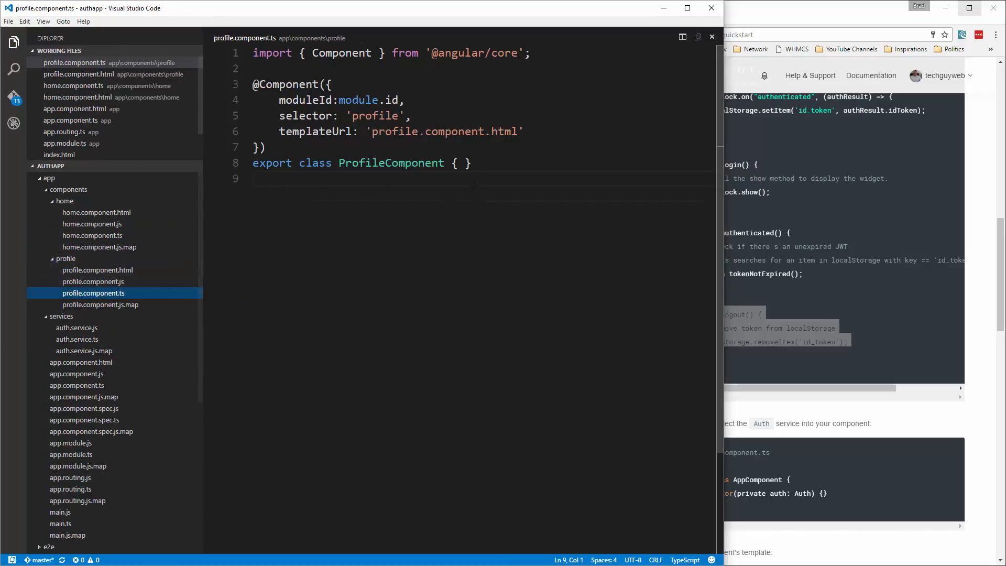
{"action": "type", "text": "constructor(private auth: Auth){"}
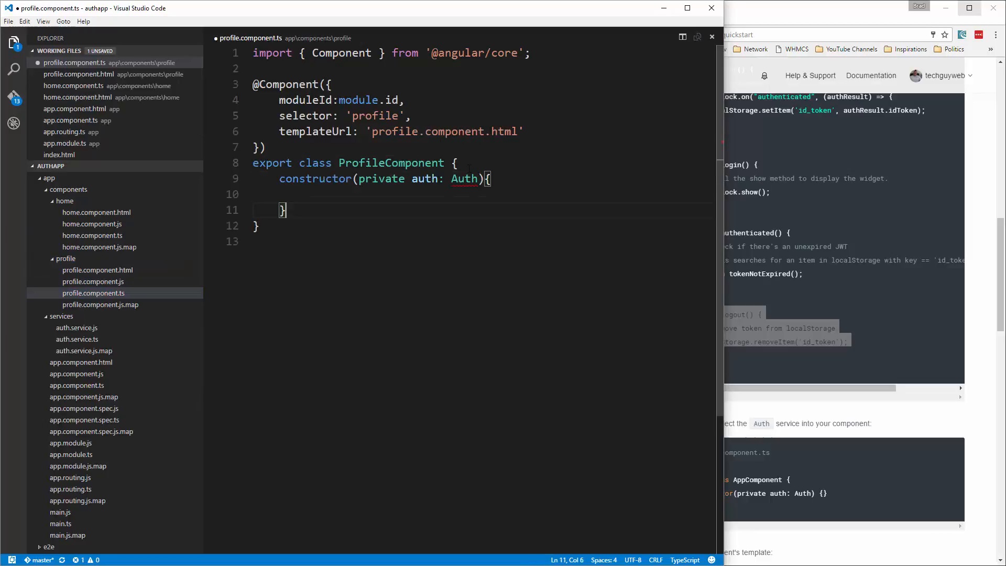
{"action": "mouse_move", "coordinate": [117, 239]}
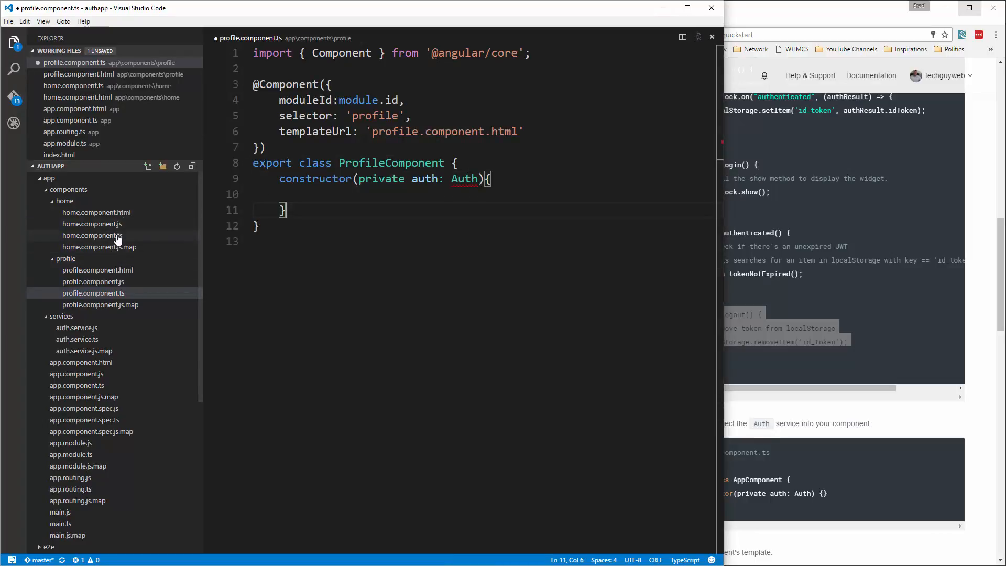
{"action": "left_click", "coordinate": [92, 235]}
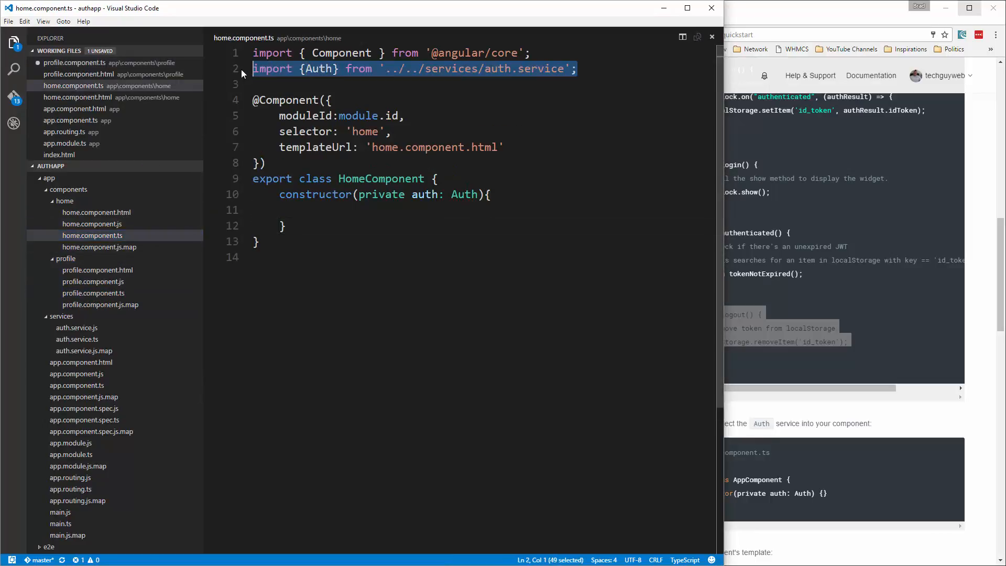
{"action": "left_click", "coordinate": [94, 293]}
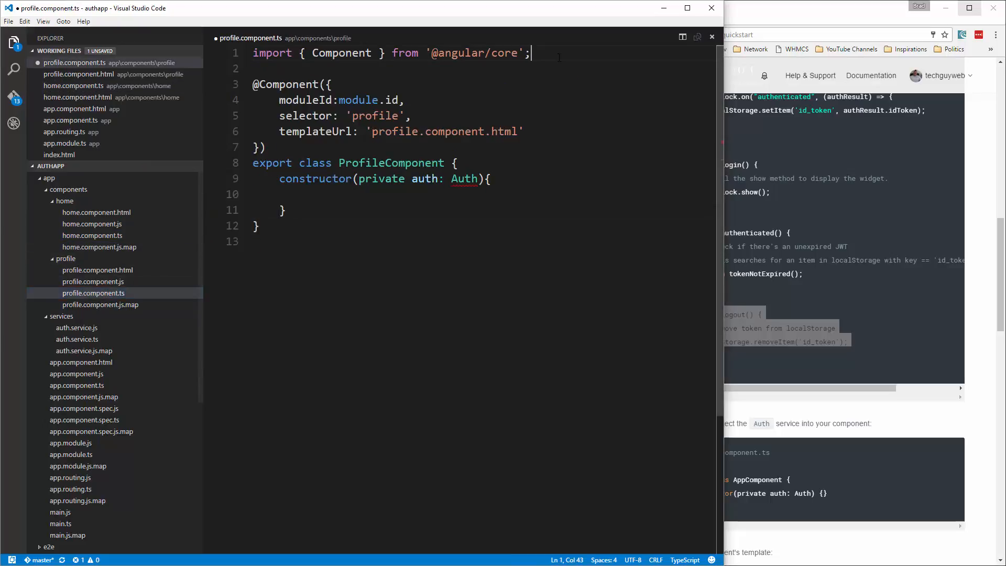
{"action": "type", "text": "import {Auth} from '../../services/auth.service';"}
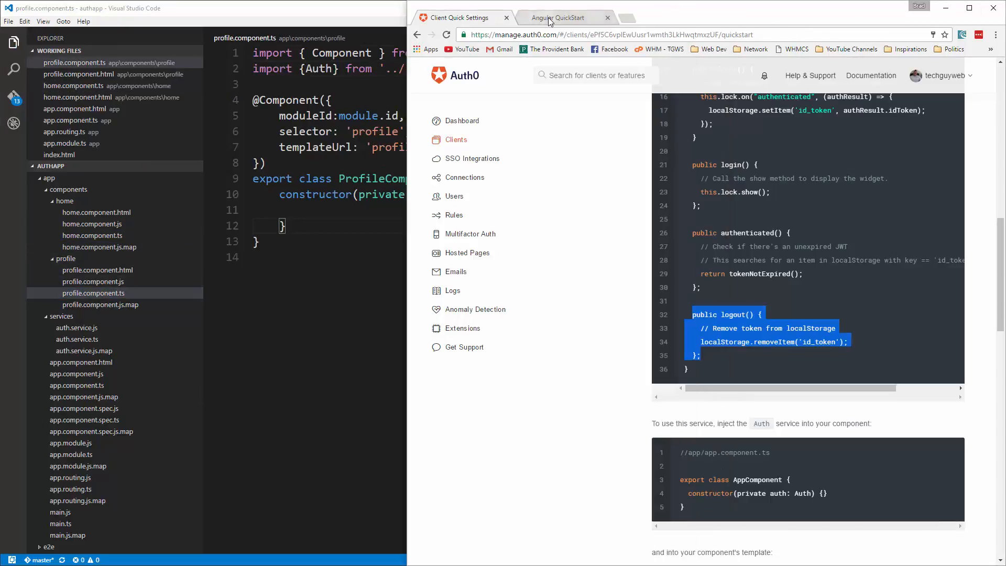
Step: Switch to the Angular QuickStart tab to view the app at localhost:3000
{"action": "left_click", "coordinate": [556, 17]}
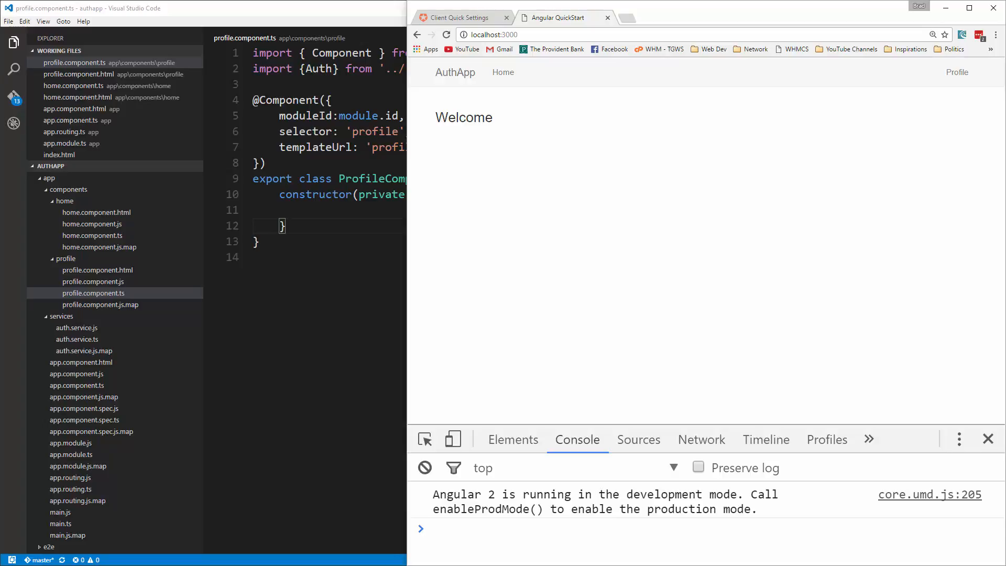
{"action": "mouse_move", "coordinate": [866, 88]}
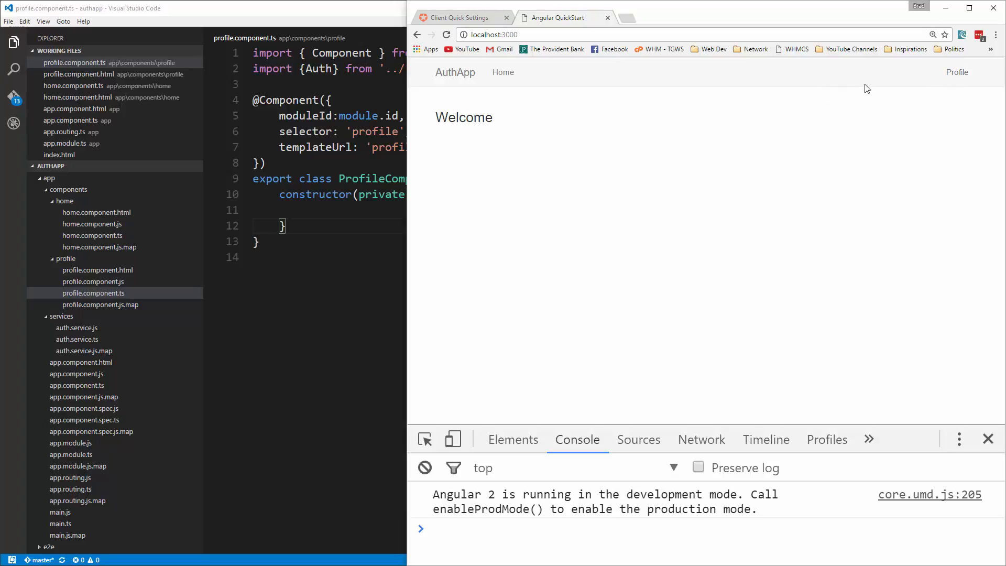
{"action": "mouse_move", "coordinate": [609, 312]}
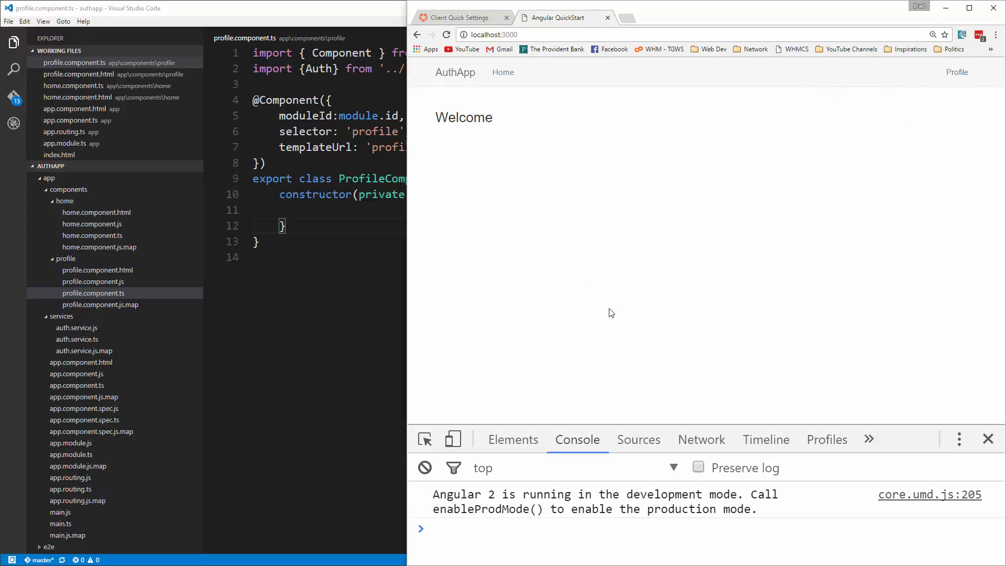